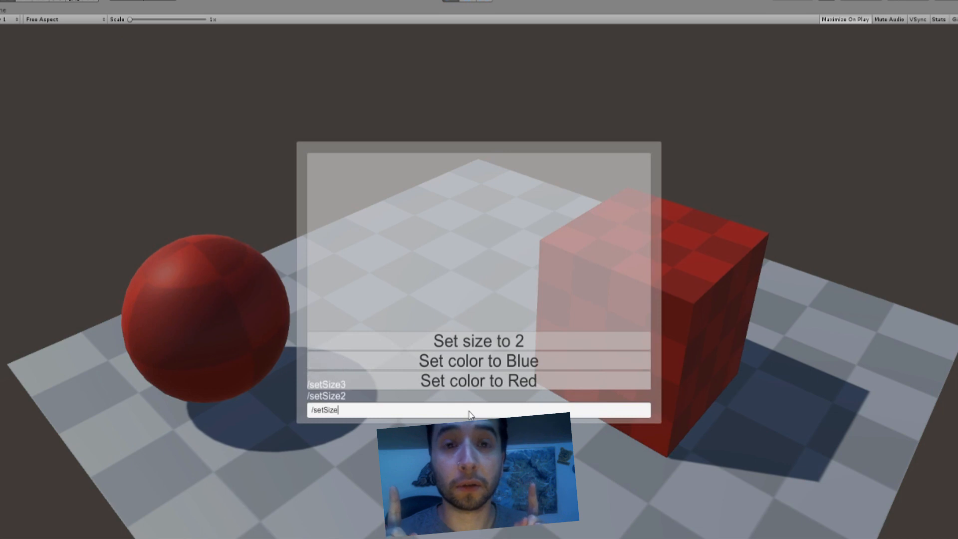
# Step: Stop Play mode to get back to the SampleScene editor view
pyautogui.click(478, 360)
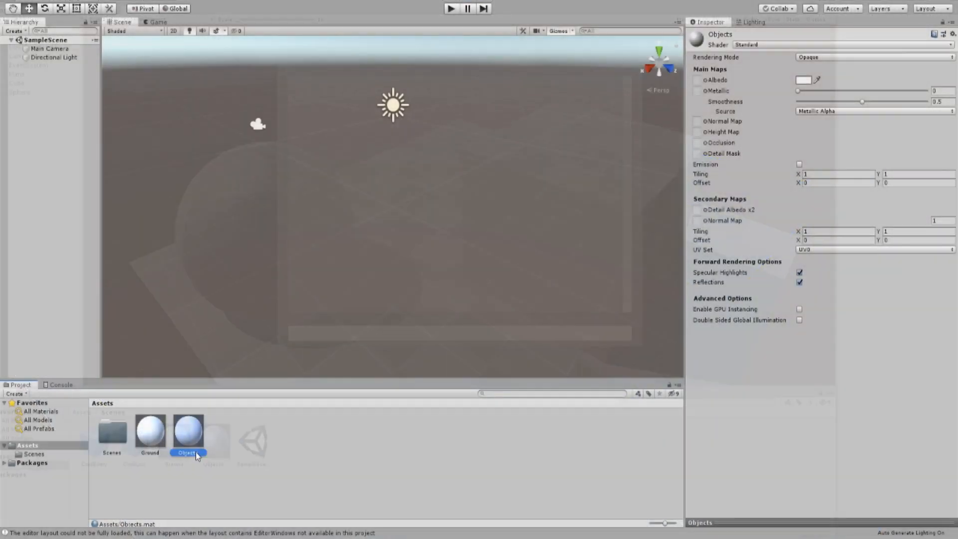
# Step: Add a UI Image named Background, stretch it over the canvas, and recolour it
pyautogui.click(41, 74)
pyautogui.write('Backgroun')
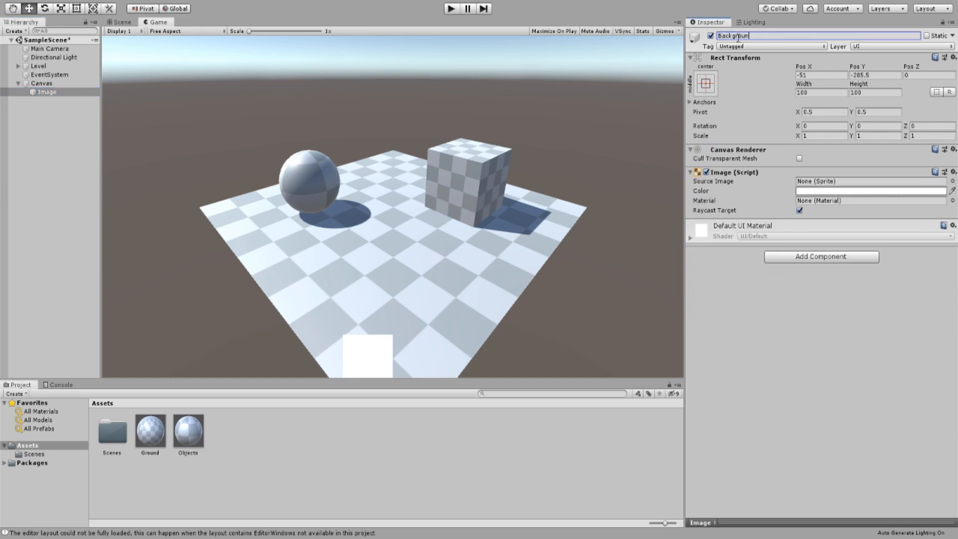
pyautogui.press('Return')
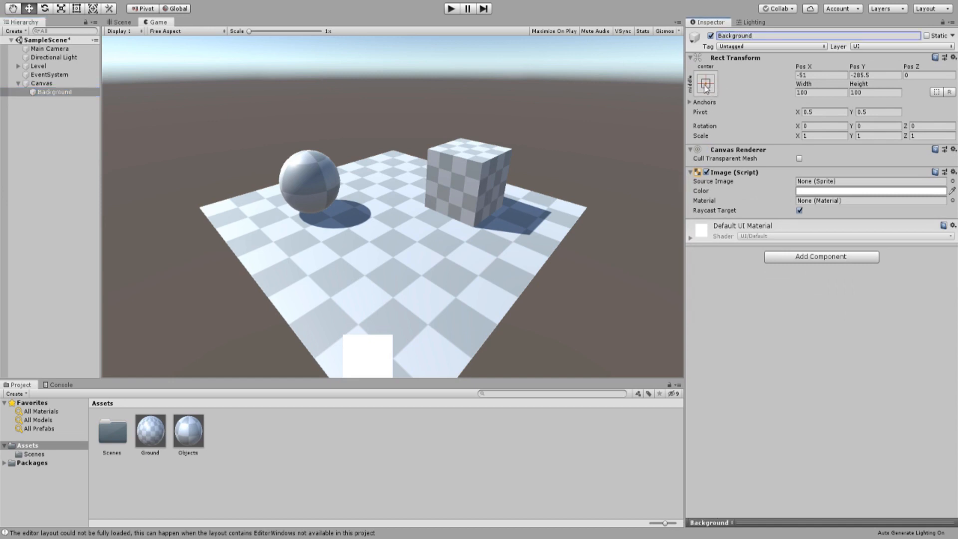
pyautogui.click(705, 84)
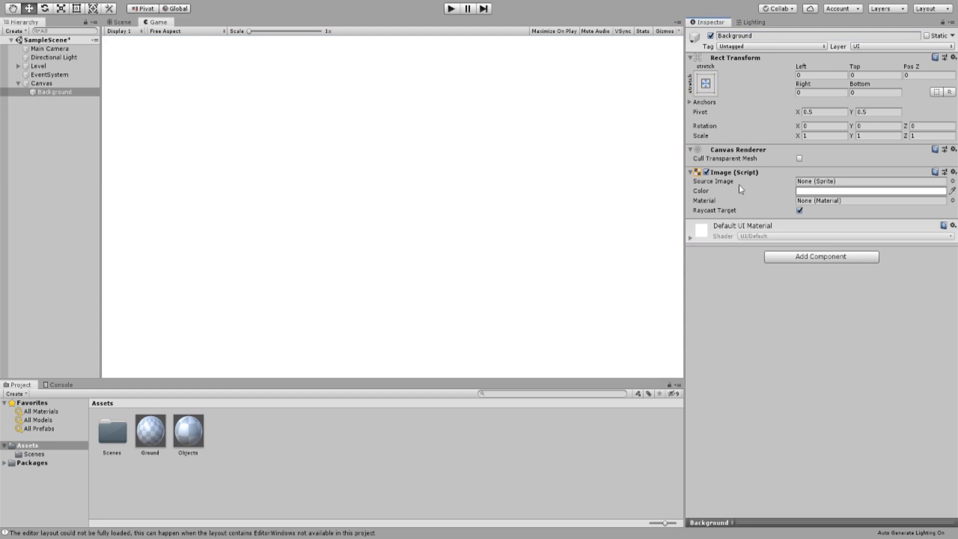
pyautogui.click(869, 190)
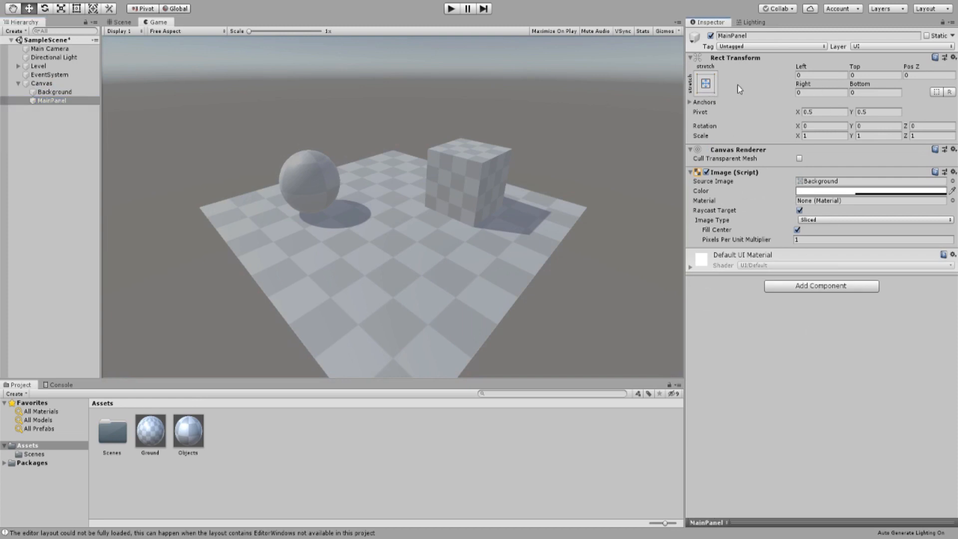
# Step: Anchor MainPanel to the middle-center at 700 × 560
pyautogui.click(705, 83)
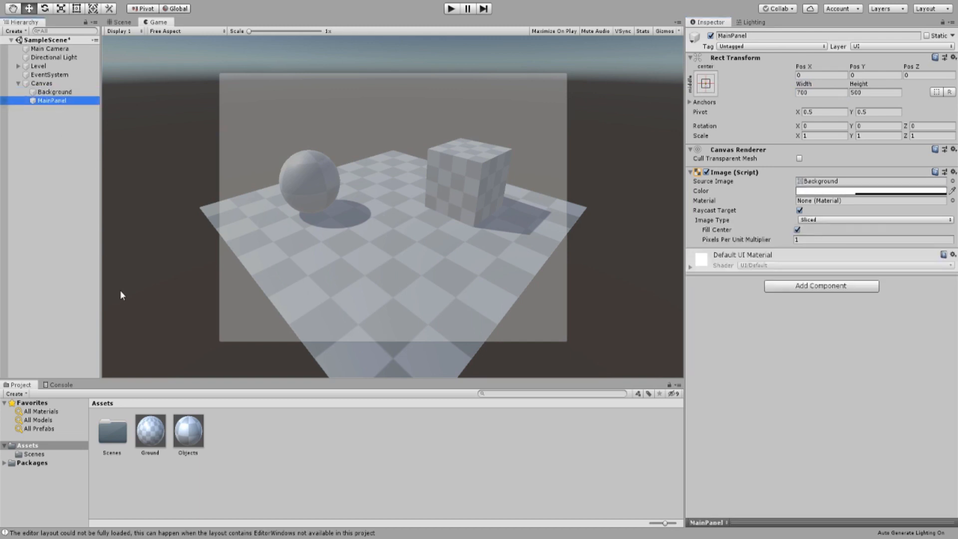
pyautogui.moveTo(52, 104)
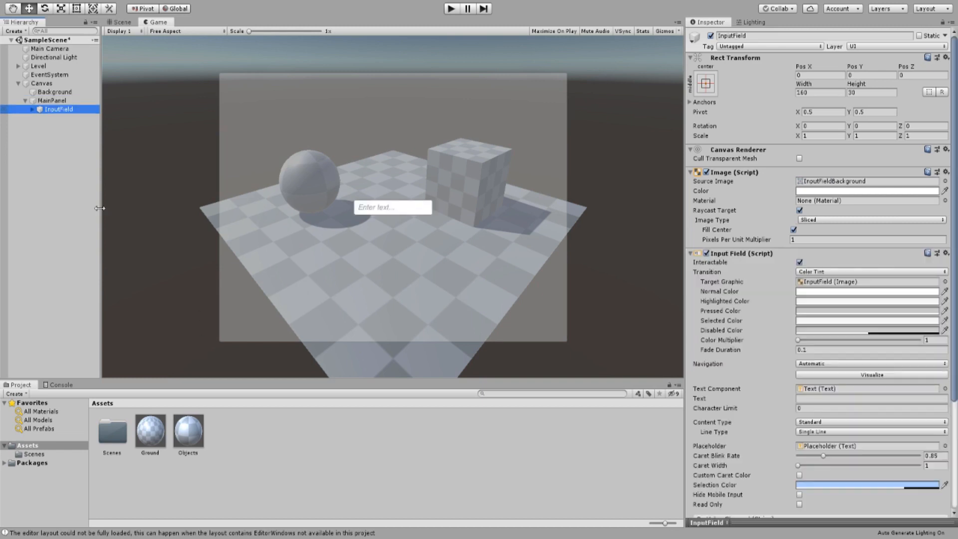
# Step: In Scene view, make ConsoleInput 650 wide along the panel's bottom edge
pyautogui.click(120, 22)
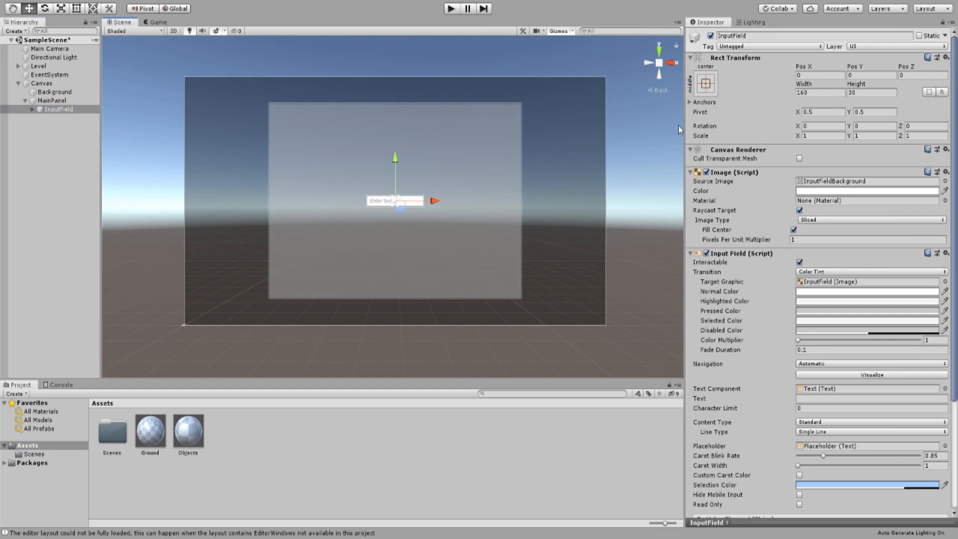
pyautogui.moveTo(592, 157)
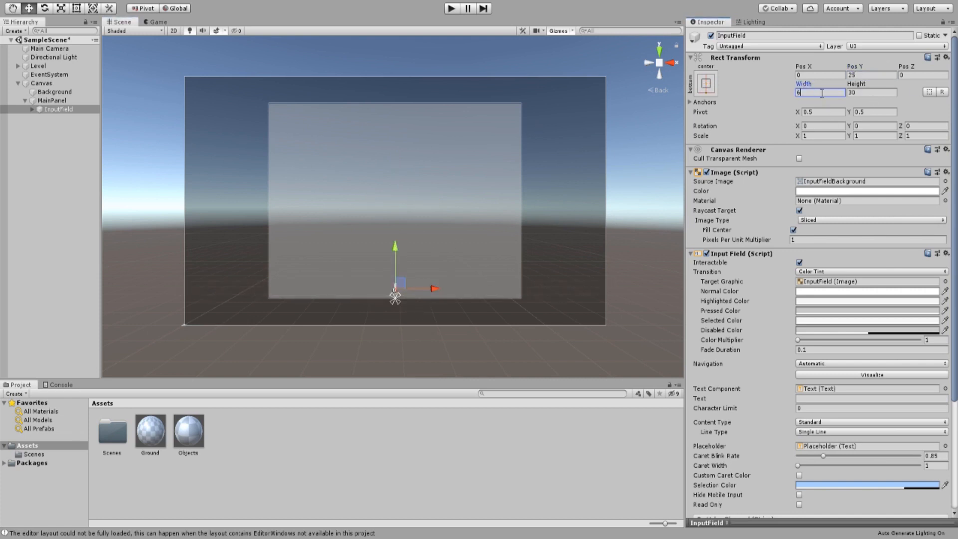
pyautogui.write('650')
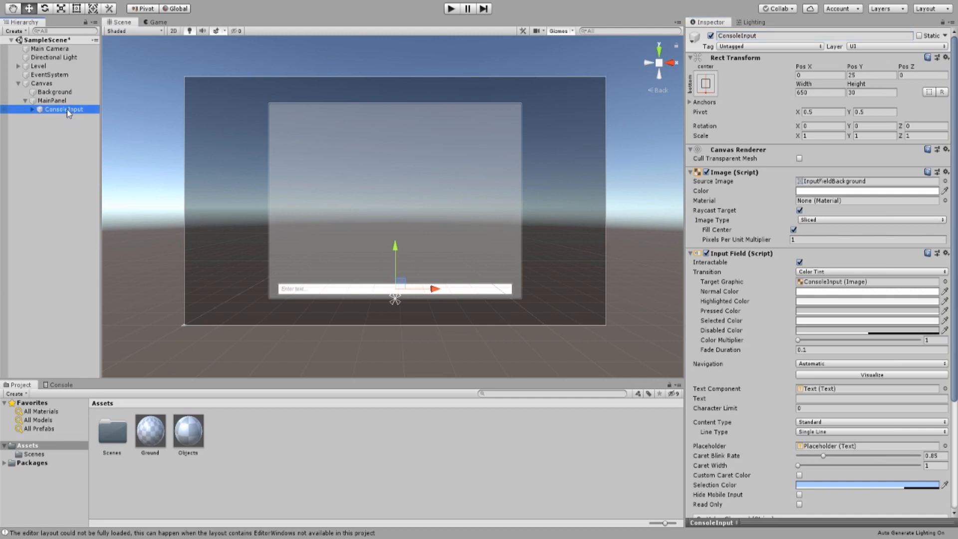
# Step: Add the Log scroll view at Pos Y 20 and delete its horizontal scrollbar
pyautogui.click(60, 118)
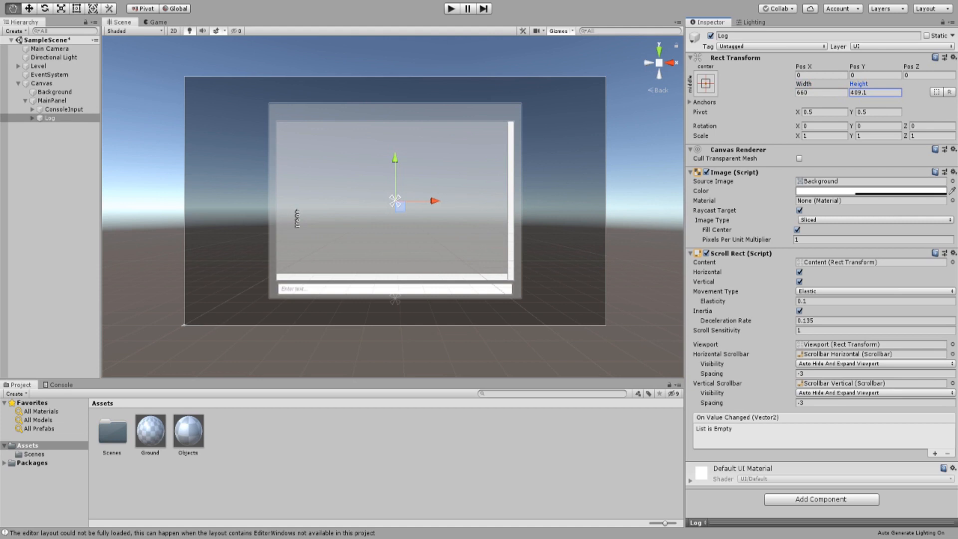
pyautogui.write('20')
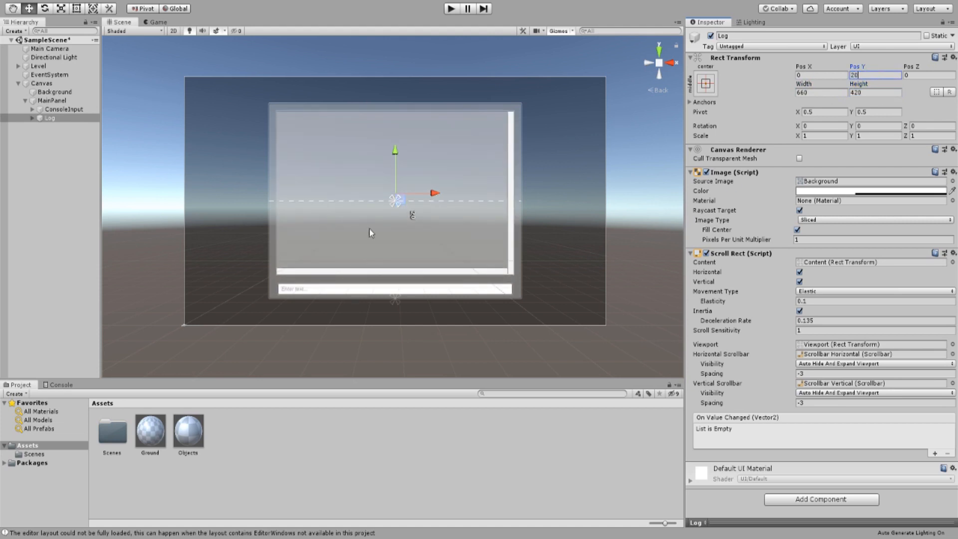
pyautogui.click(39, 118)
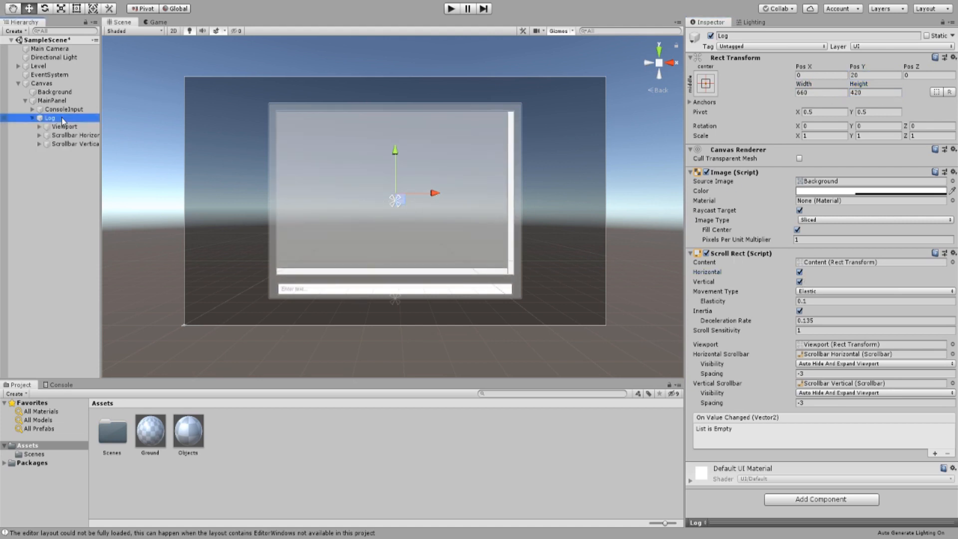
pyautogui.click(799, 272)
pyautogui.write('5')
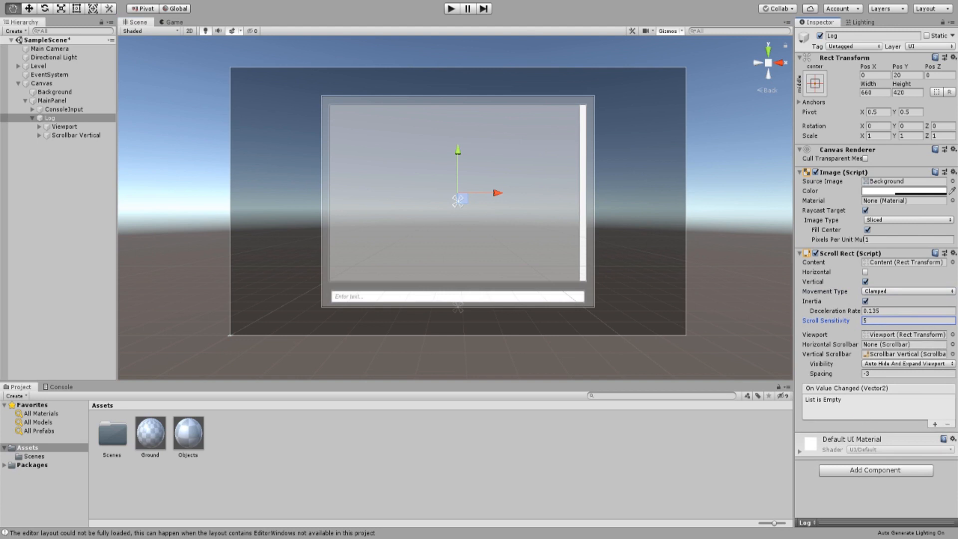
pyautogui.click(70, 136)
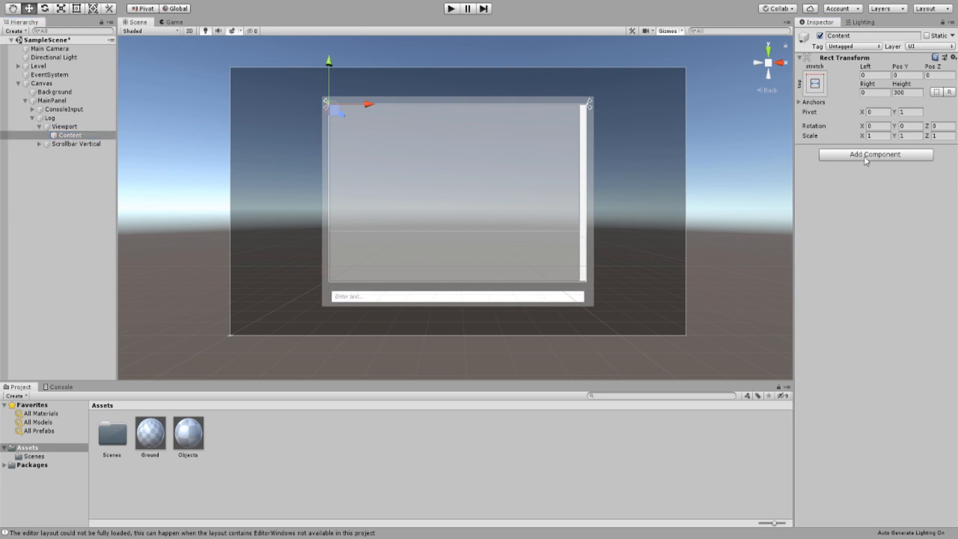
# Step: Give Content a Content Size Fitter and Vertical Layout Group: child width, preferred height, pivot 0.5, 0
pyautogui.click(875, 154)
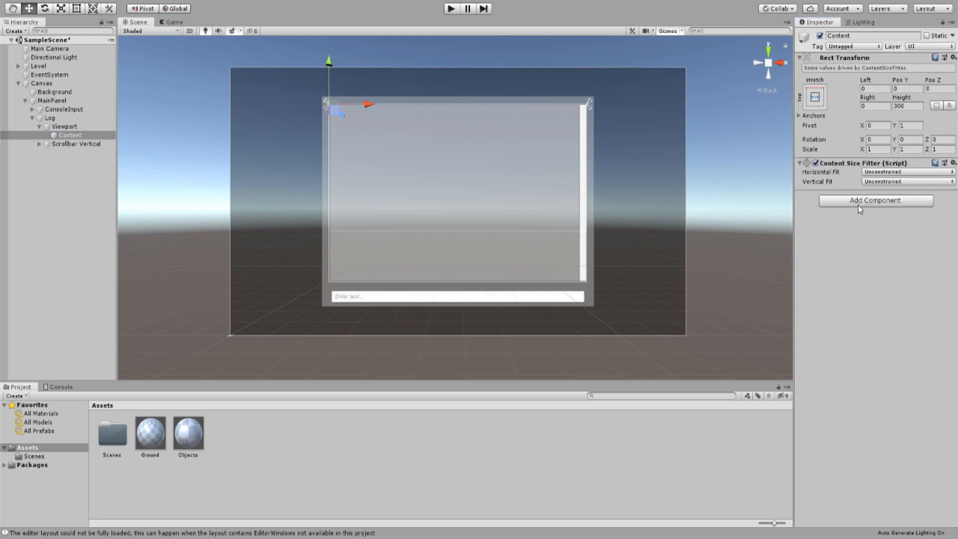
pyautogui.click(875, 201)
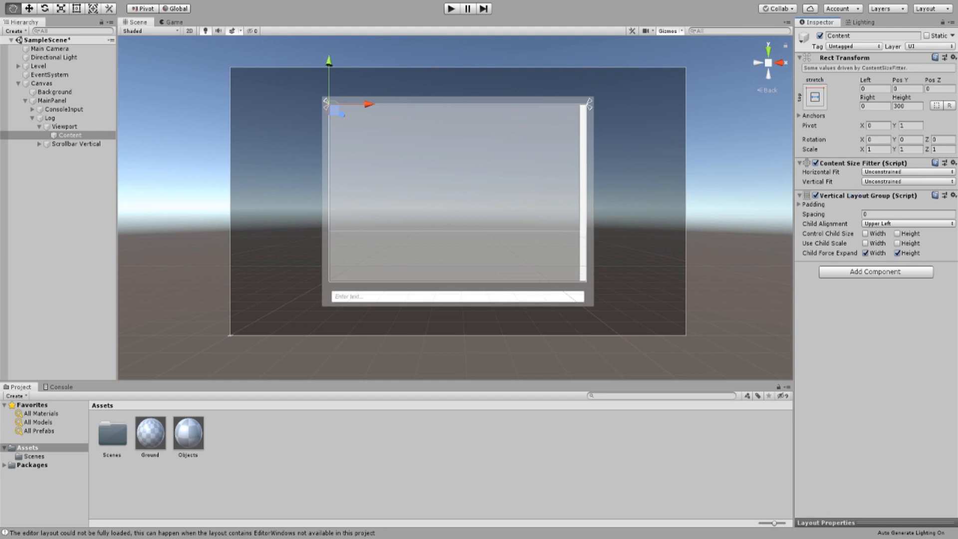
pyautogui.click(865, 234)
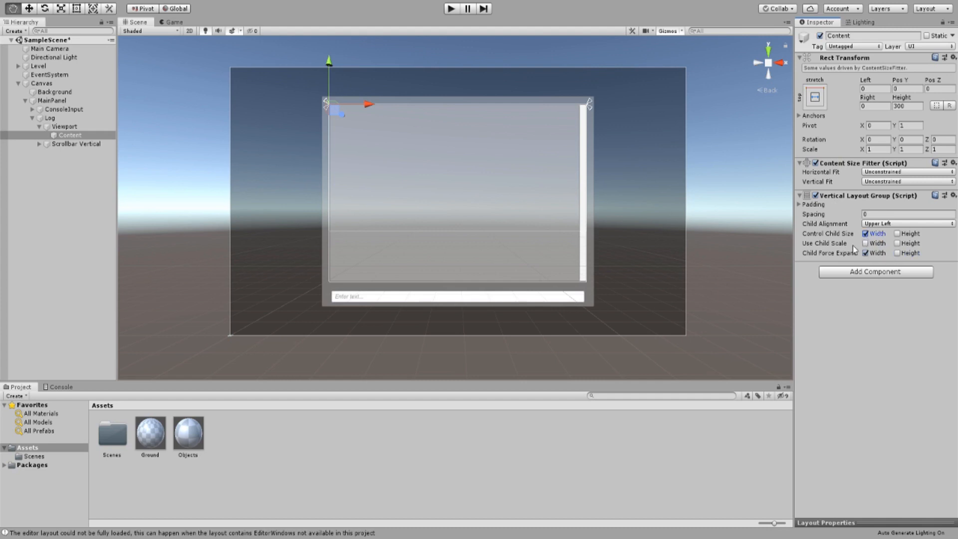
pyautogui.moveTo(858, 238)
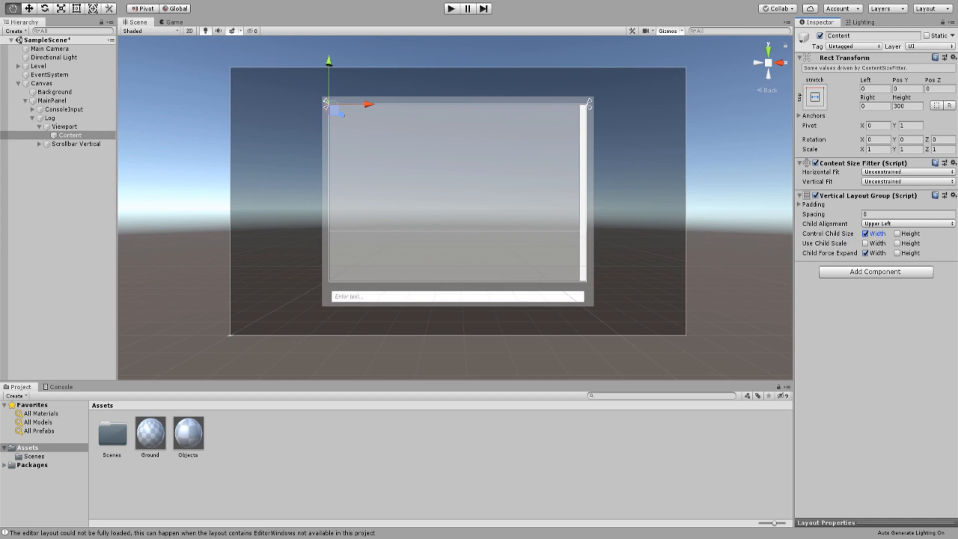
pyautogui.click(906, 181)
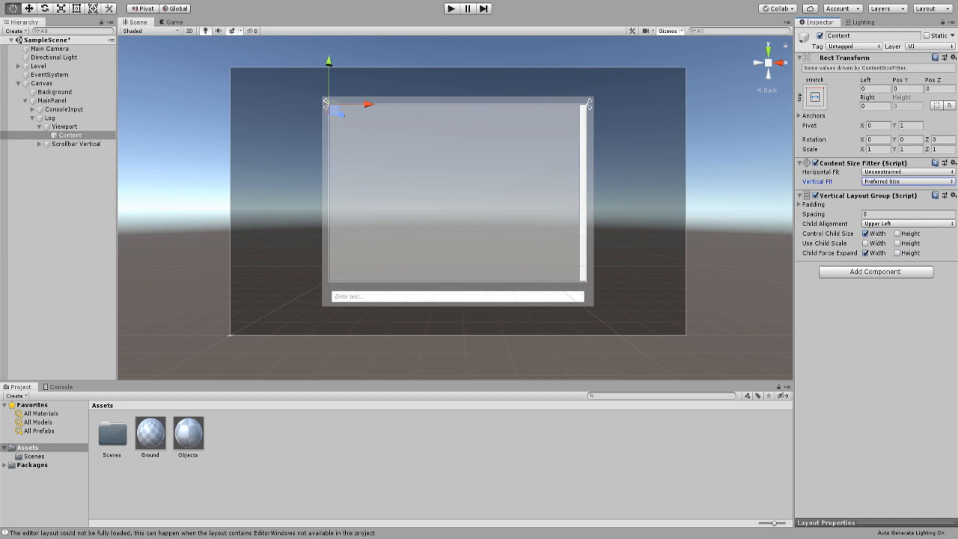
pyautogui.click(875, 125)
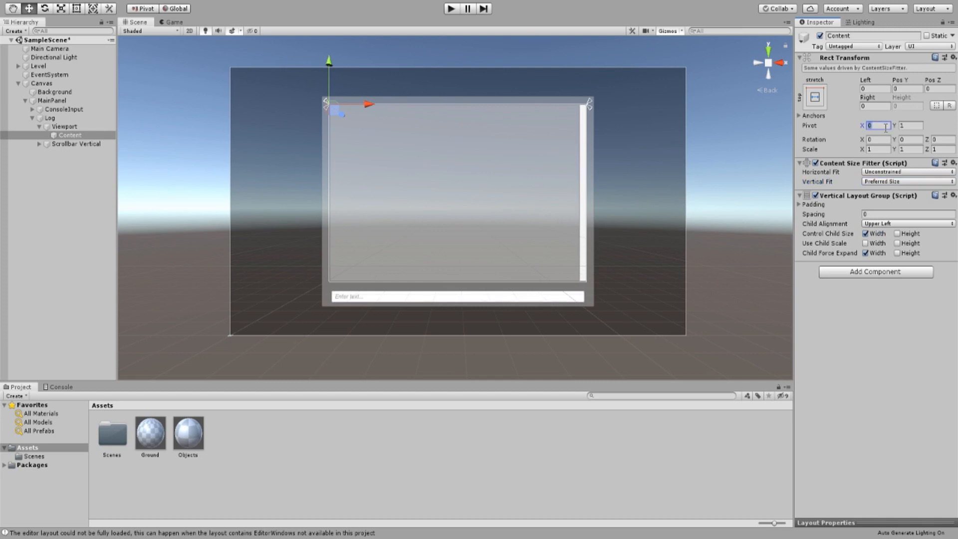
pyautogui.write('0.5')
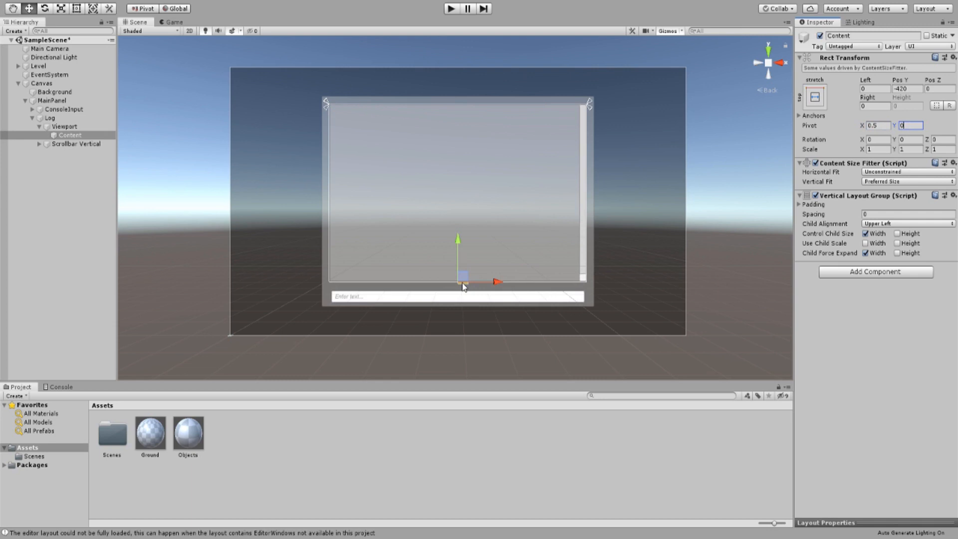
pyautogui.click(69, 135)
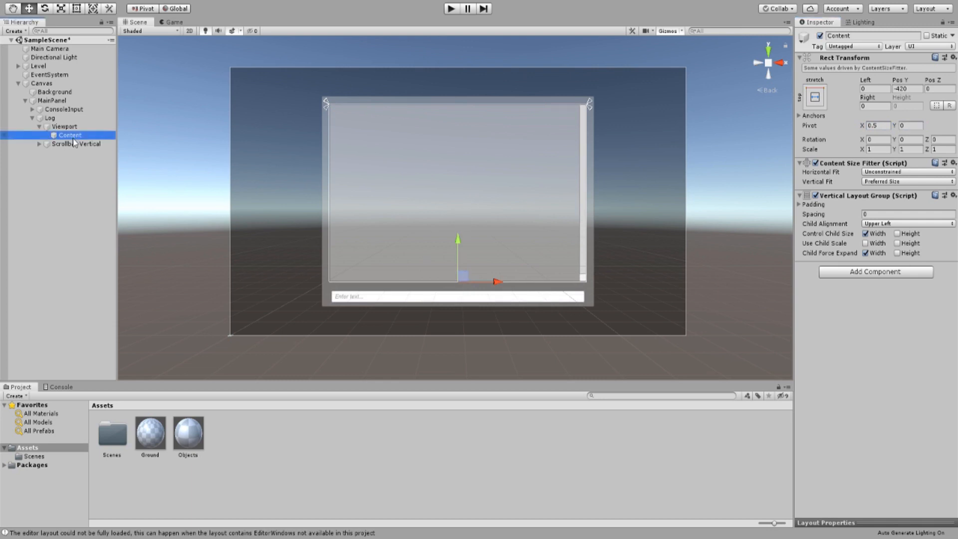
pyautogui.moveTo(218, 345)
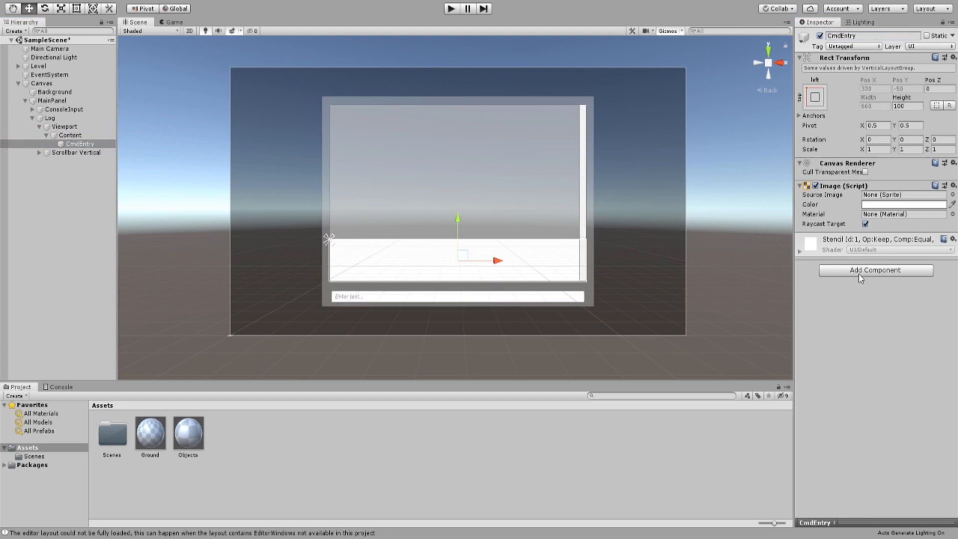
# Step: Give CmdEntry a Layout Element of height 30, colour it red, and add a Text child
pyautogui.click(874, 270)
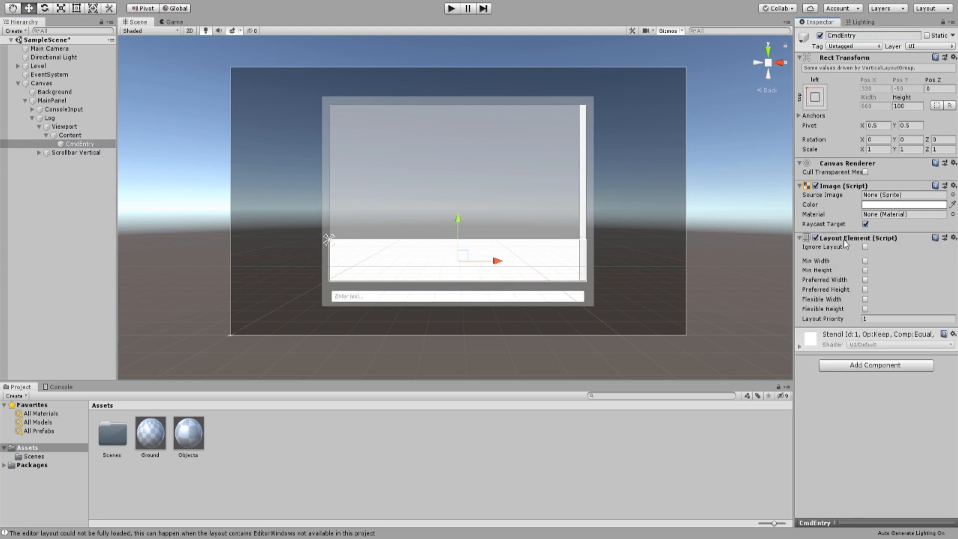
pyautogui.click(800, 237)
pyautogui.write('35')
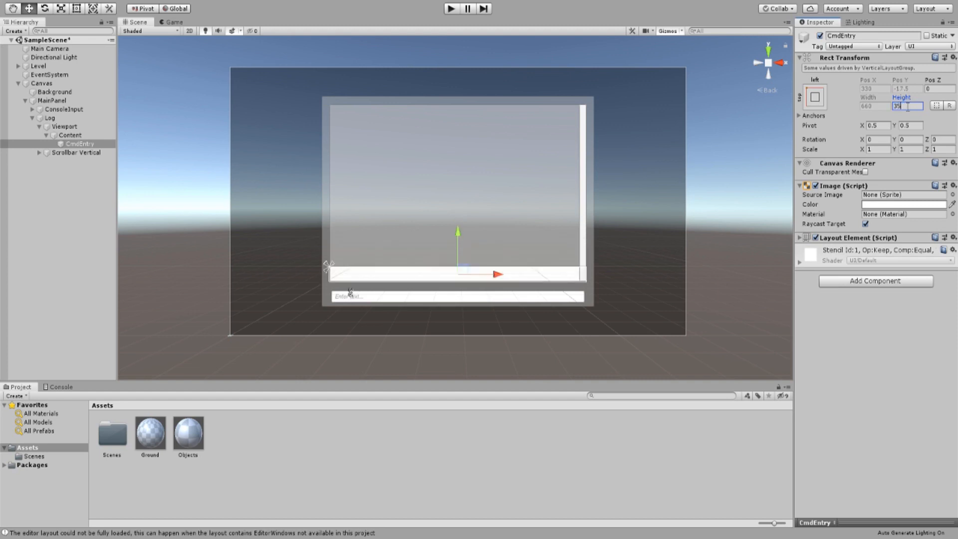
pyautogui.write('30')
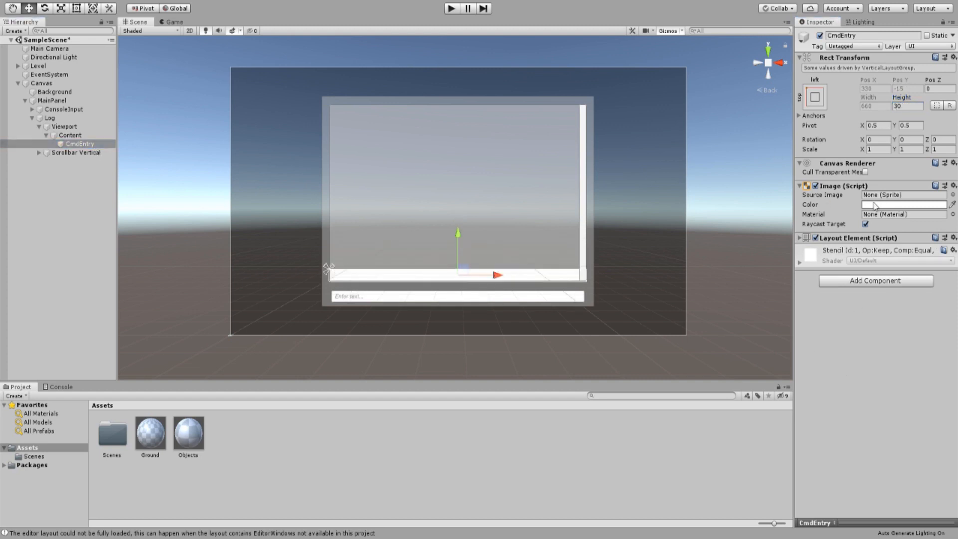
pyautogui.click(903, 204)
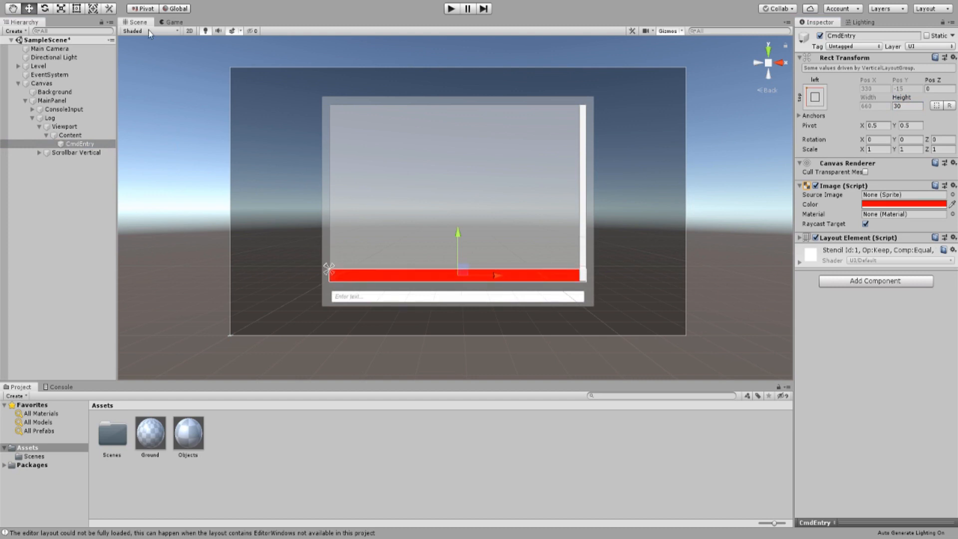
pyautogui.click(79, 144)
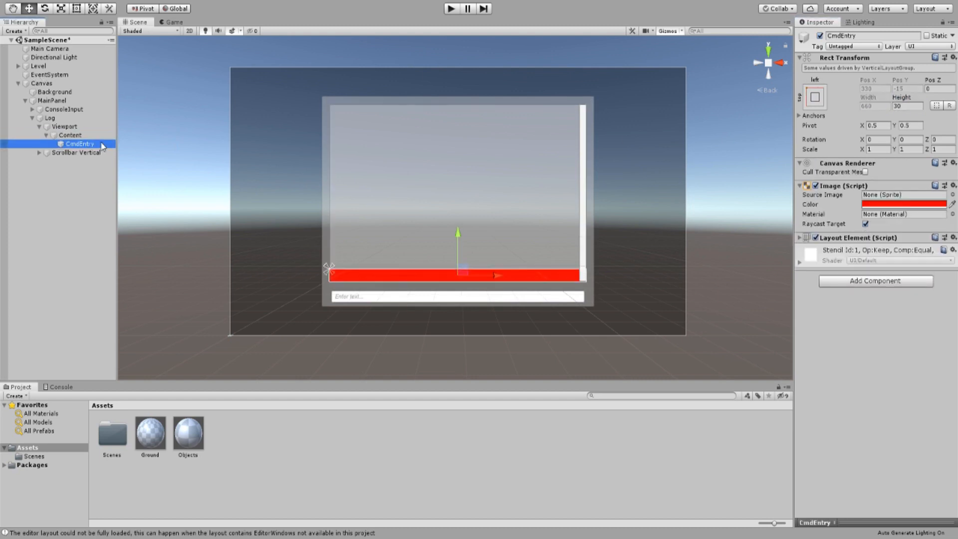
pyautogui.click(78, 152)
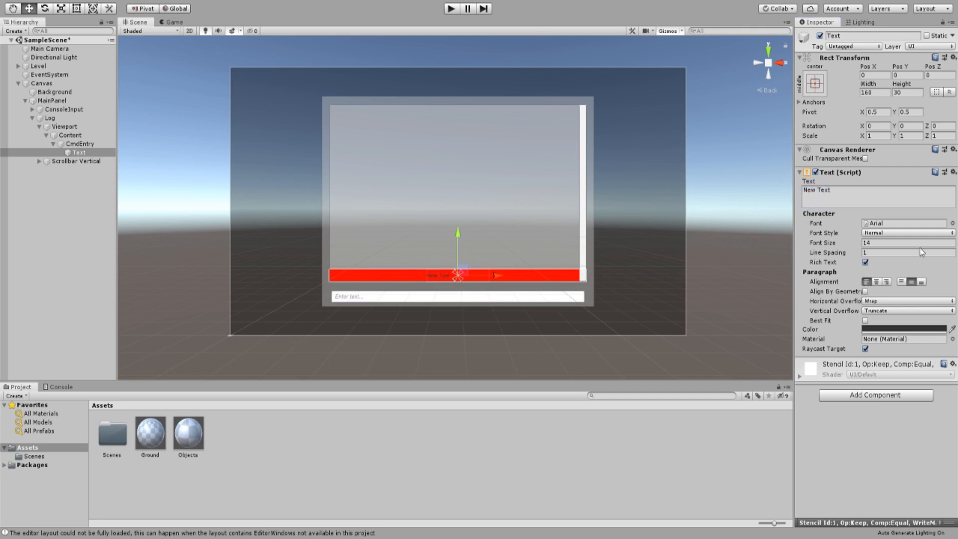
# Step: Stretch the CmdEntry label across the row with Best Fit and white text
pyautogui.click(79, 144)
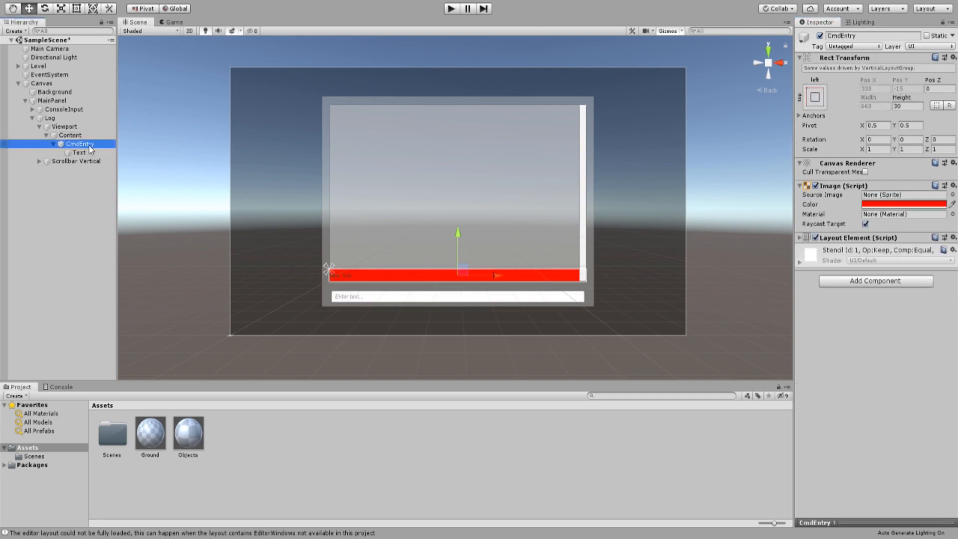
pyautogui.click(80, 152)
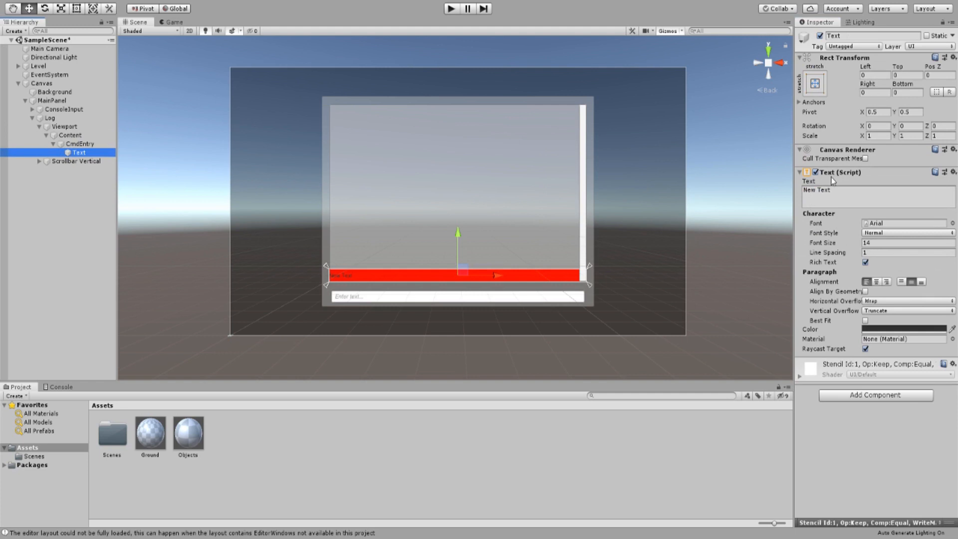
pyautogui.click(865, 321)
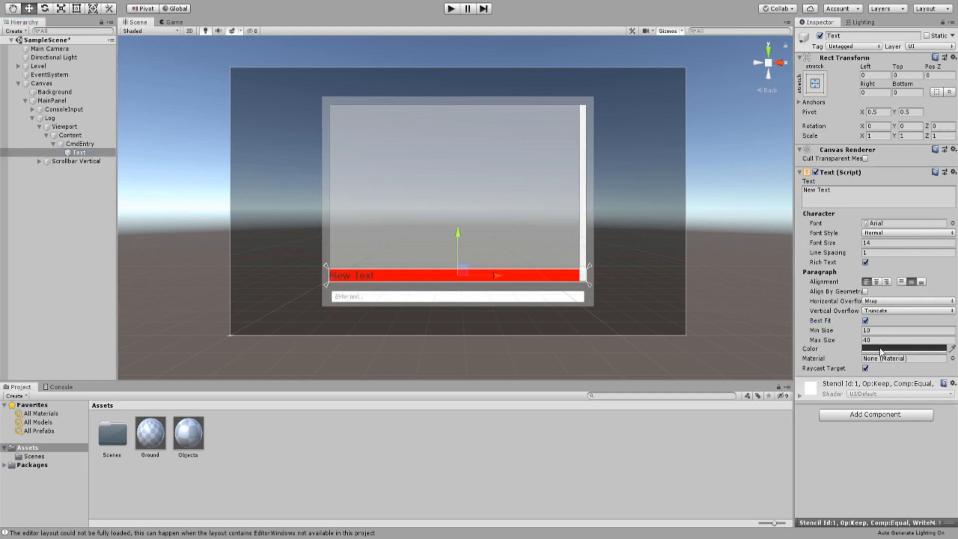
pyautogui.click(904, 348)
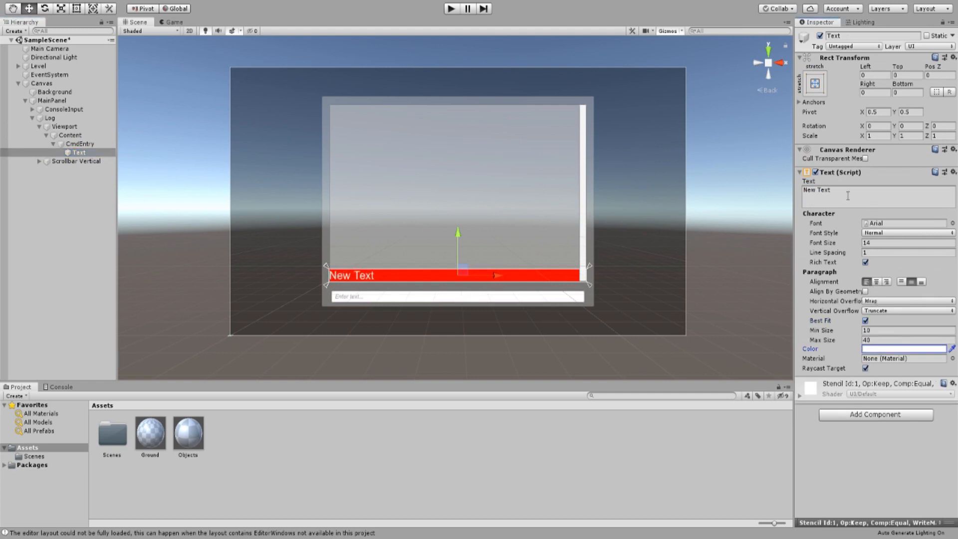
pyautogui.click(80, 144)
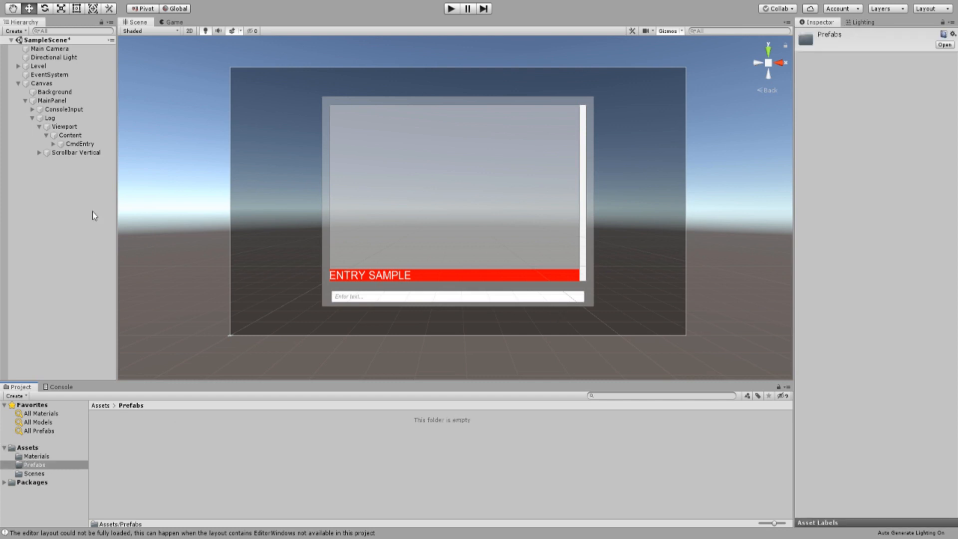
# Step: Save CmdEntry as a prefab, then preview and remove duplicate test entries in the log
pyautogui.click(80, 144)
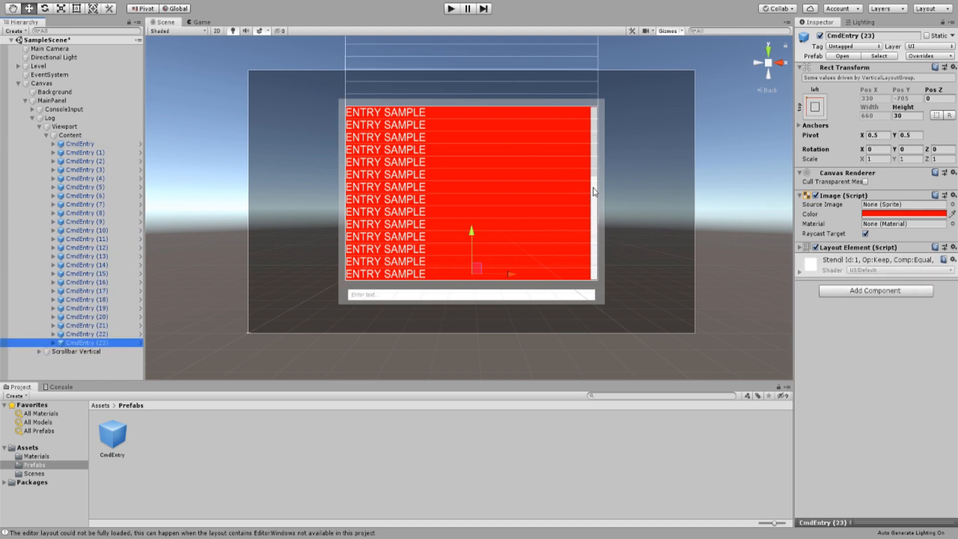
pyautogui.click(199, 22)
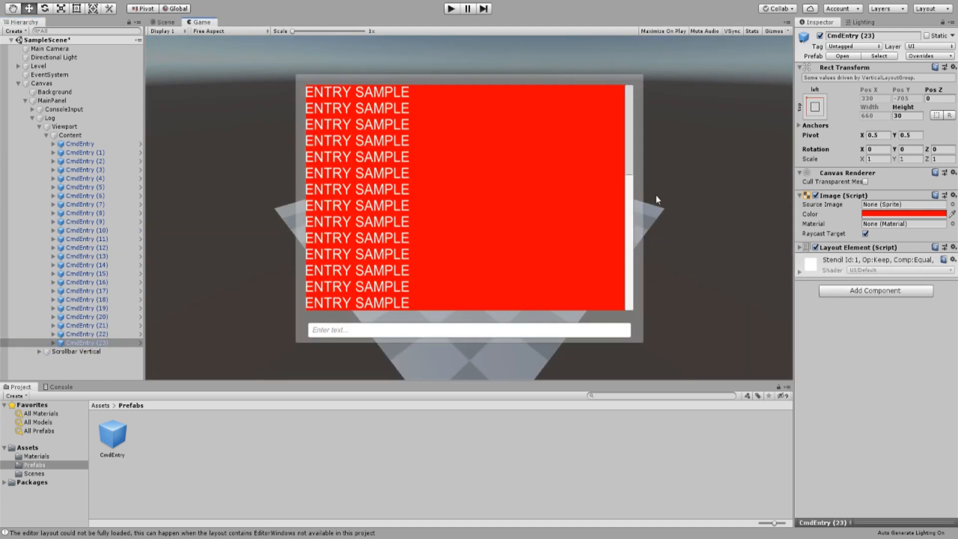
pyautogui.click(86, 343)
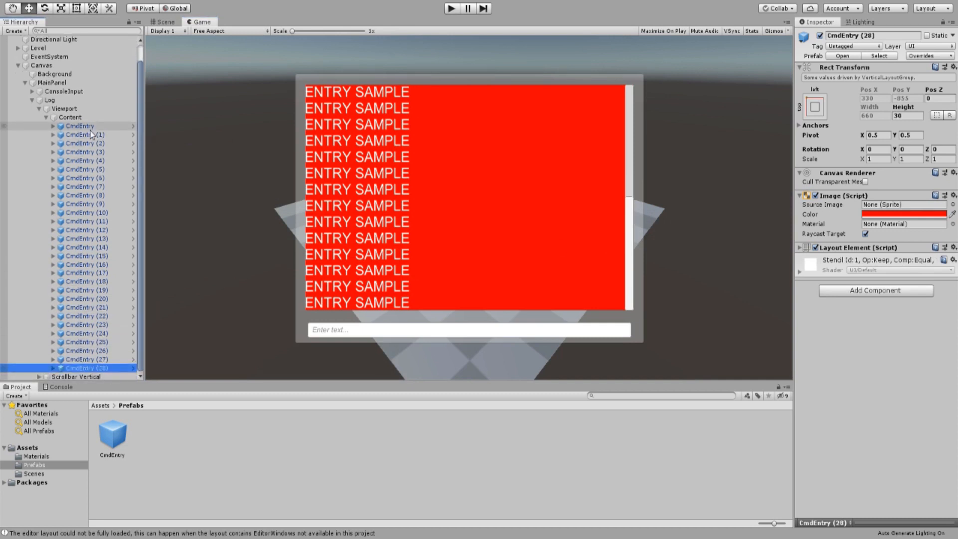
pyautogui.click(112, 433)
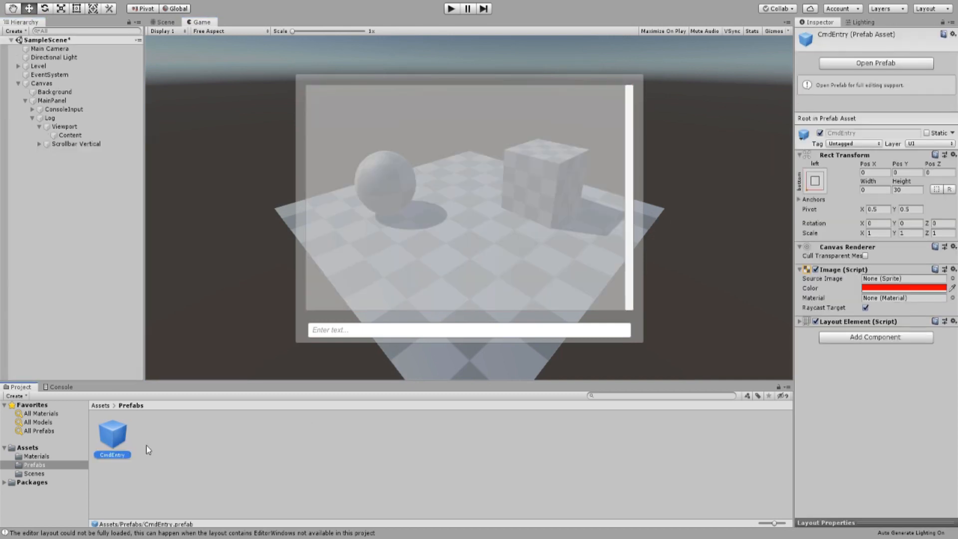
pyautogui.click(68, 135)
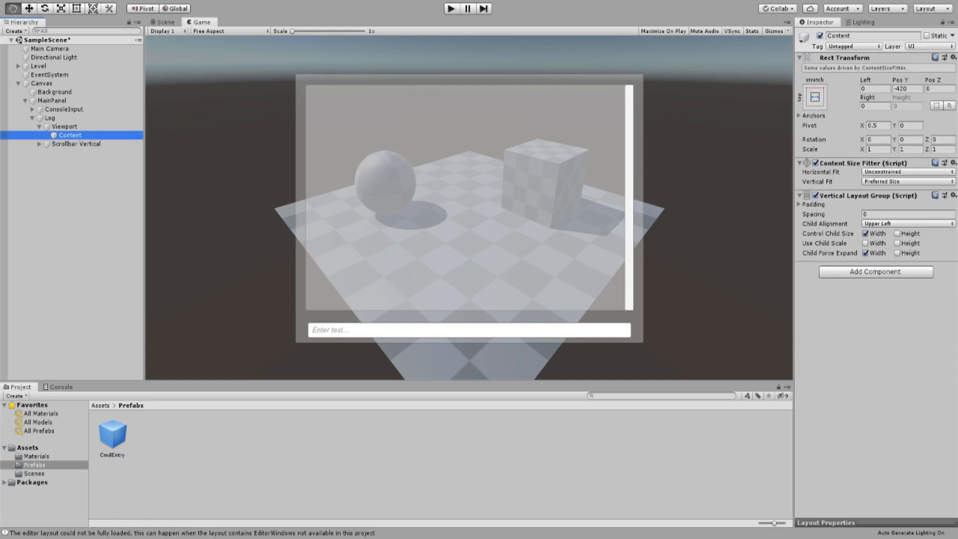
# Step: Duplicate Log into a 150-wide CommandList panel and create an empty Console object
pyautogui.click(54, 127)
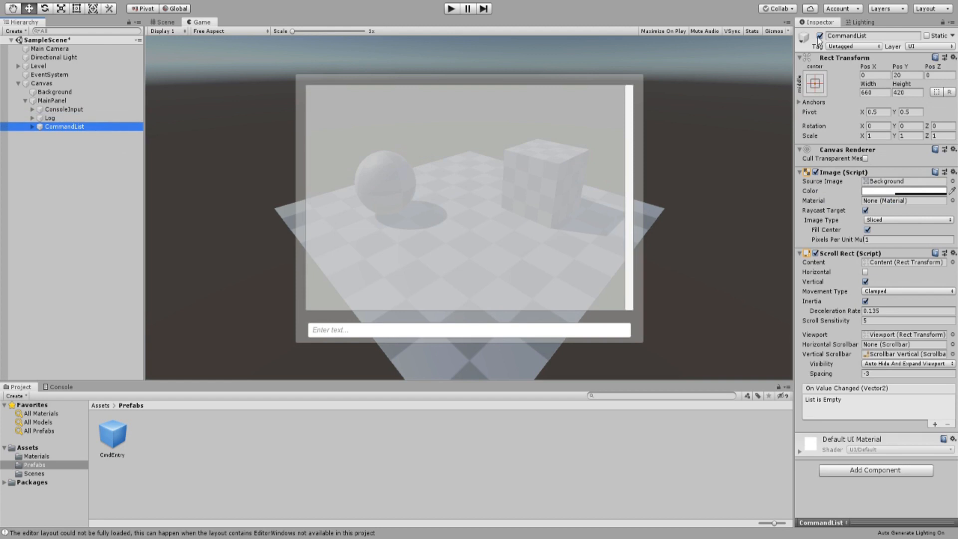
pyautogui.click(865, 272)
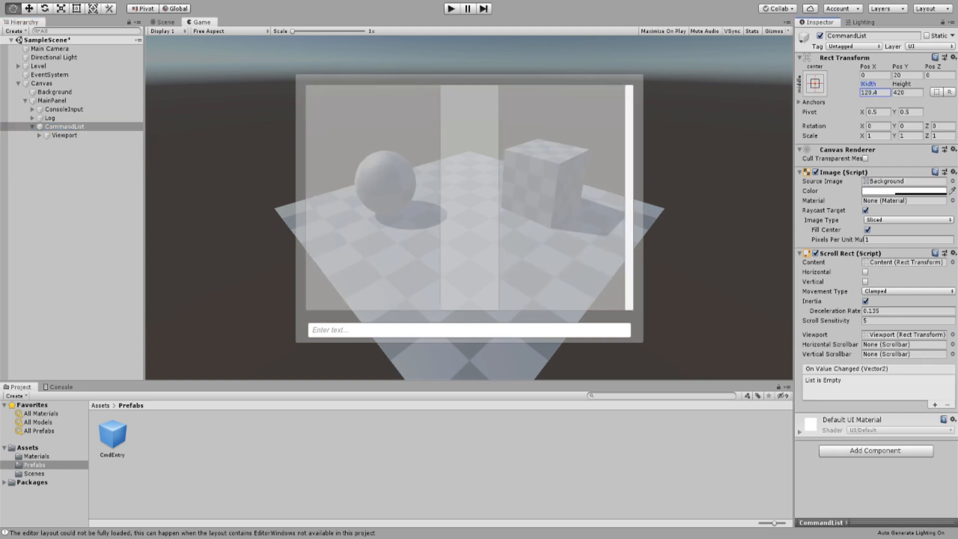
pyautogui.click(164, 22)
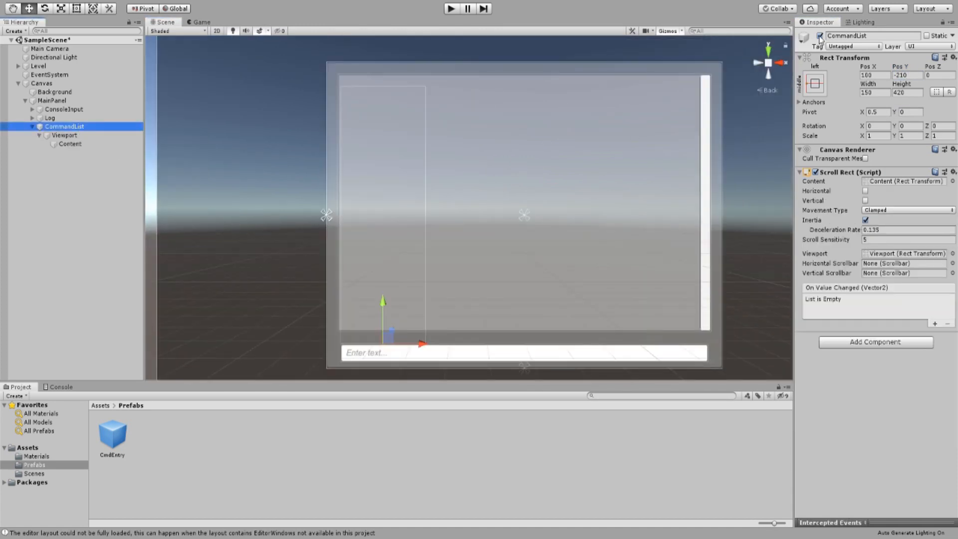
pyautogui.click(199, 22)
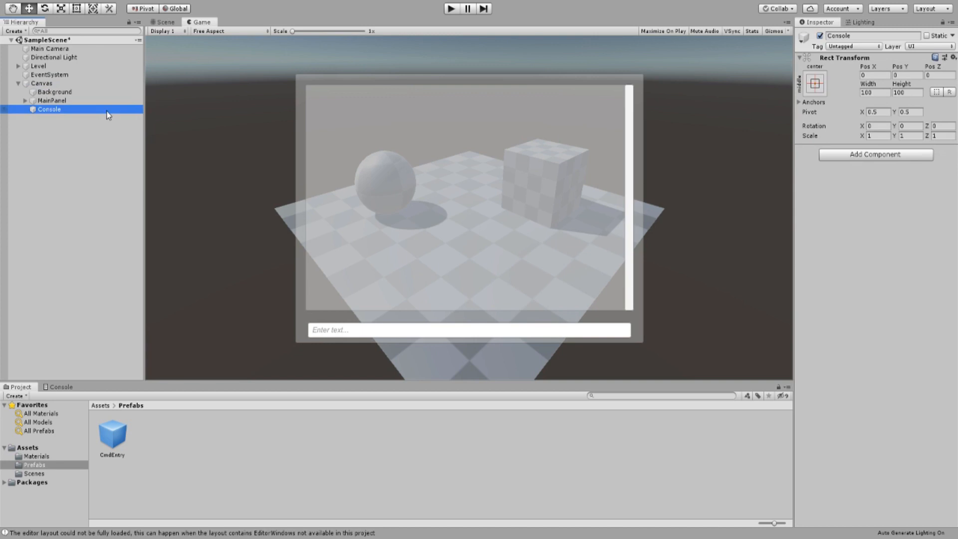
# Step: Move MainPanel under Console, deactivate Console, and return to the Assets folder
pyautogui.click(18, 84)
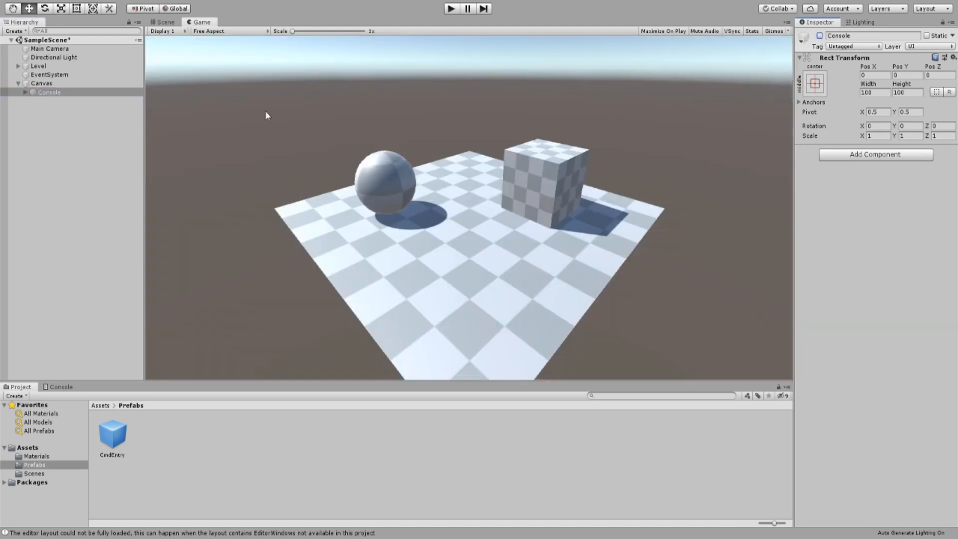
pyautogui.click(49, 92)
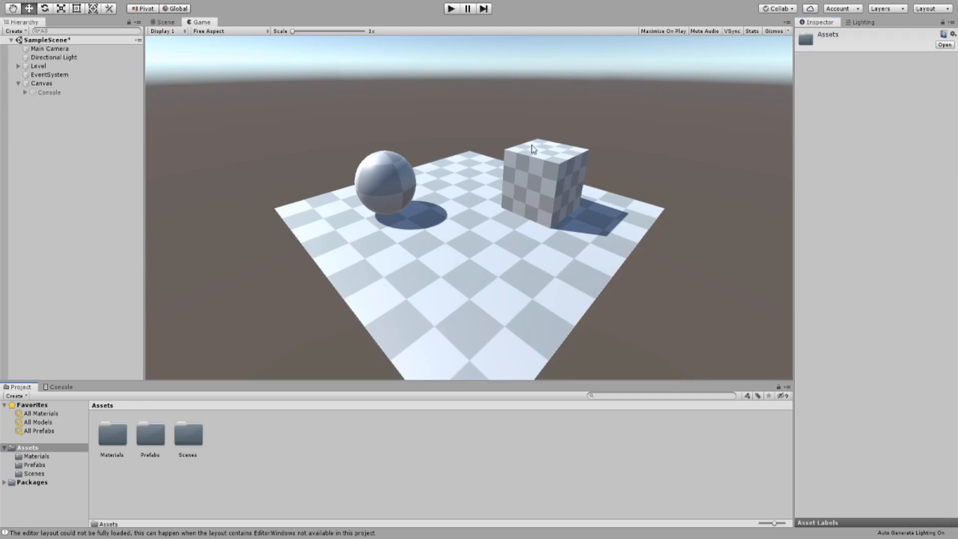
# Step: Add a ConsoleManager script in a new Scripts folder, attach it to Canvas, and open it
pyautogui.click(225, 436)
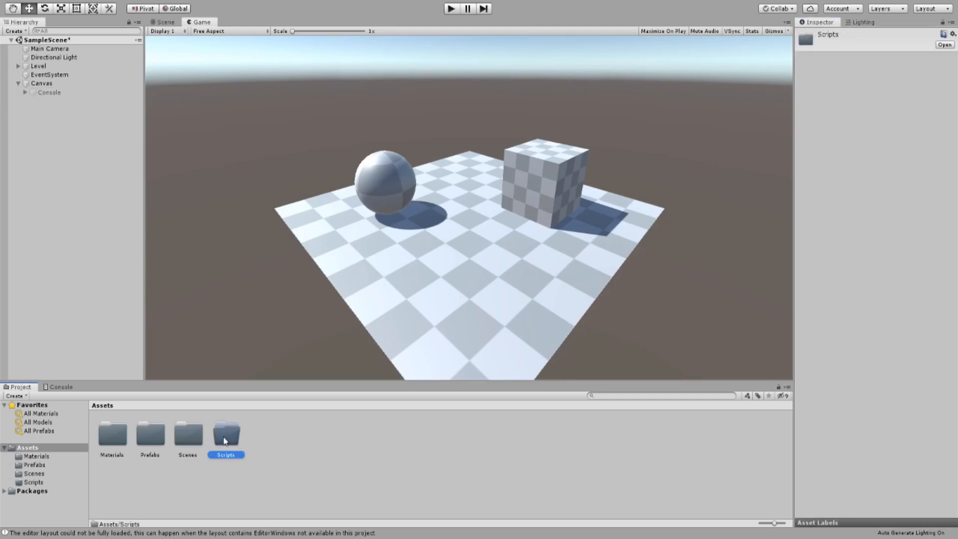
pyautogui.doubleClick(225, 434)
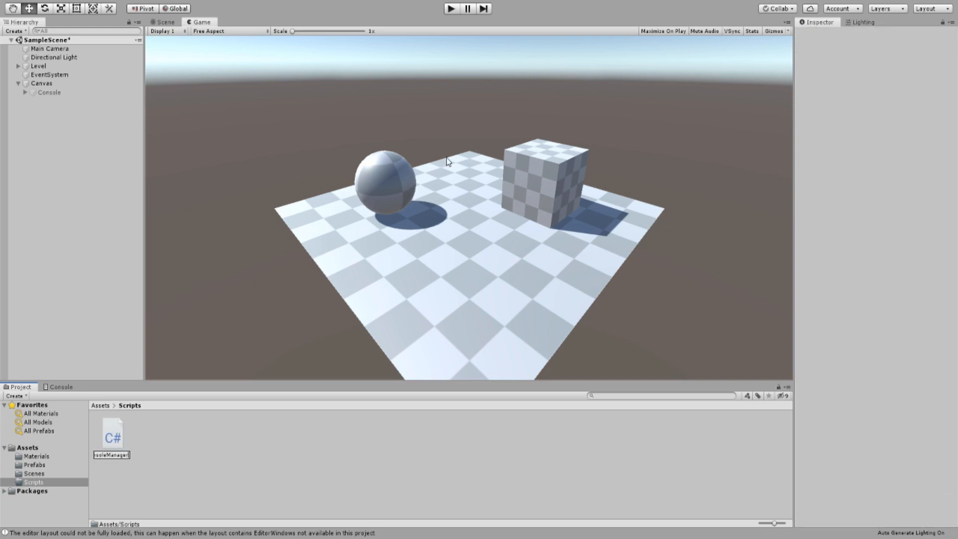
pyautogui.click(112, 433)
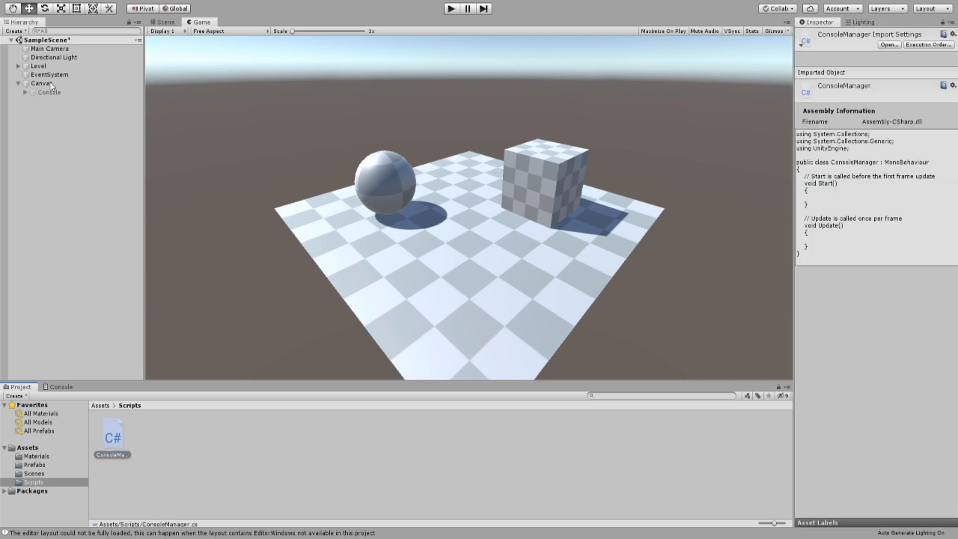
pyautogui.click(41, 84)
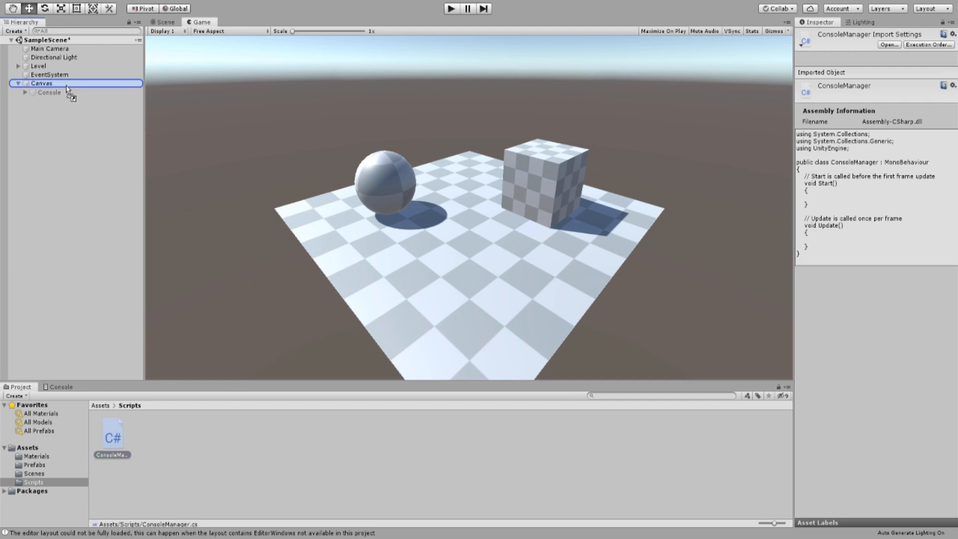
pyautogui.click(42, 84)
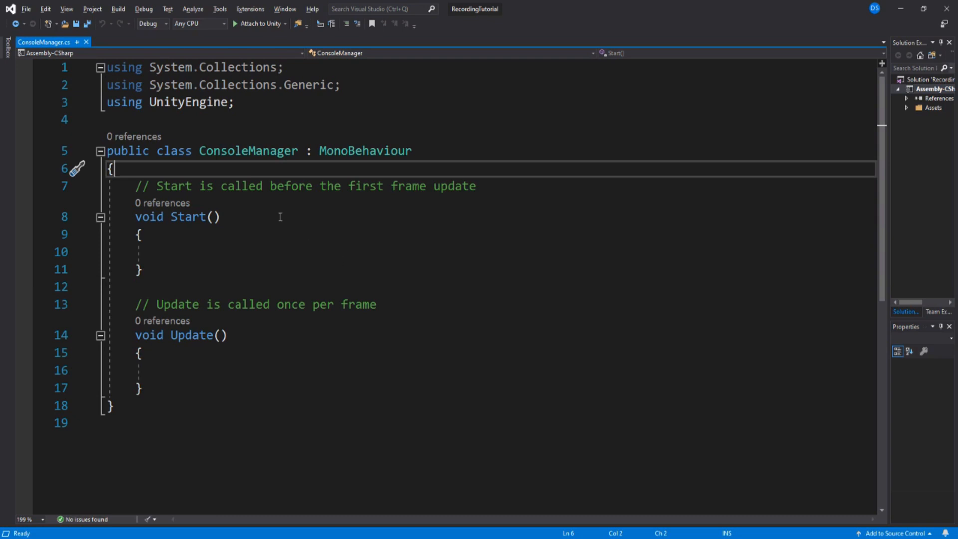
# Step: Finish declaring the List<string> commands field
pyautogui.write('List<>')
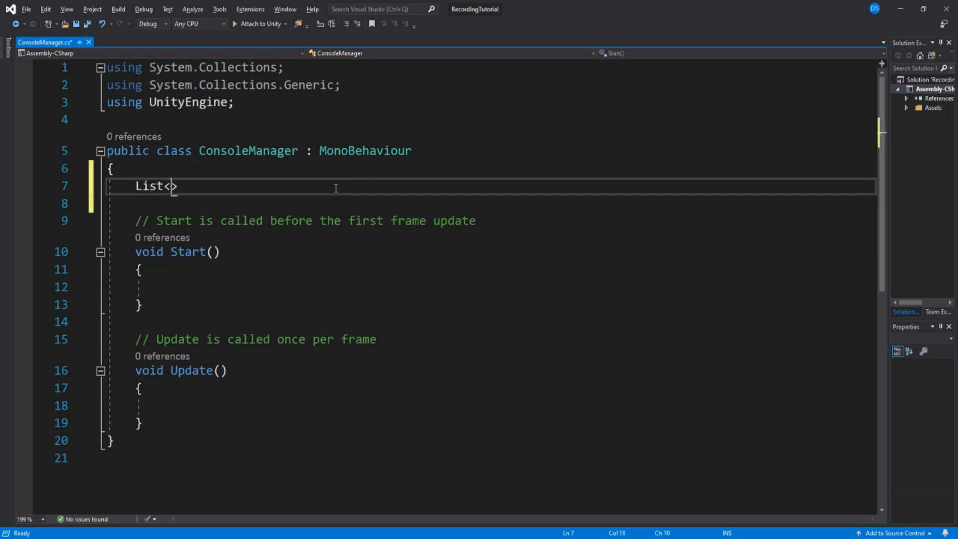
pyautogui.write('string> commands = new List')
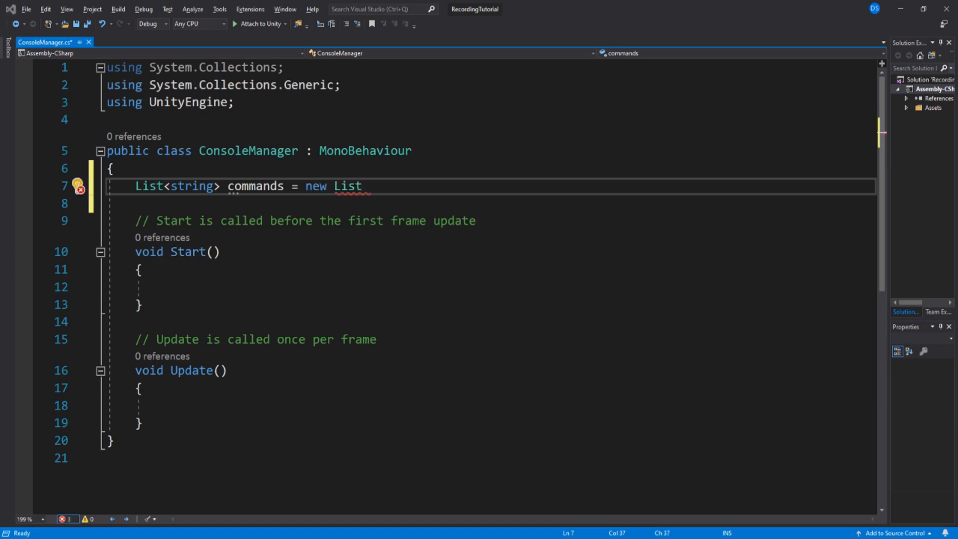
pyautogui.write('<string>();')
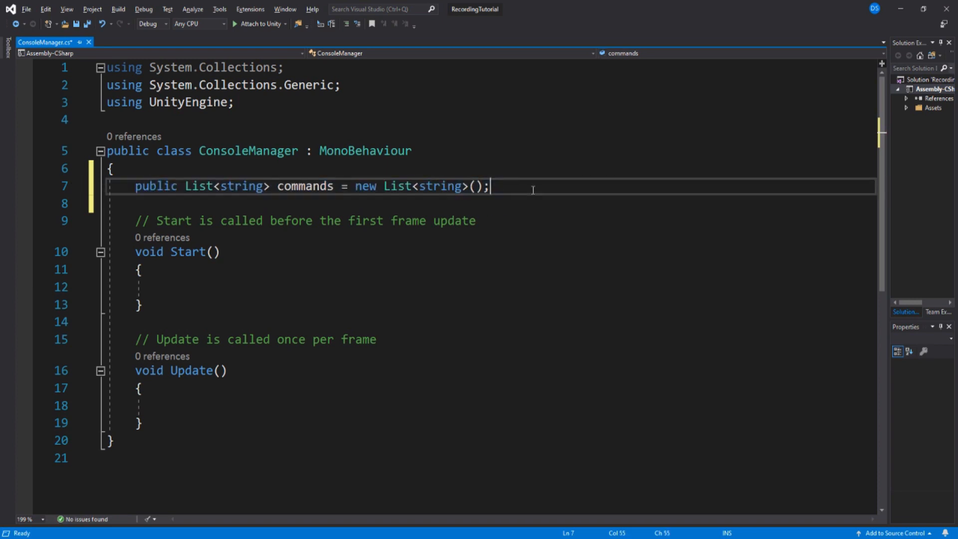
pyautogui.press('Return')
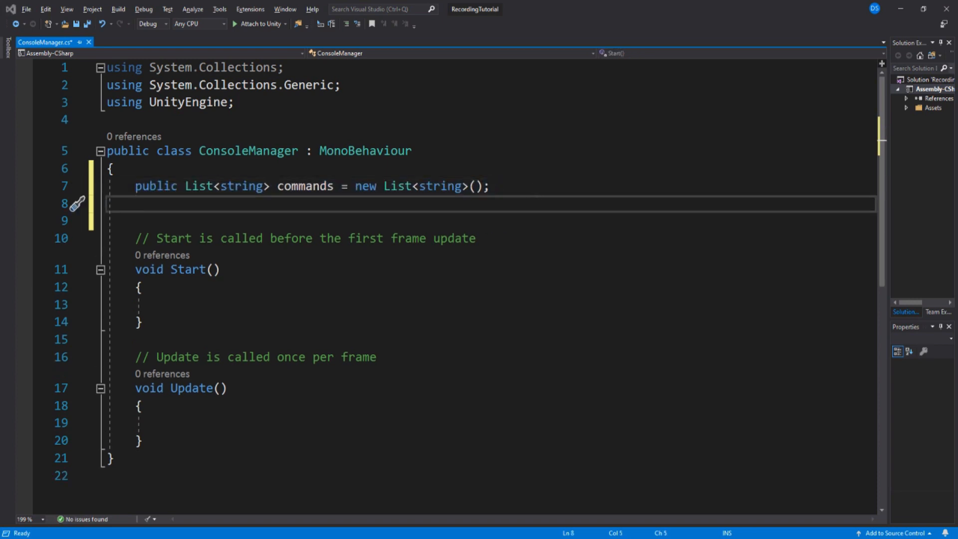
# Step: Declare public fields bool canDie, float delay and KeyCode consoleKey
pyautogui.write('public boo')
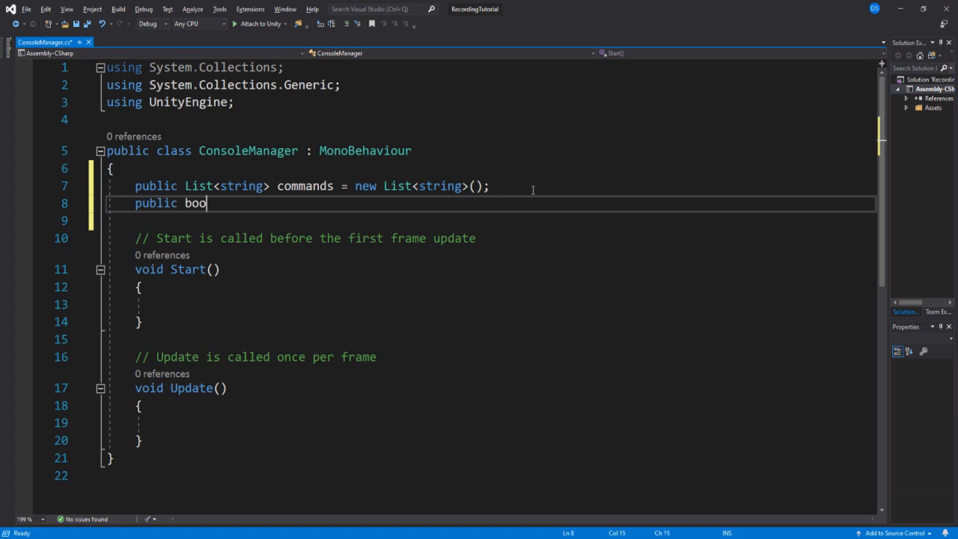
pyautogui.write('l canDie')
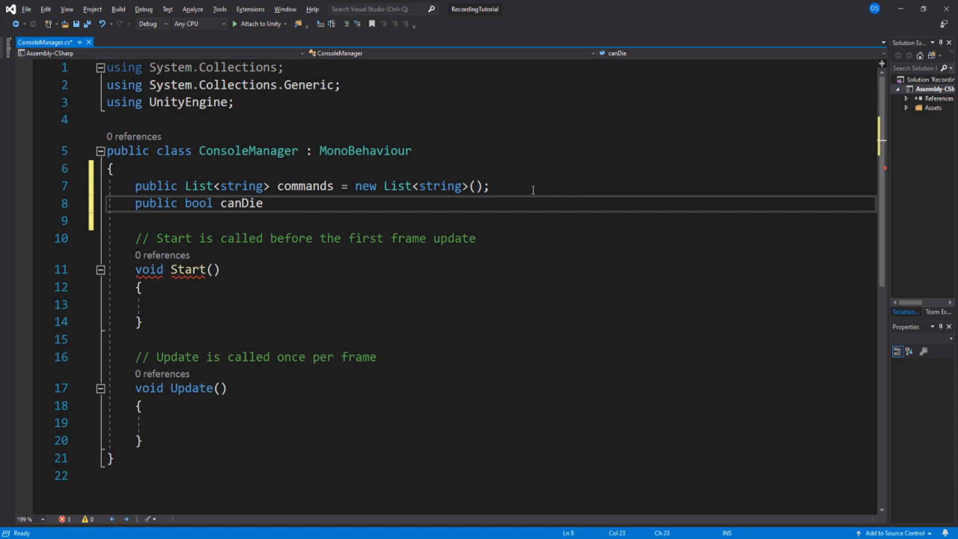
pyautogui.write(';')
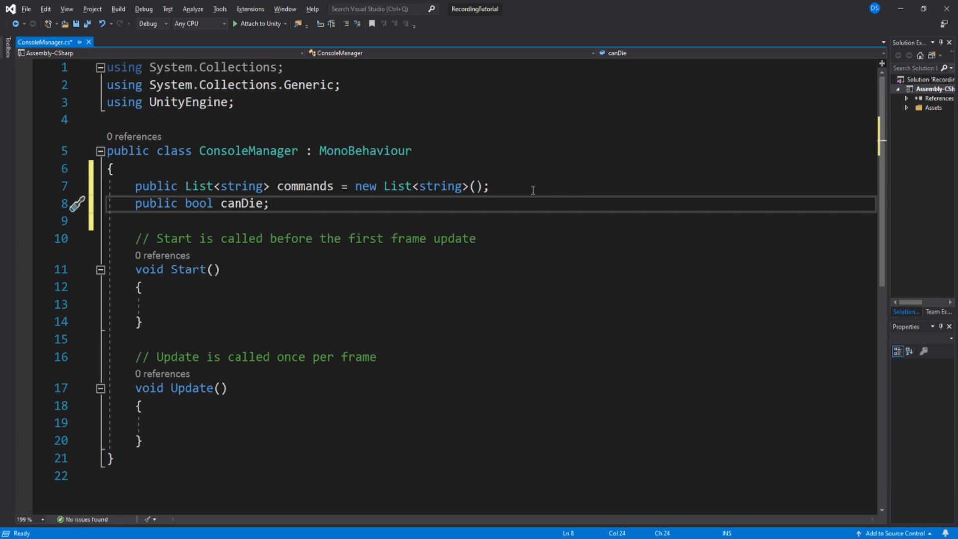
pyautogui.write('public float')
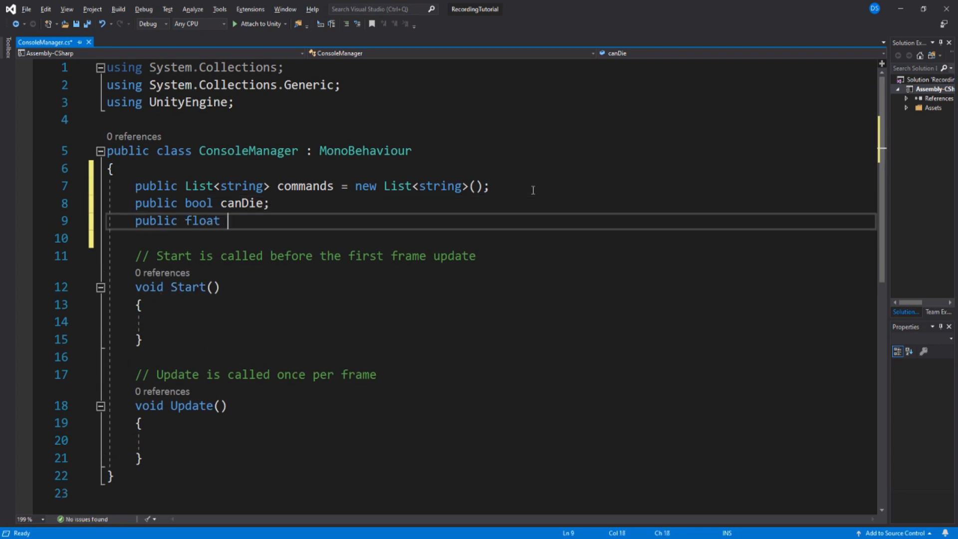
pyautogui.write('delay;')
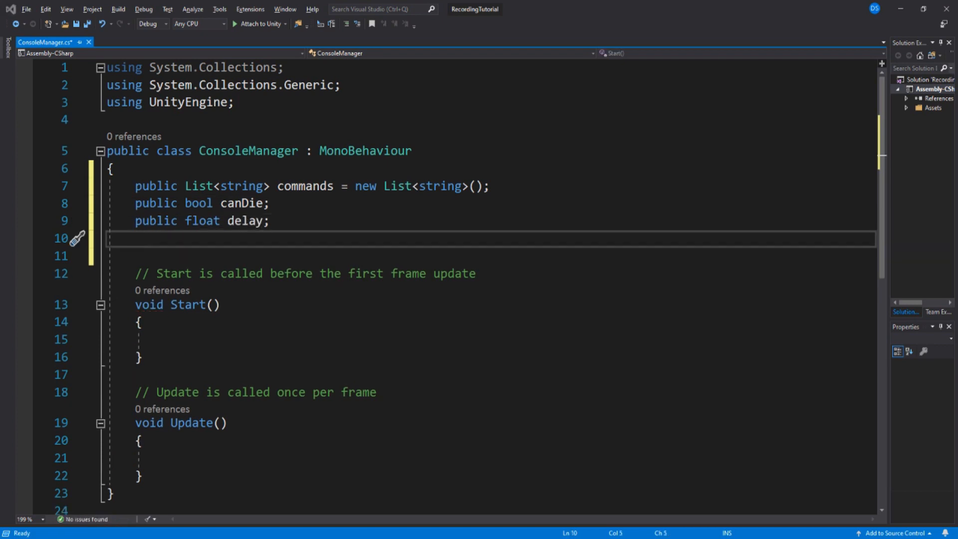
pyautogui.write('public K')
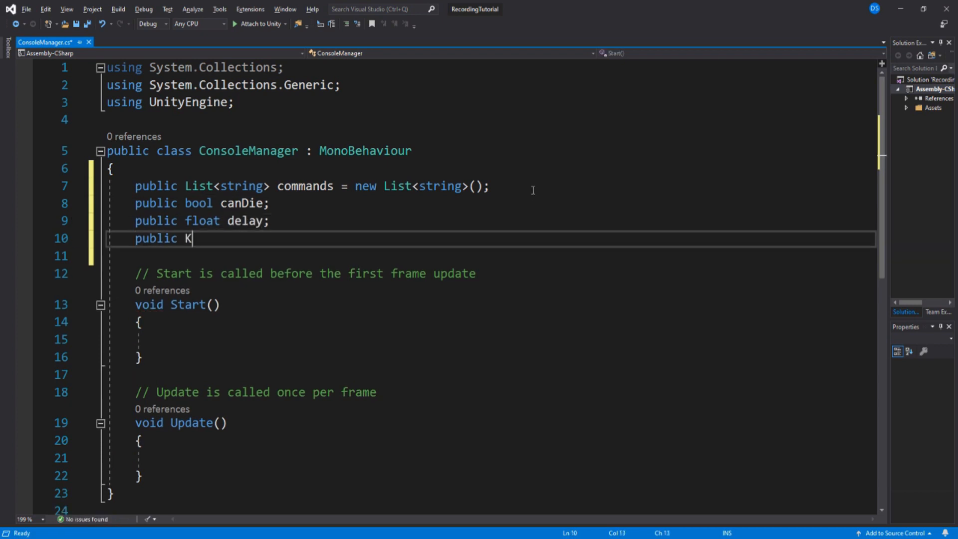
pyautogui.write('eyCode')
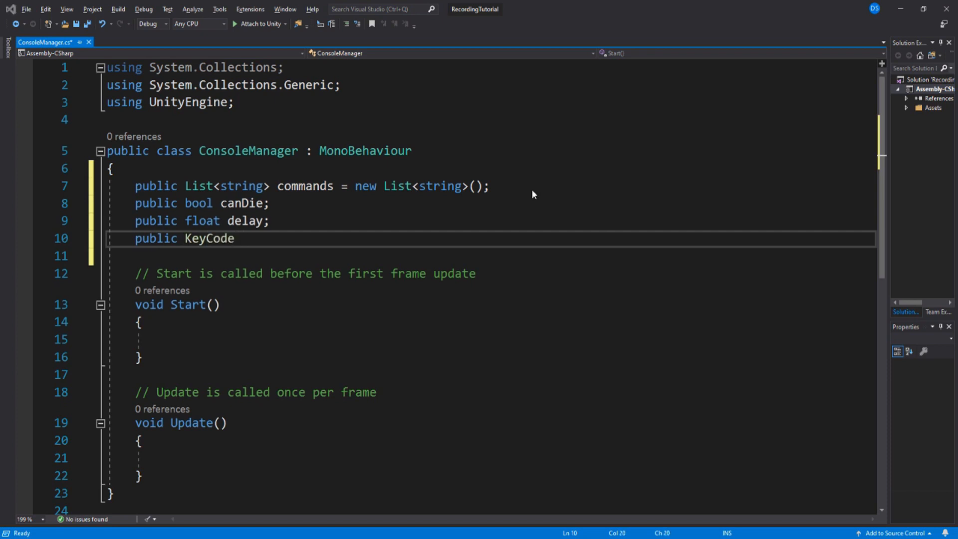
pyautogui.write('console')
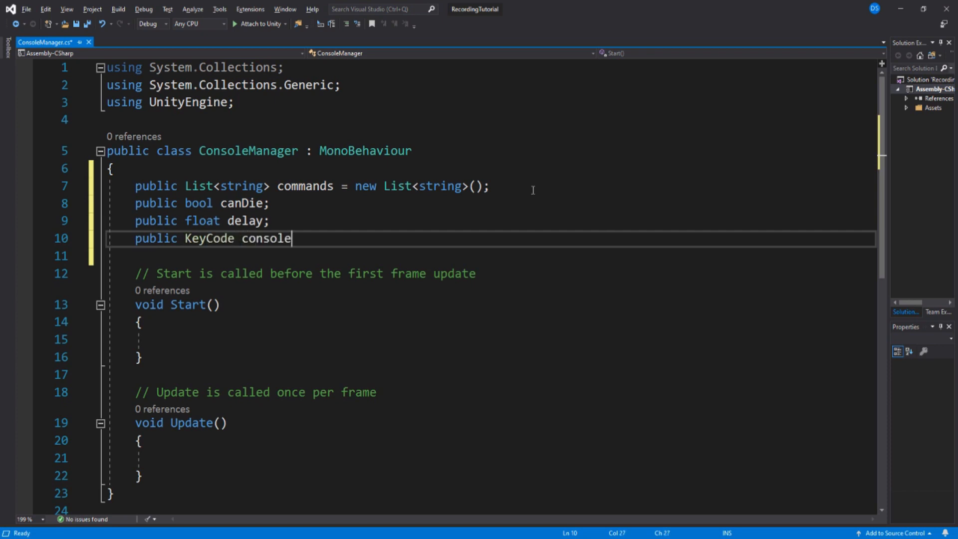
pyautogui.write('Key;')
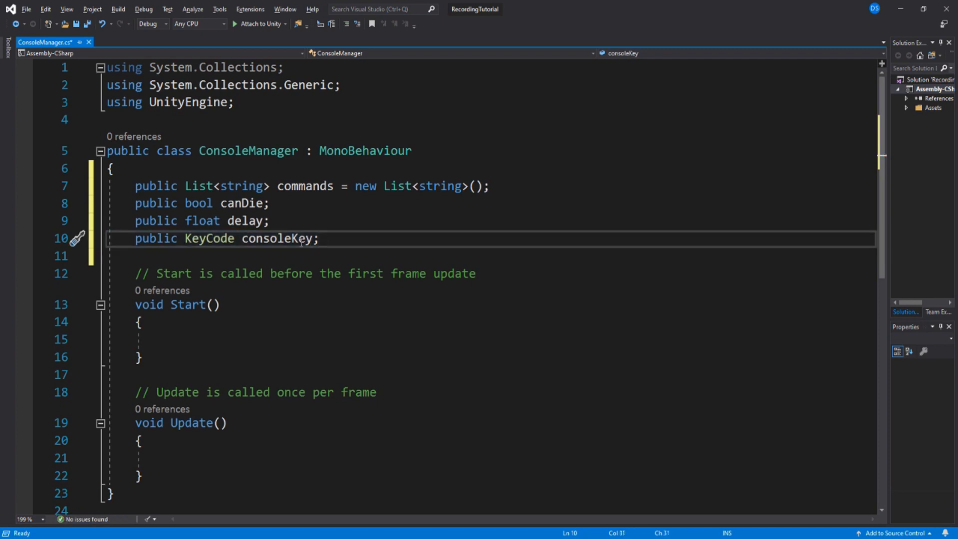
# Step: Add a Prefabs header with a GameObject logPrefab field and a Hidden Variables comment
pyautogui.write('//Prefab')
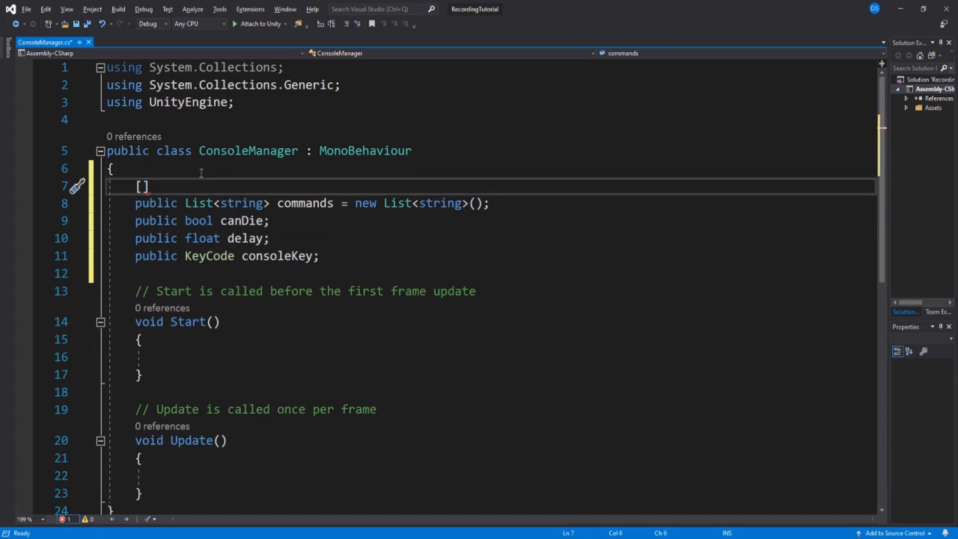
pyautogui.write('Header=("")')
pyautogui.write('[Header("Prefabs')
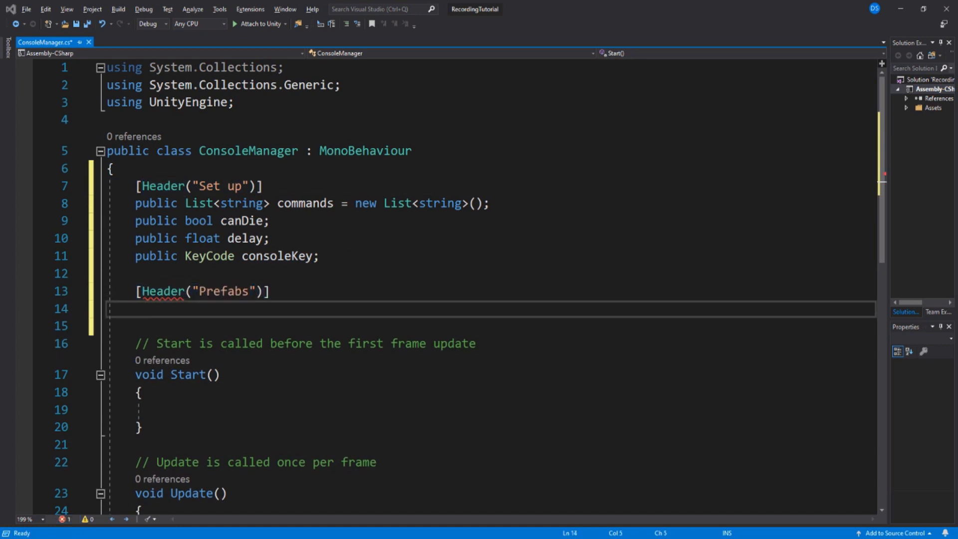
pyautogui.write('public GameObject logPrefab;')
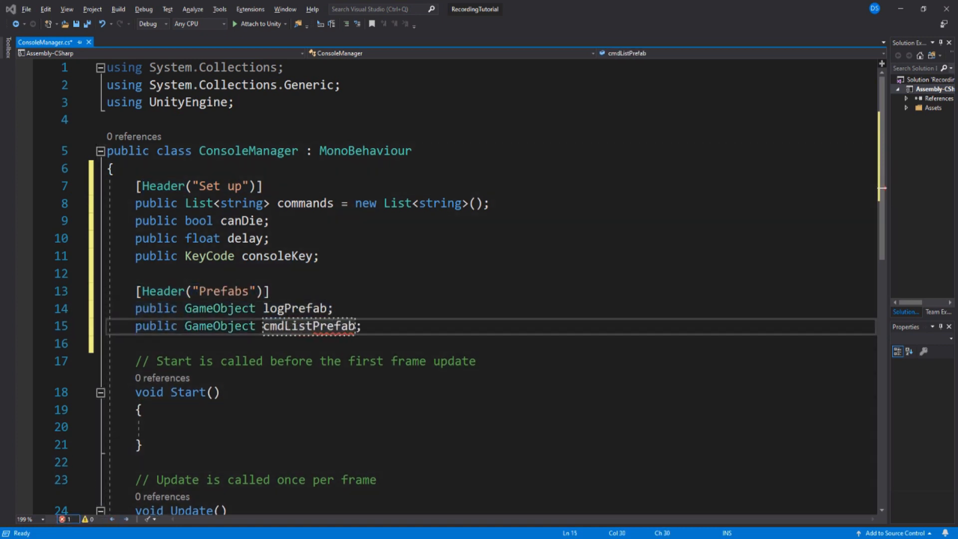
pyautogui.write('//Hidden Variables')
pyautogui.click(490, 427)
pyautogui.write('console =')
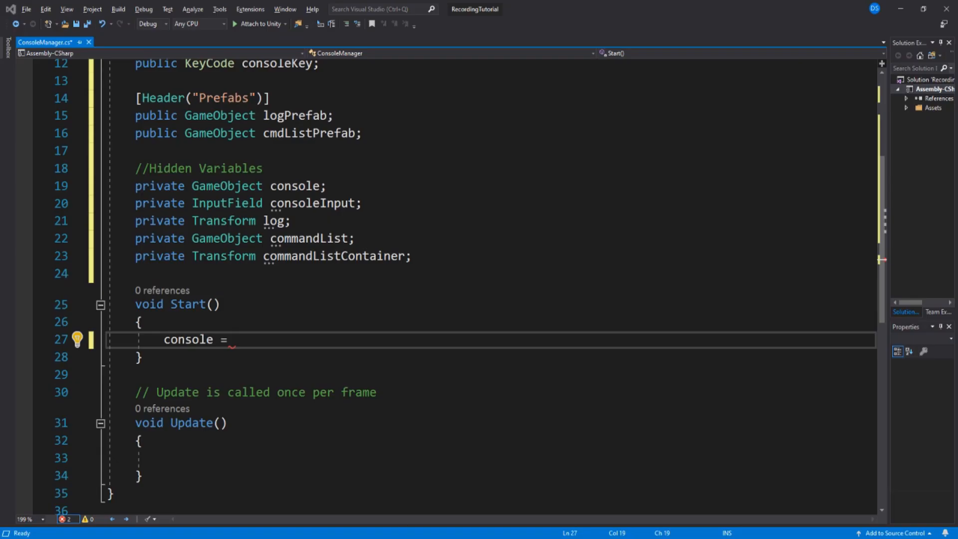
# Step: Find the Console object and consoleInput in Start, and begin Update's key check
pyautogui.write('transform.Find("Console").gameObject;')
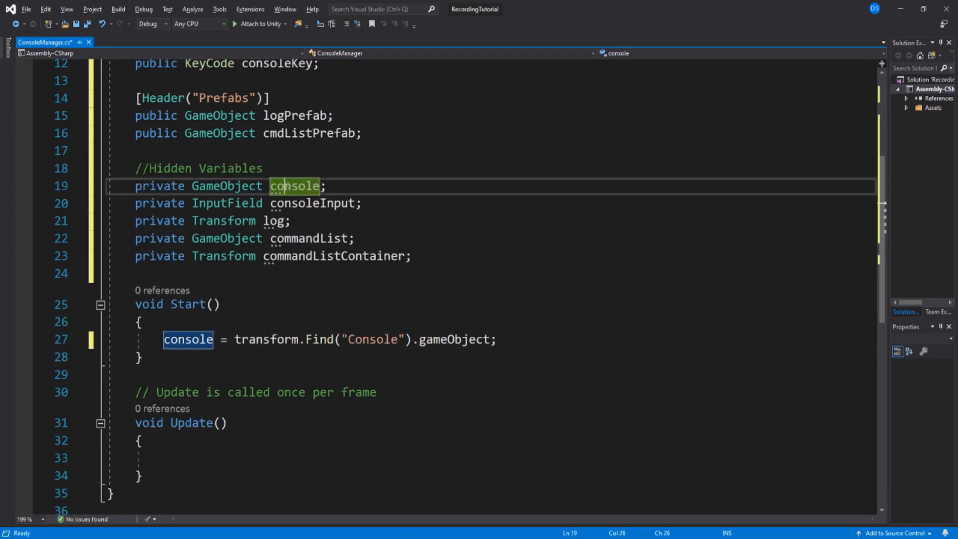
pyautogui.write('consoleInput = transform.Find("Console/MainPanel/ConsoleInput").GetComponent<InputField>();')
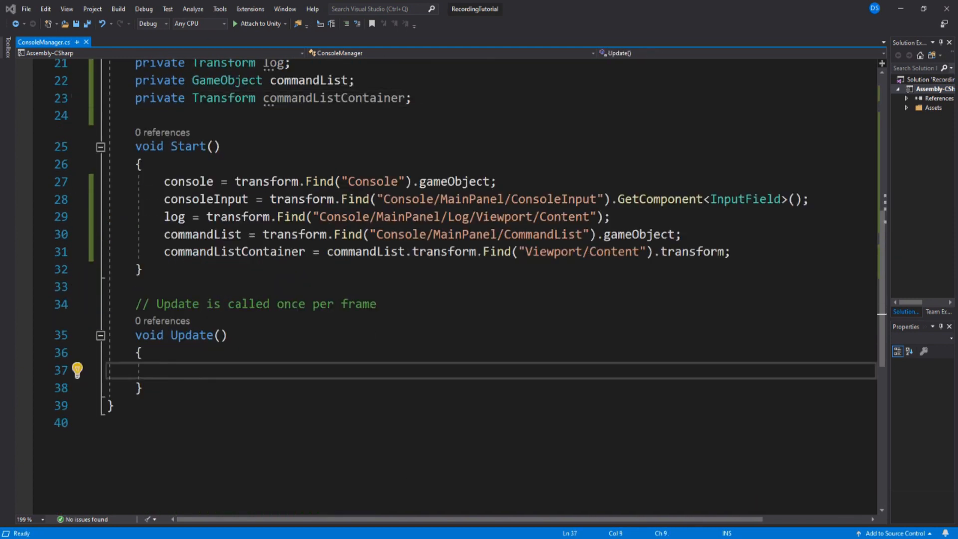
pyautogui.write('if(Input.getKeyDown(consoleKey')
pyautogui.write('console.SetActive(!console.activeInHierarchy);')
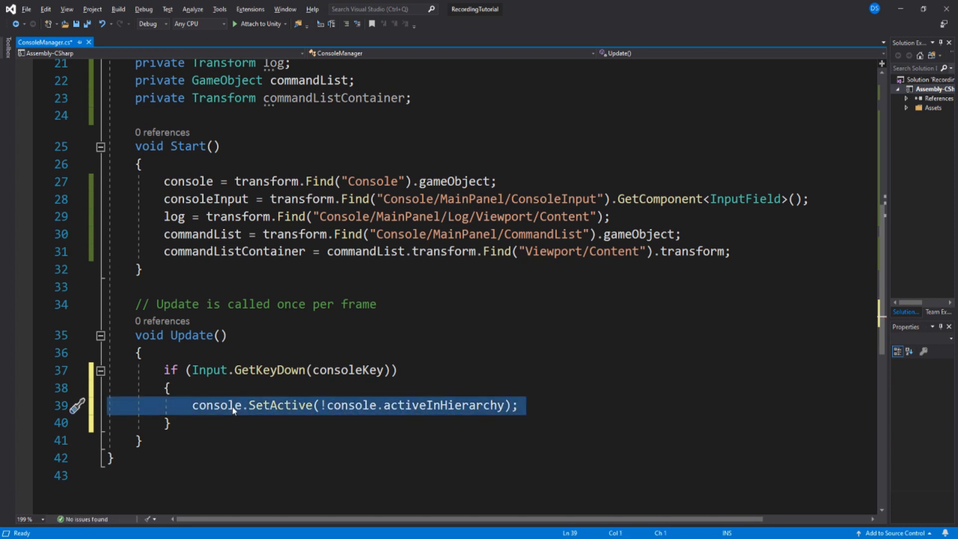
# Step: Toggle the console and activate its input field on consoleKey, plus a KeyCode.Return block
pyautogui.write('//if active it disables, if unactive it enables')
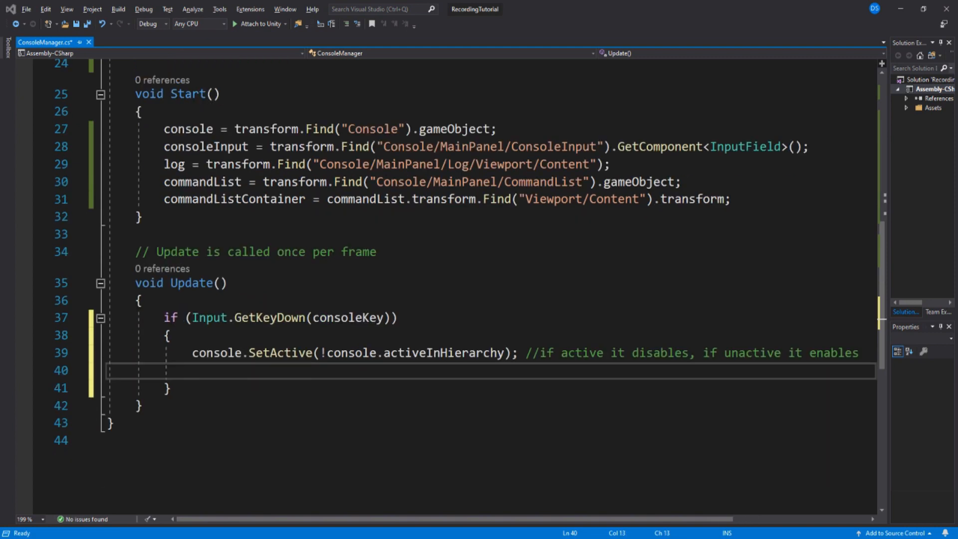
pyautogui.write('consoleInput.Select')
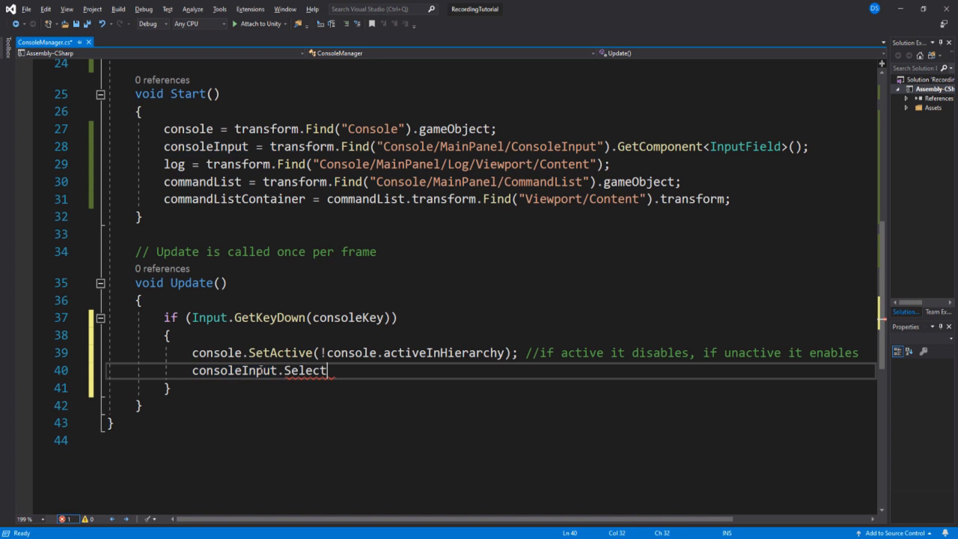
pyautogui.press('enter')
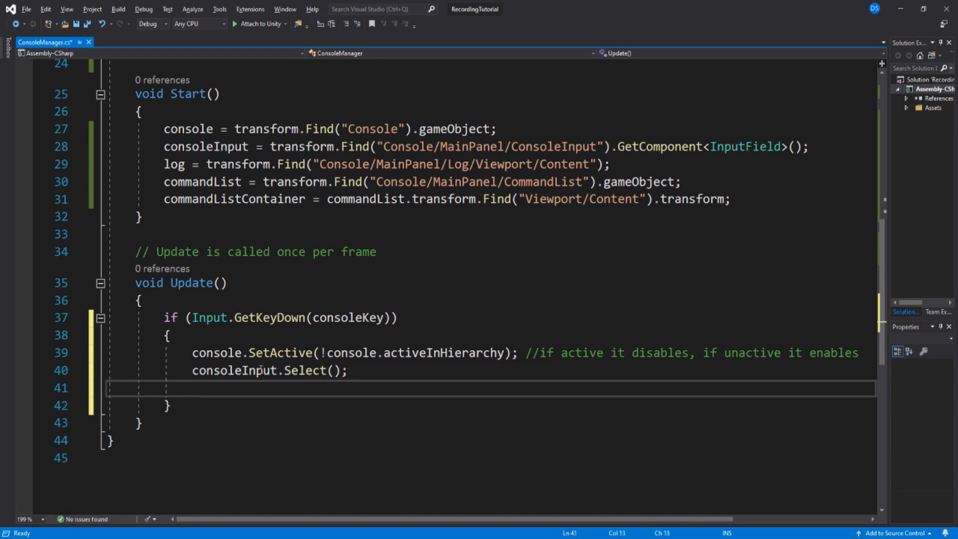
pyautogui.write('consoleInput')
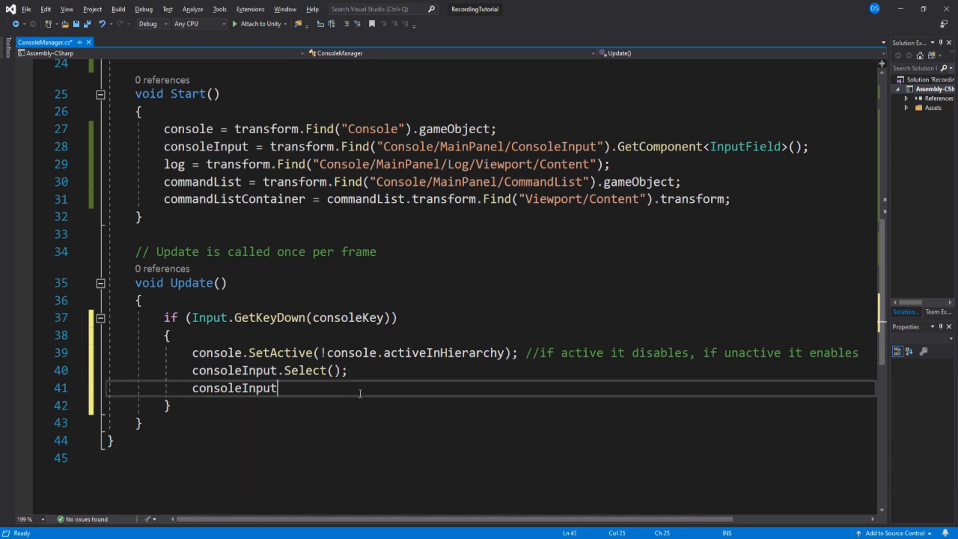
pyautogui.write('.ActivateInputField();')
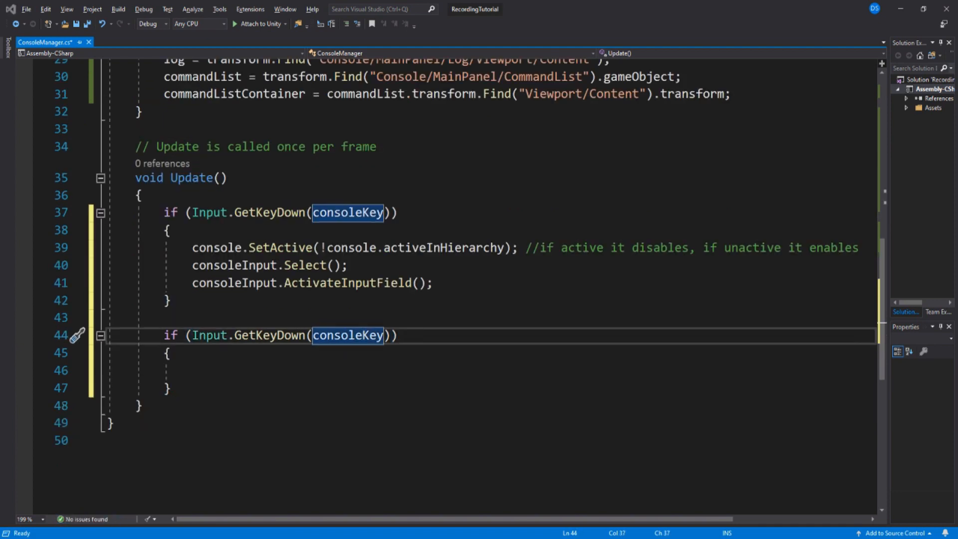
pyautogui.write('KeyCode.Return')
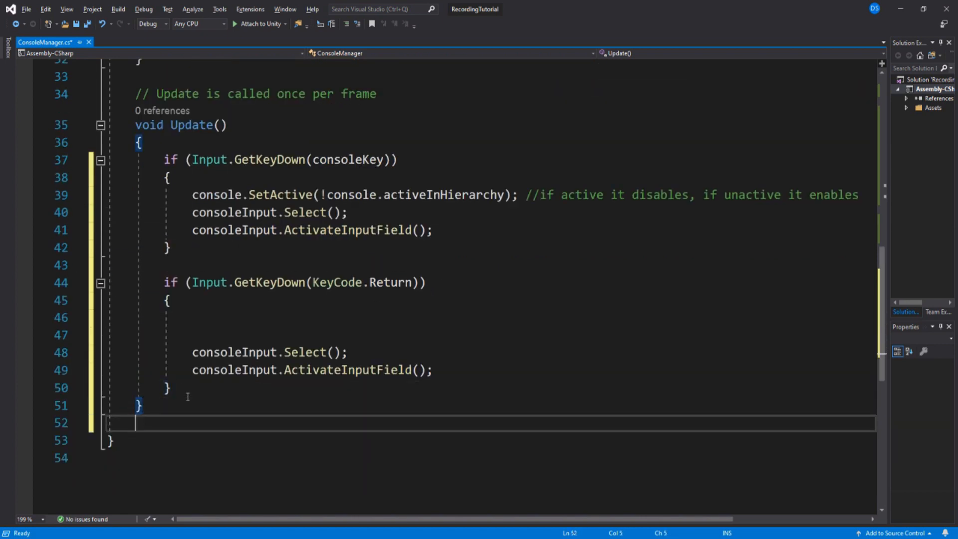
pyautogui.write('void Co')
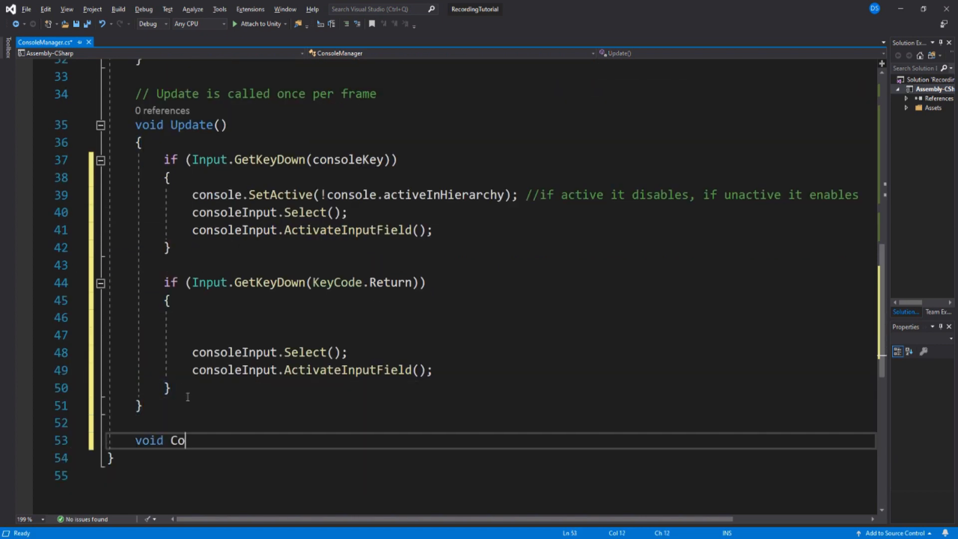
# Step: Declare Command(string cmd) and call it with consoleInput.text on Return
pyautogui.write('mmand(')
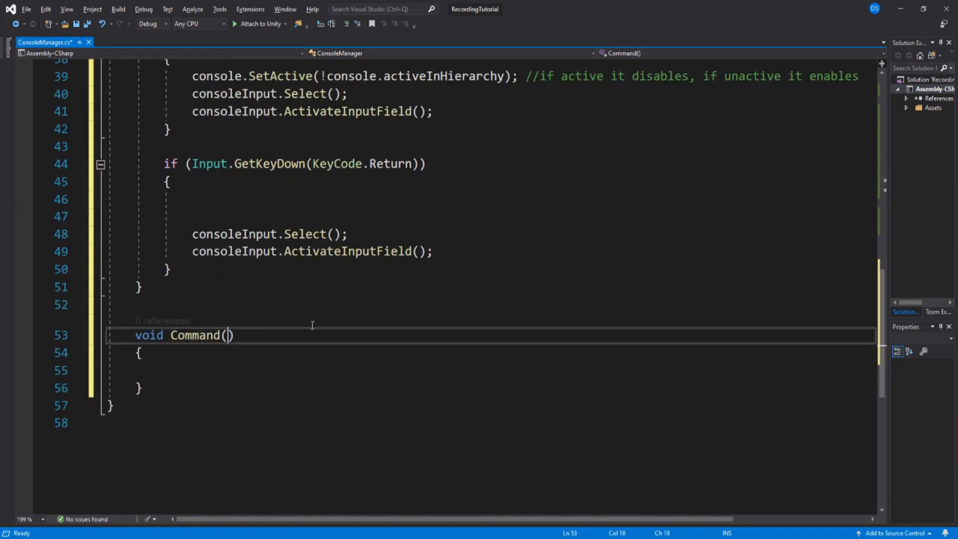
pyautogui.write('string cmd')
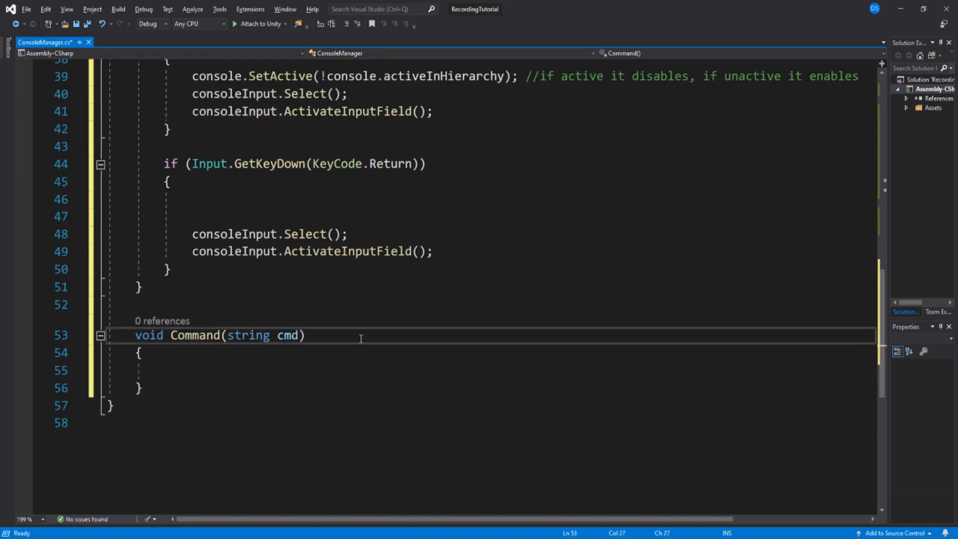
pyautogui.doubleClick(196, 335)
pyautogui.write('Command();')
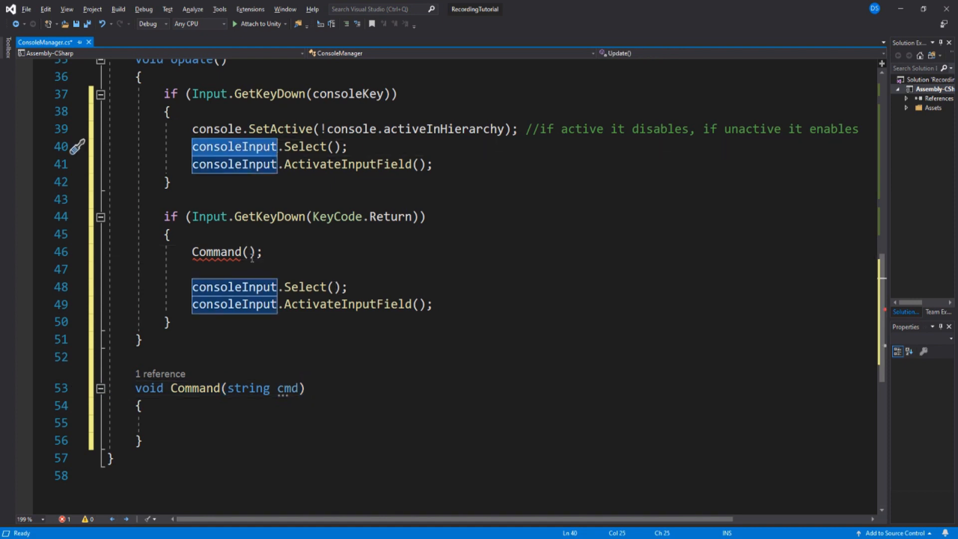
pyautogui.write('consoleInput.text')
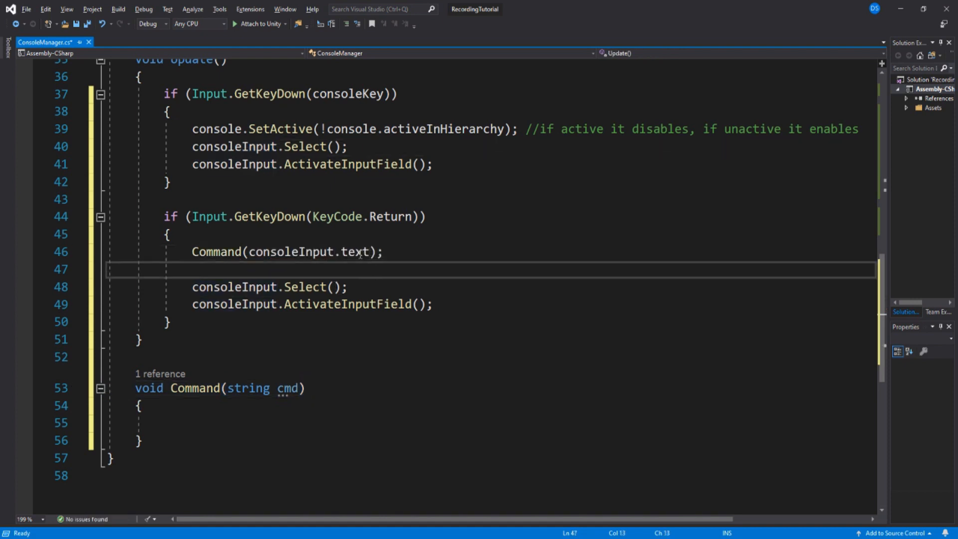
# Step: Clear consoleInput.text after each command and instantiate a logPrefab entry
pyautogui.click(222, 286)
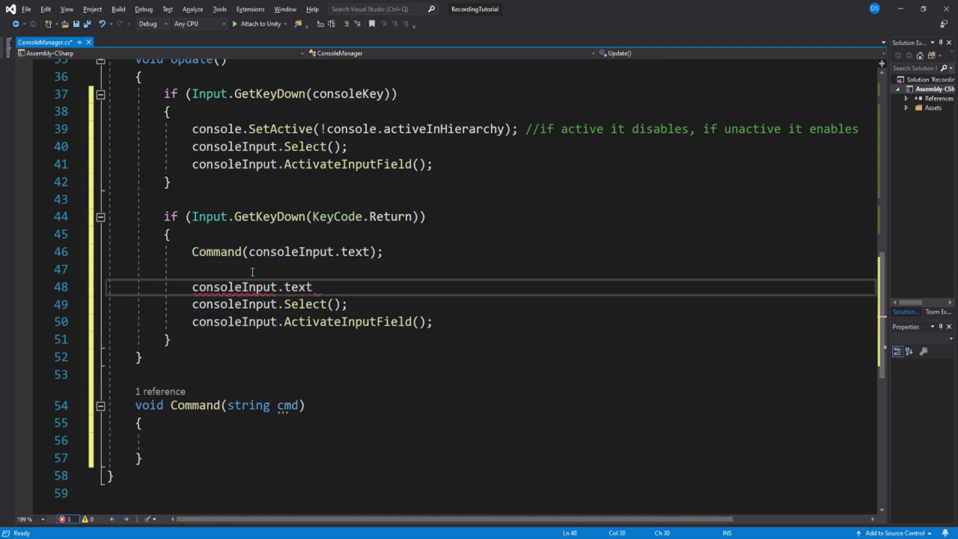
pyautogui.write('= "";')
pyautogui.click(492, 440)
pyautogui.write('if(cmd == "MY COMMAND')
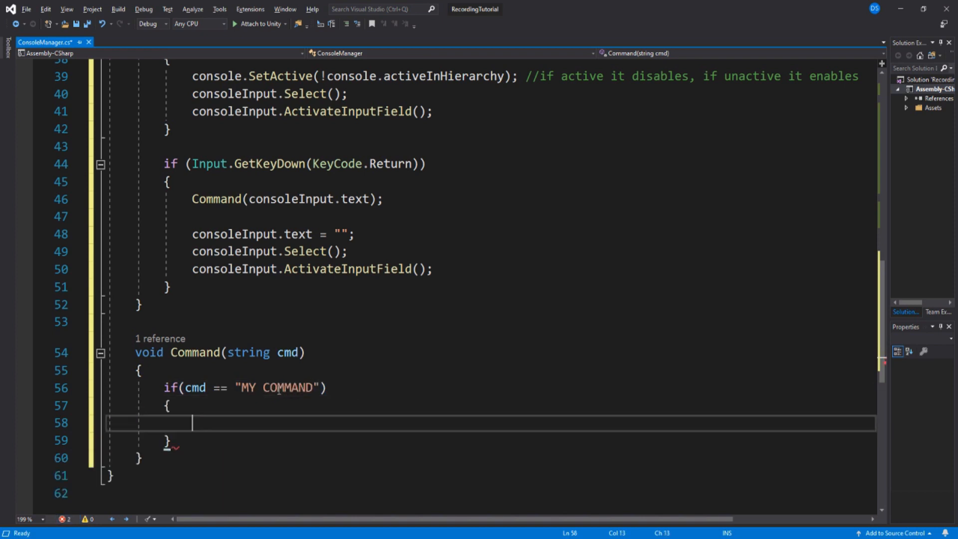
pyautogui.write('var entr')
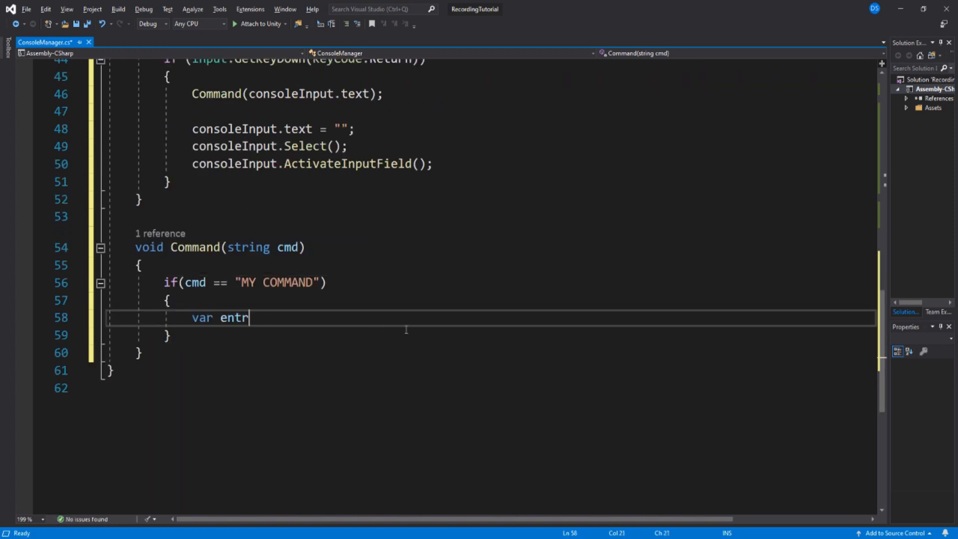
pyautogui.write('y =')
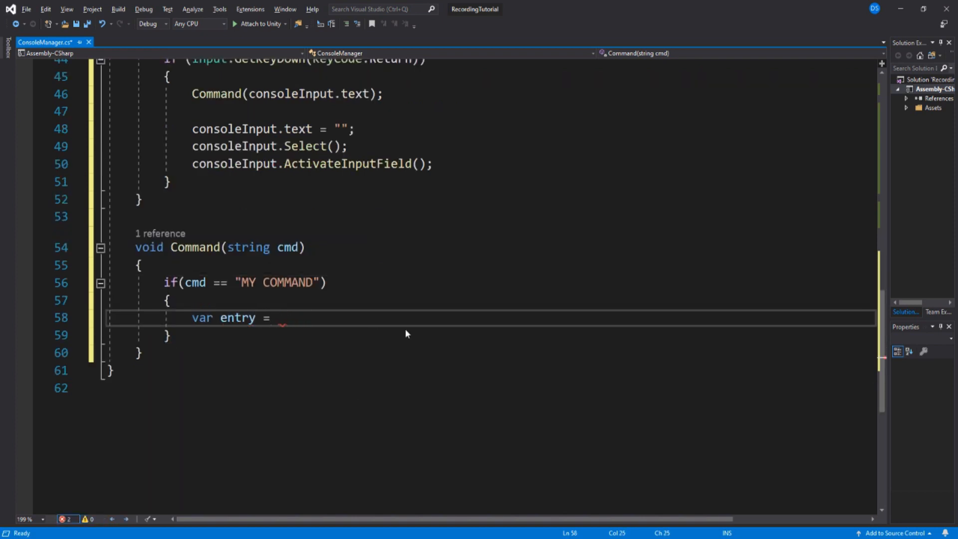
pyautogui.write('Instantiate(logpe);')
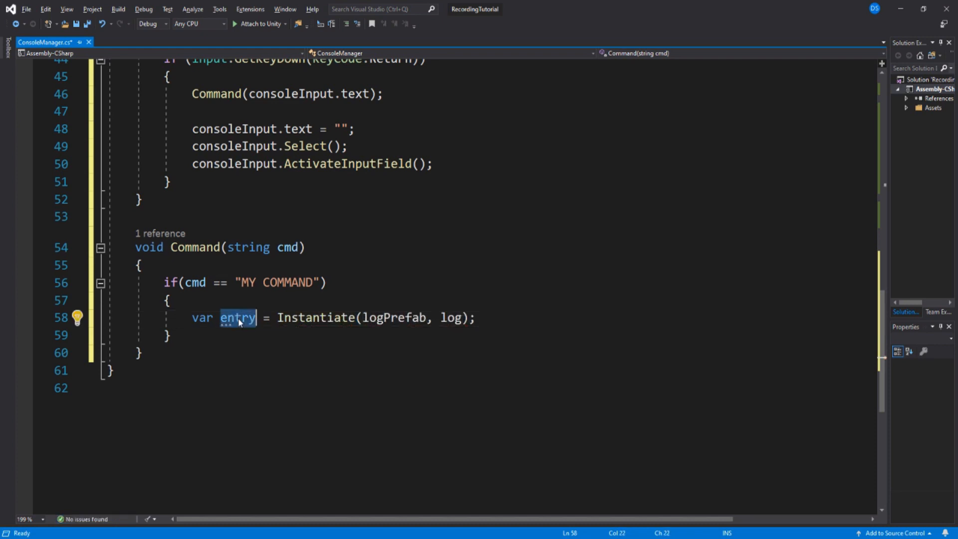
# Step: Destroy the entry when canDie is set and assign its child Text content
pyautogui.write('if')
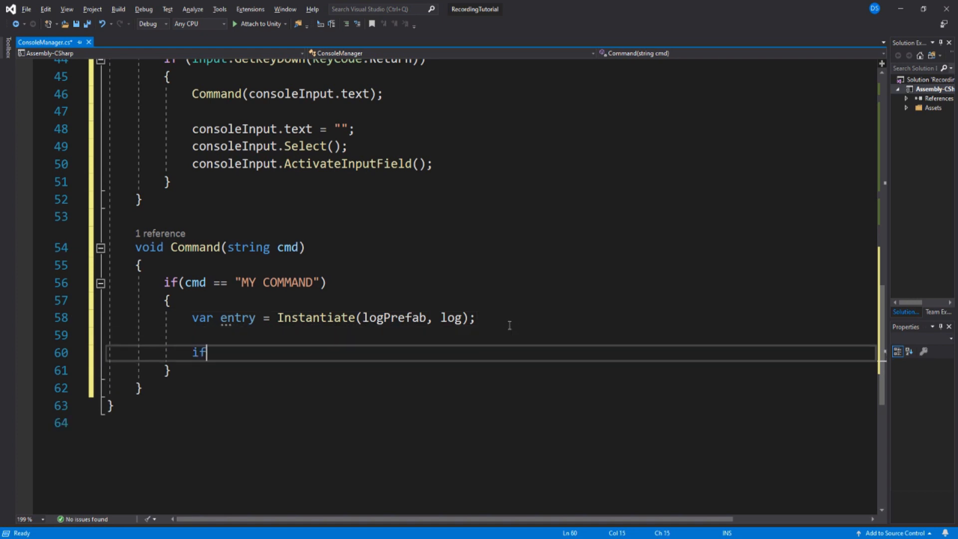
pyautogui.write('(canDie) { d')
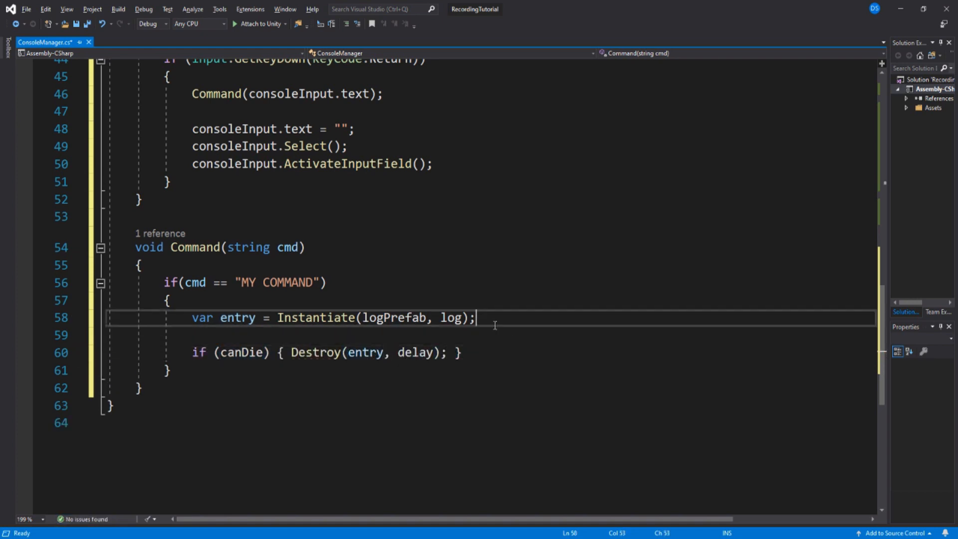
pyautogui.doubleClick(417, 352)
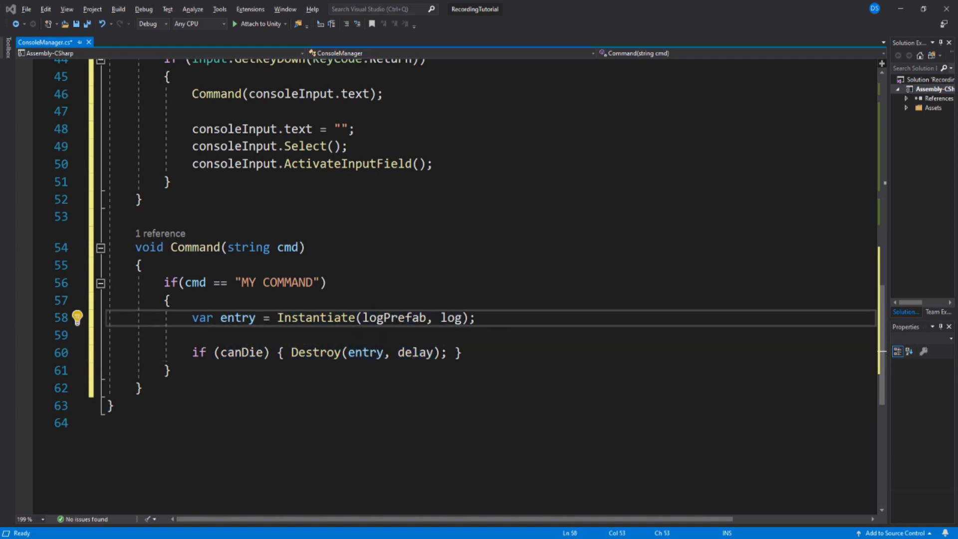
pyautogui.write('entry')
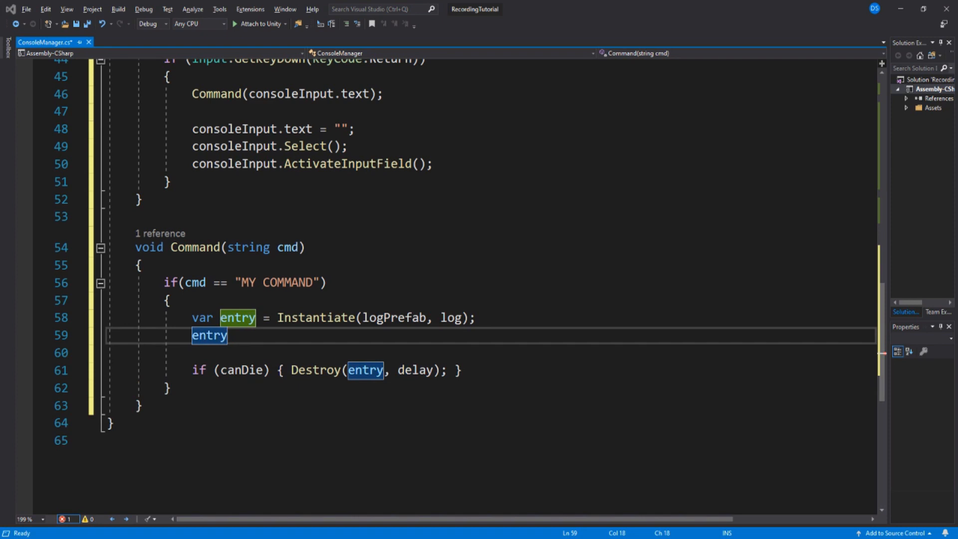
pyautogui.write('.GetComponentInChildren<Text>')
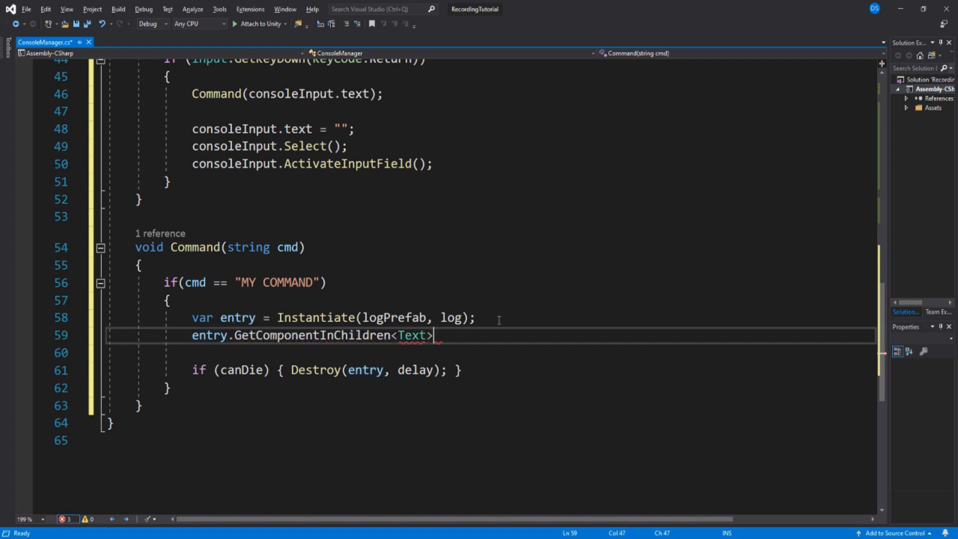
pyautogui.write('().text = "";')
pyautogui.click(490, 440)
pyautogui.write('public void CheckSimilarCommands(')
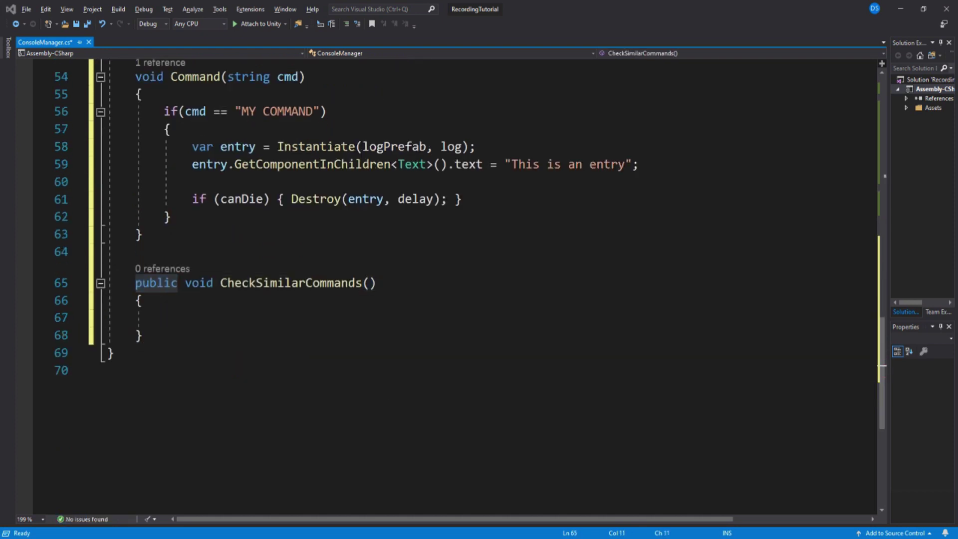
# Step: Loop backwards destroying commandListContainer children, then call CreateCommandList
pyautogui.write('if(commandListContainer.childCount)')
pyautogui.write('int childs')
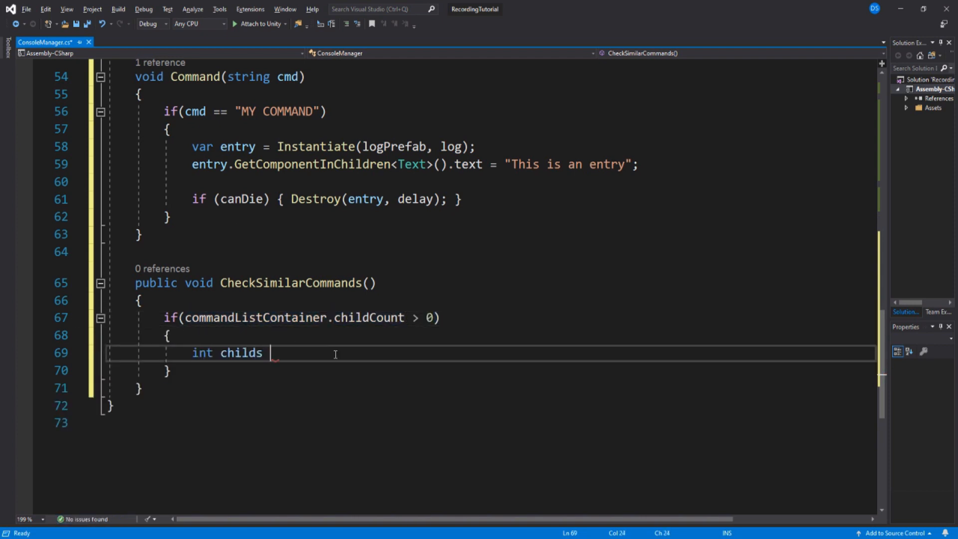
pyautogui.write('= commandListContainer.childCount;')
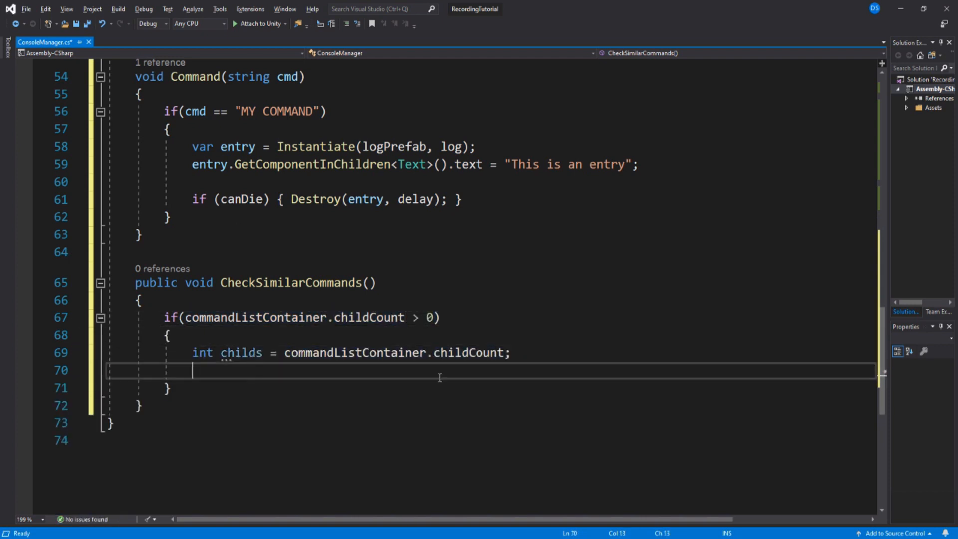
pyautogui.write('for(int i = childs - 1; i >= 0 )')
pyautogui.write('Destroy(commandListContainer.GetChild(i).gameObject);')
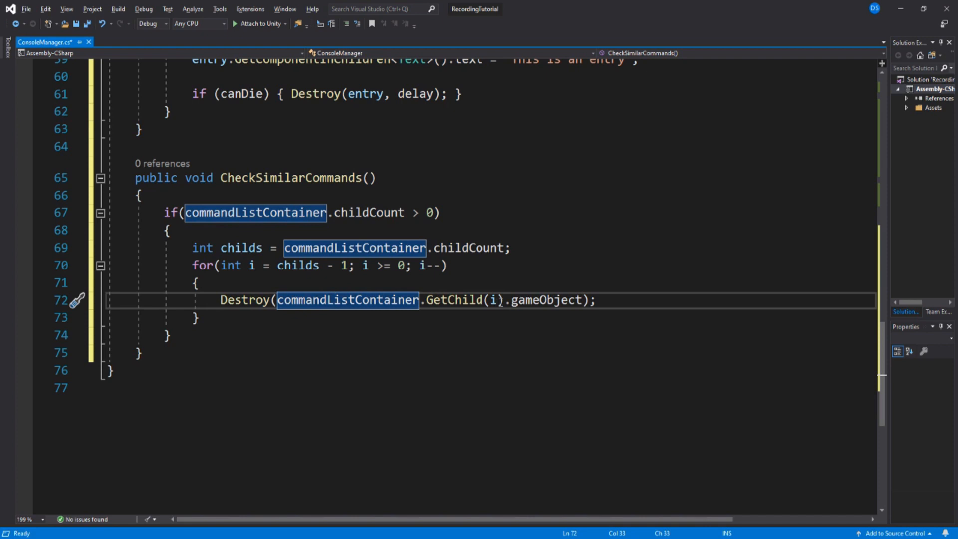
pyautogui.write('void CreateCommandList(')
pyautogui.write('if(i == 0')
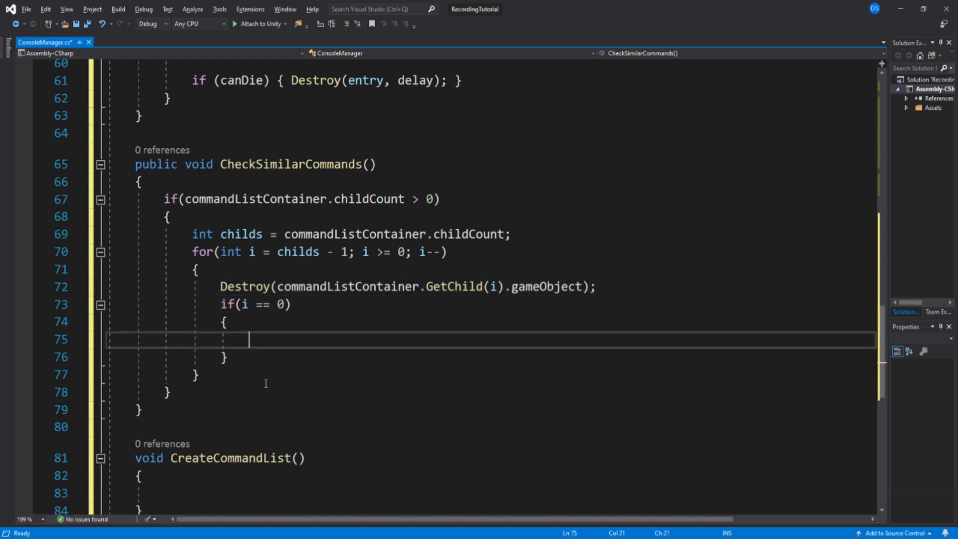
pyautogui.write('CreateCommandList();')
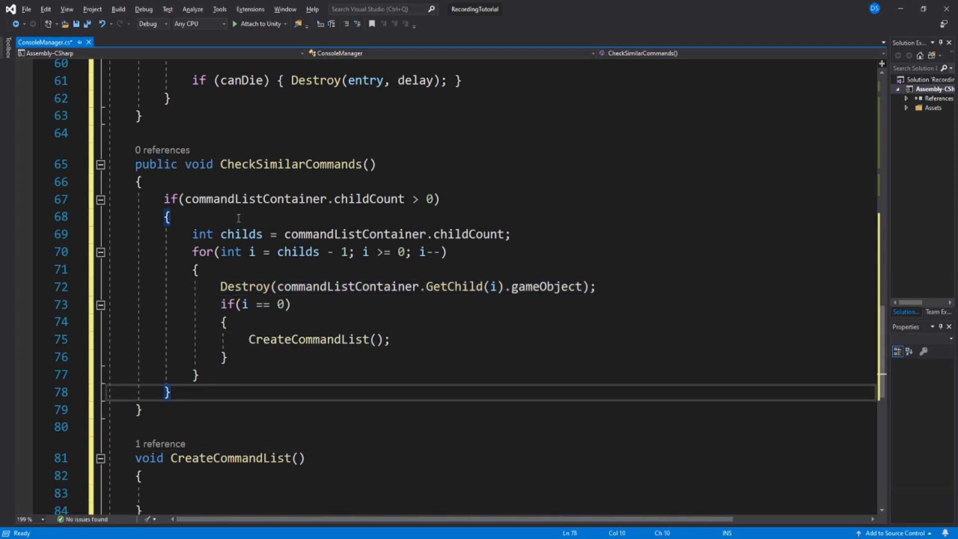
pyautogui.doubleClick(256, 199)
pyautogui.write('L')
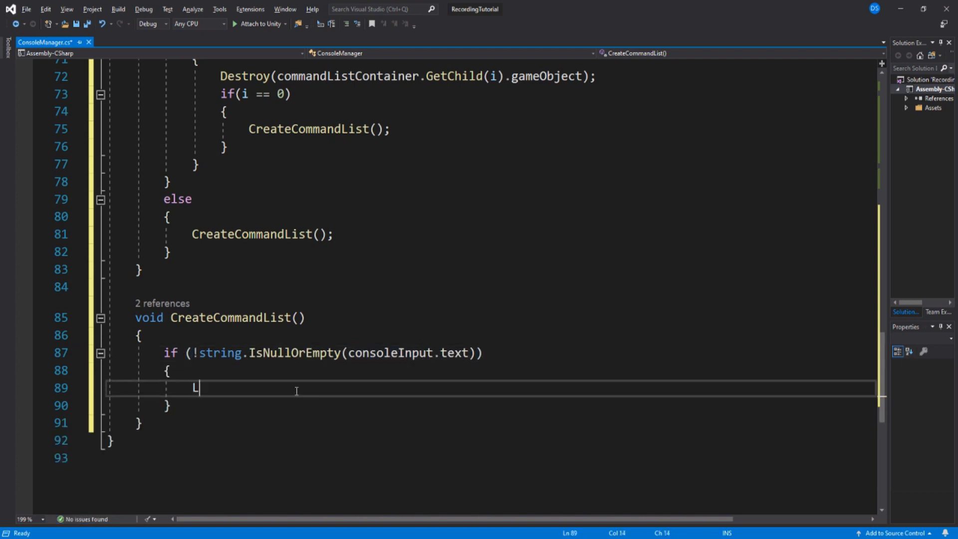
# Step: Filter commands with FindAll/StartsWith, spawn rows for matches, and handle empty input
pyautogui.write('ist<string> found = commands.FindAll(')
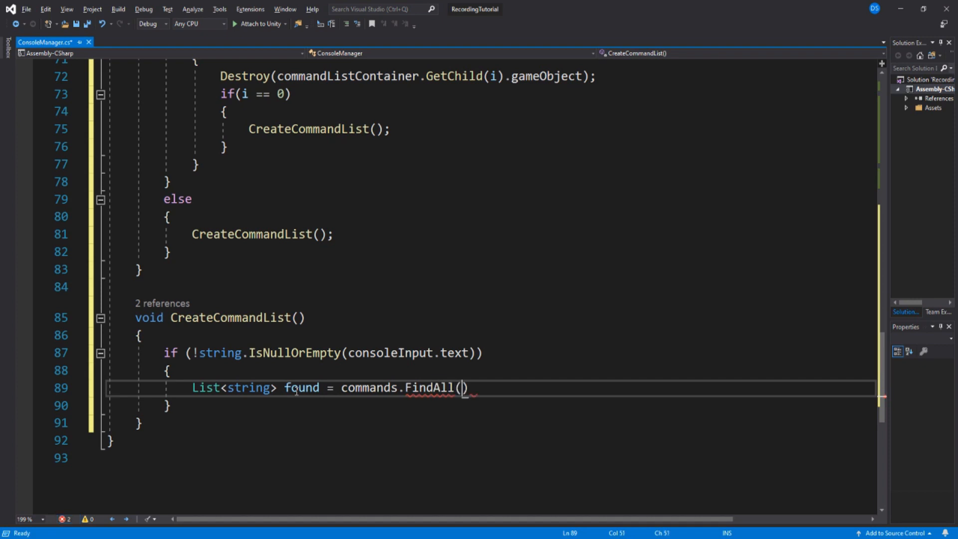
pyautogui.write('w => w.StartsWith(consoleInput.text')
pyautogui.write('cmd.GetComponent<Text>().text =')
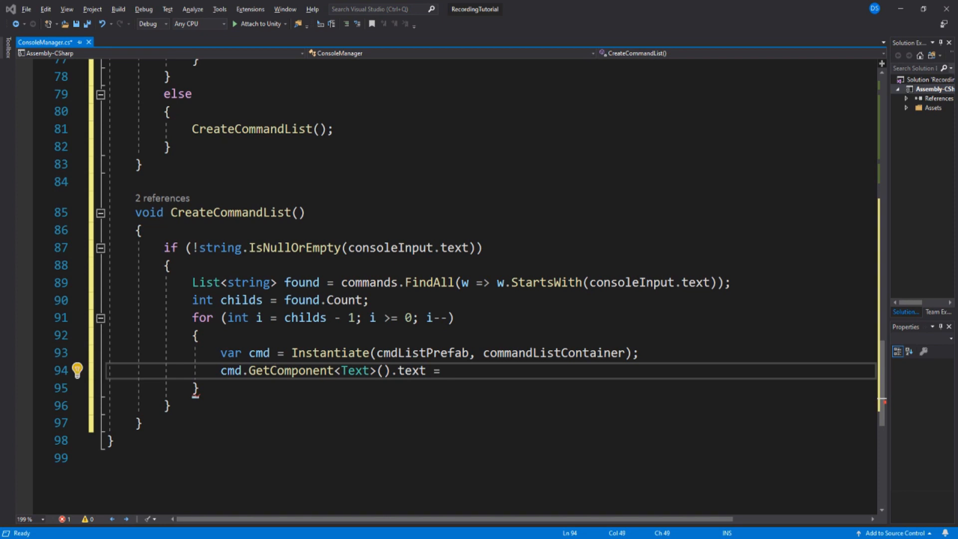
pyautogui.write('found[i];')
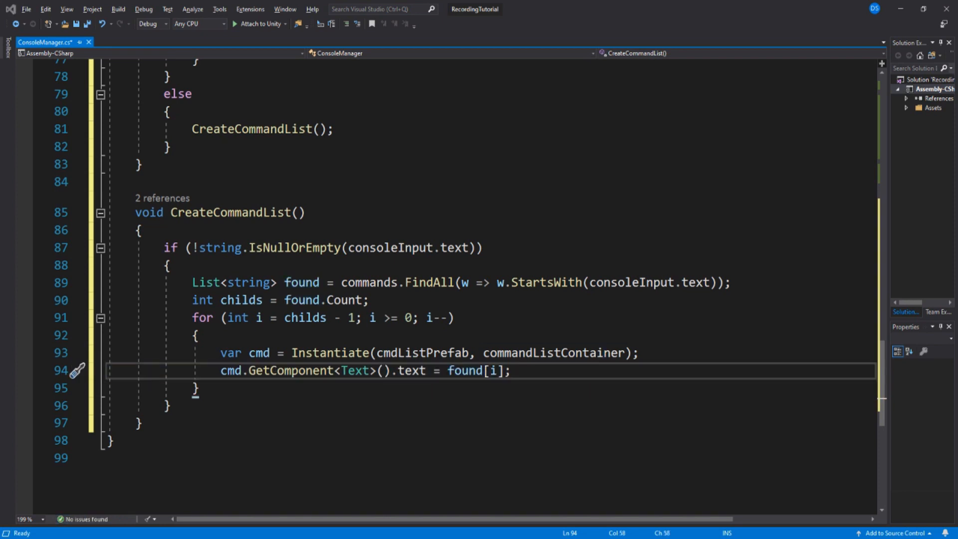
pyautogui.write('if(')
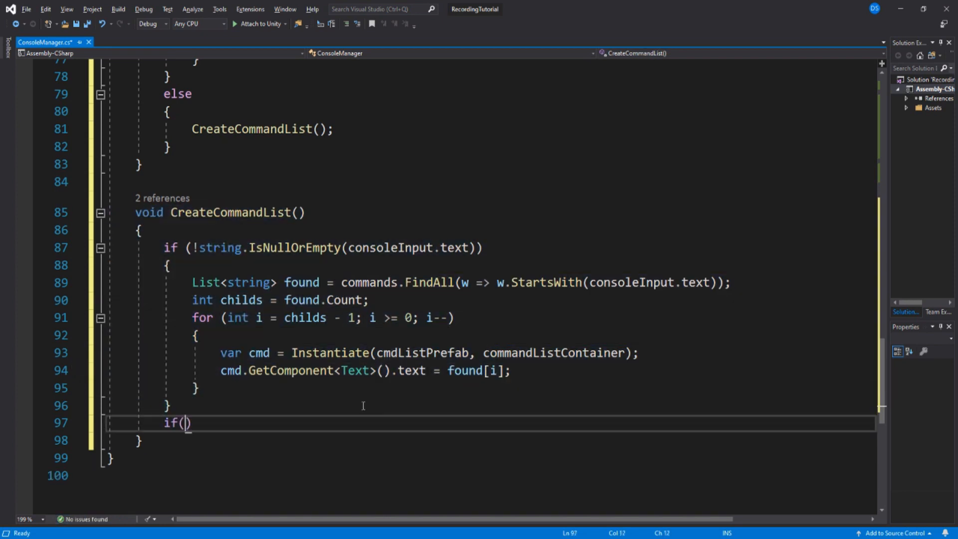
pyautogui.write('consoleInput.text == "") { }')
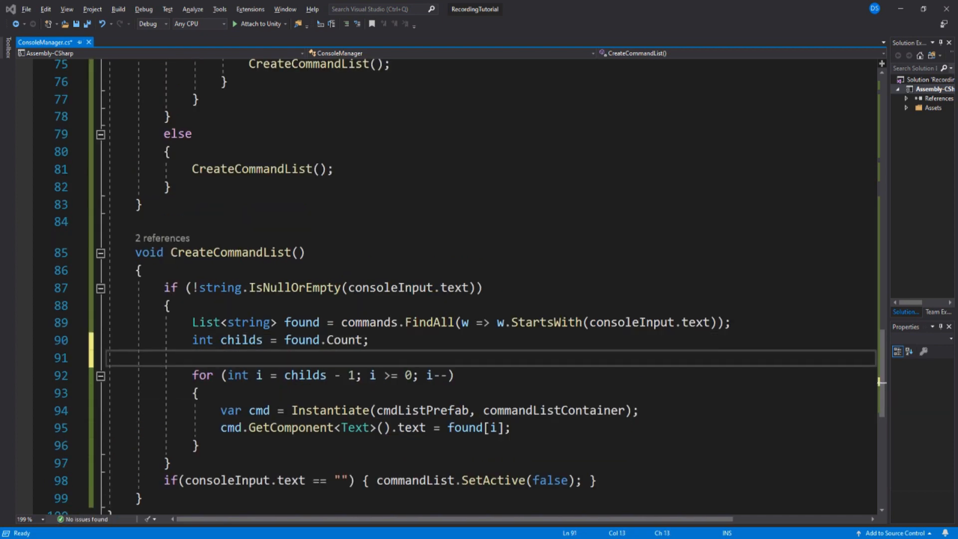
pyautogui.write('if(found.Count > 0) { }')
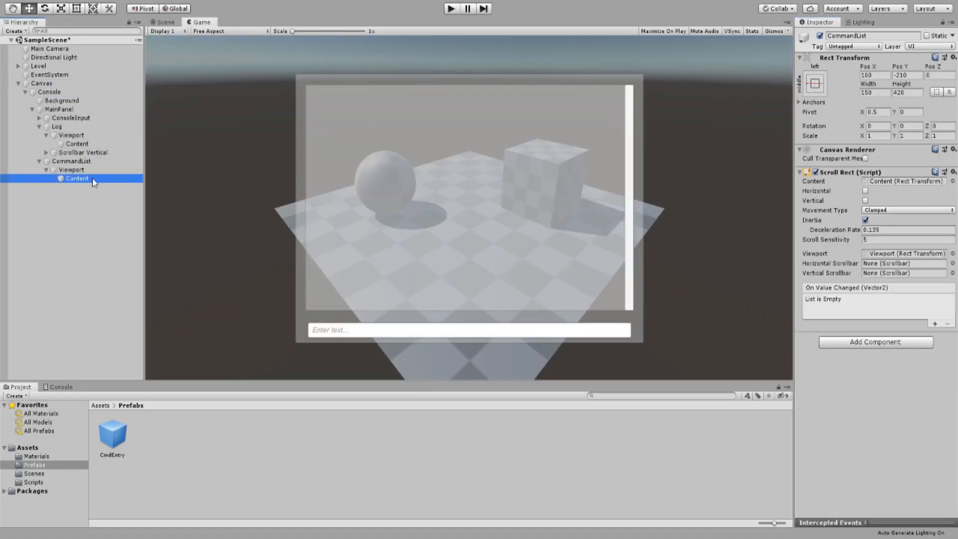
# Step: Label the Content text entry '/setColorRed' and turn it into the CmdList prefab
pyautogui.click(76, 178)
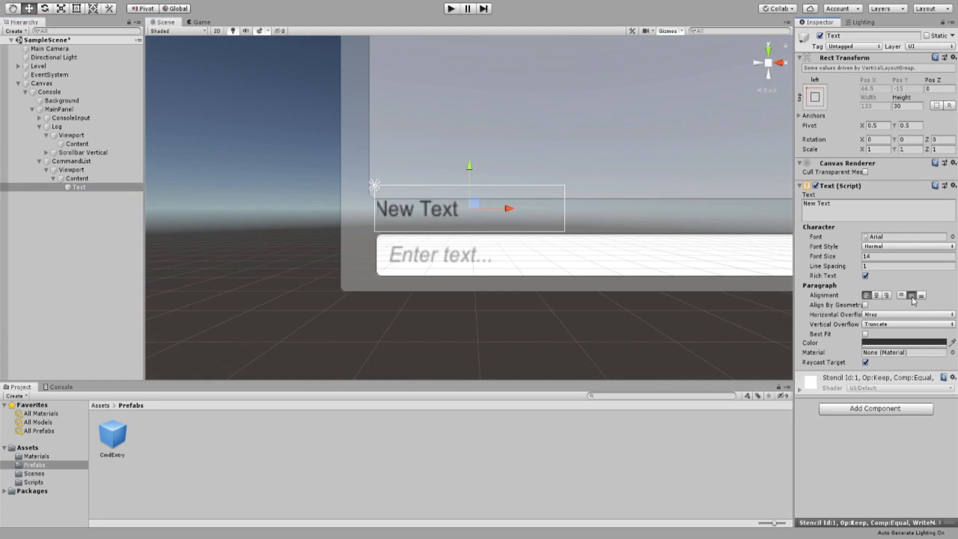
pyautogui.write('/setCo')
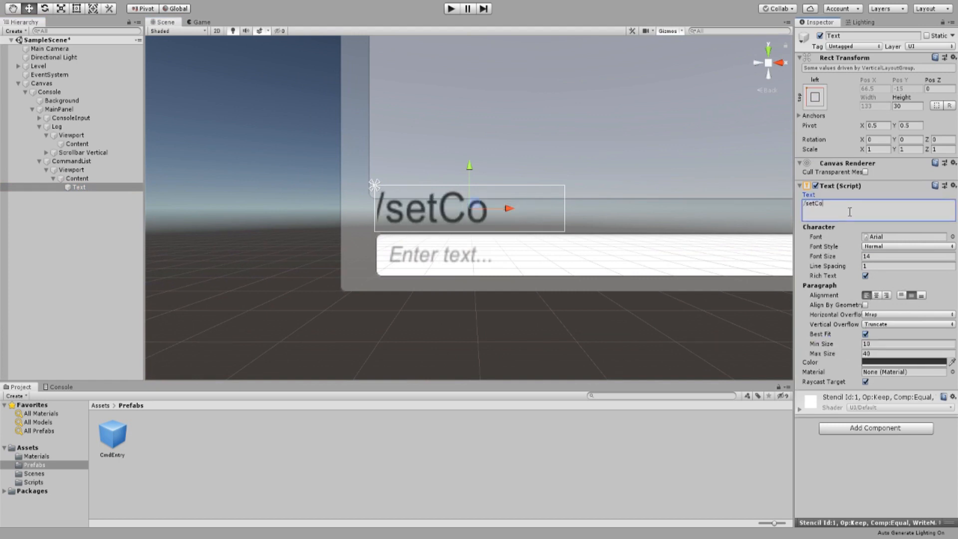
pyautogui.write('lorRed')
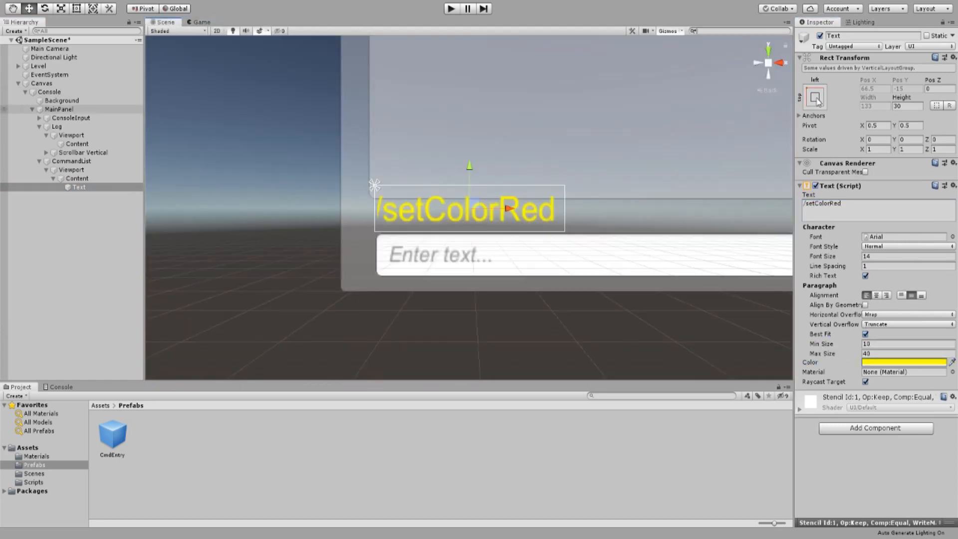
pyautogui.click(77, 177)
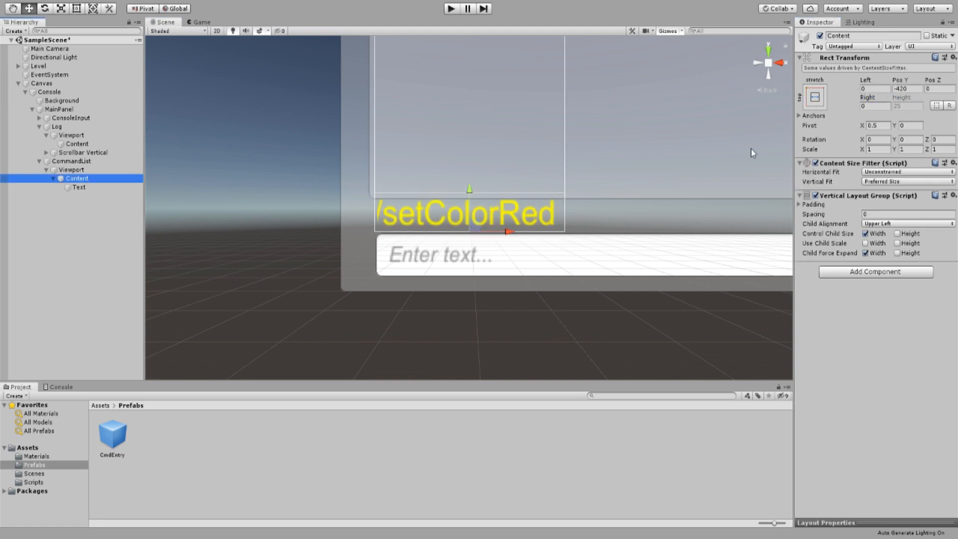
pyautogui.click(78, 187)
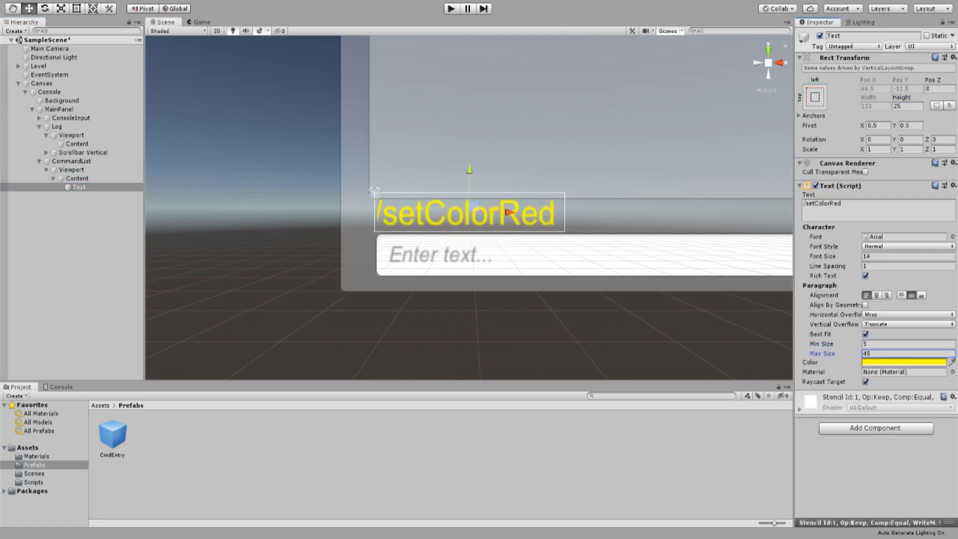
pyautogui.click(77, 178)
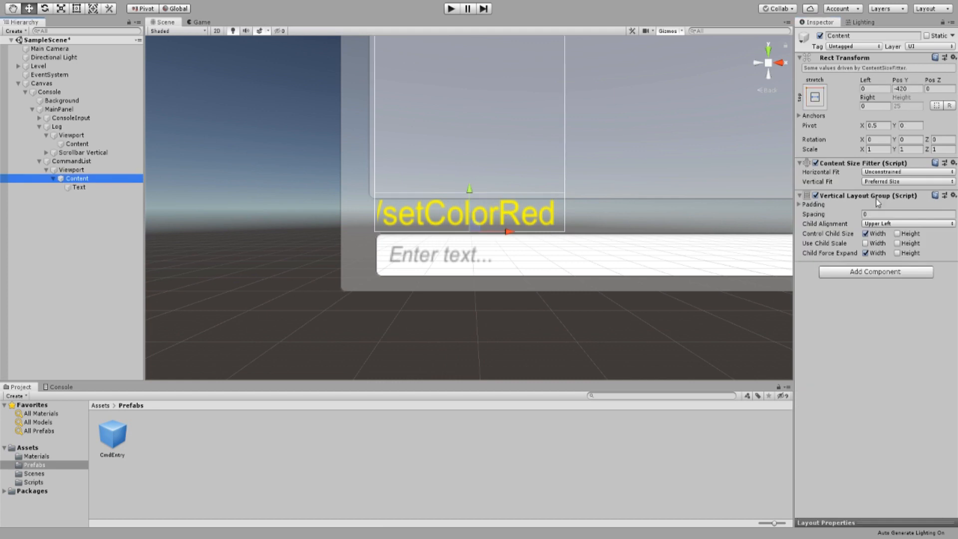
pyautogui.click(79, 186)
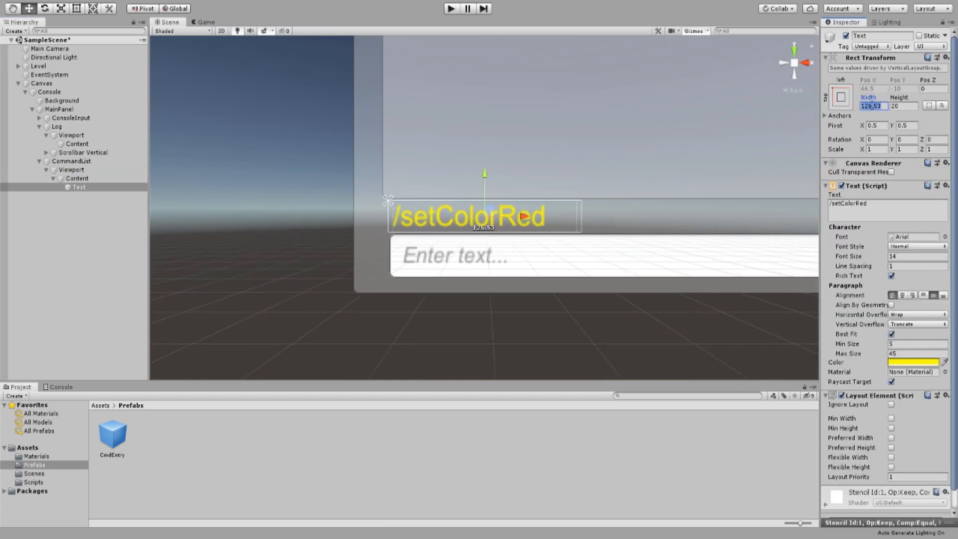
pyautogui.click(206, 22)
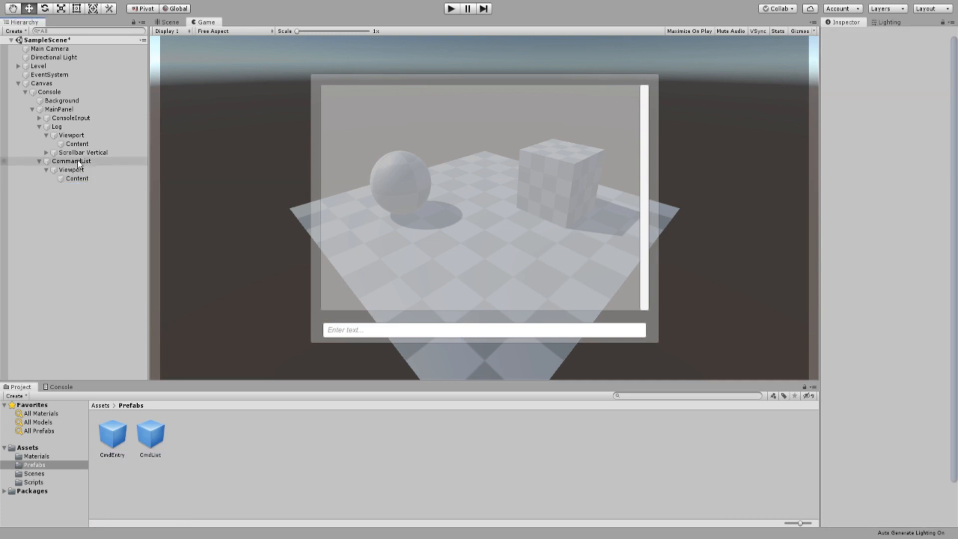
# Step: Assign the CmdList prefab on Canvas's Console Manager and set Commands to one element, MY COMMAND
pyautogui.click(59, 109)
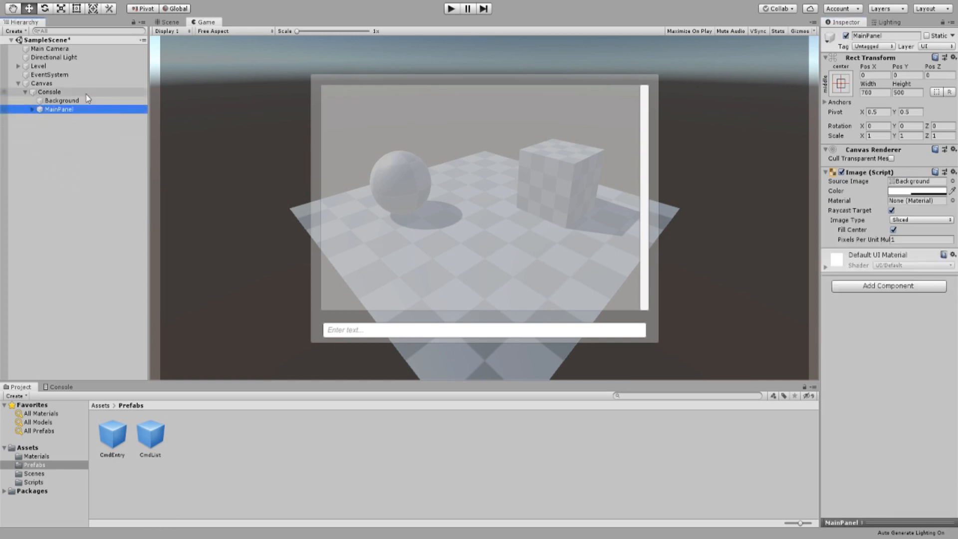
pyautogui.click(42, 82)
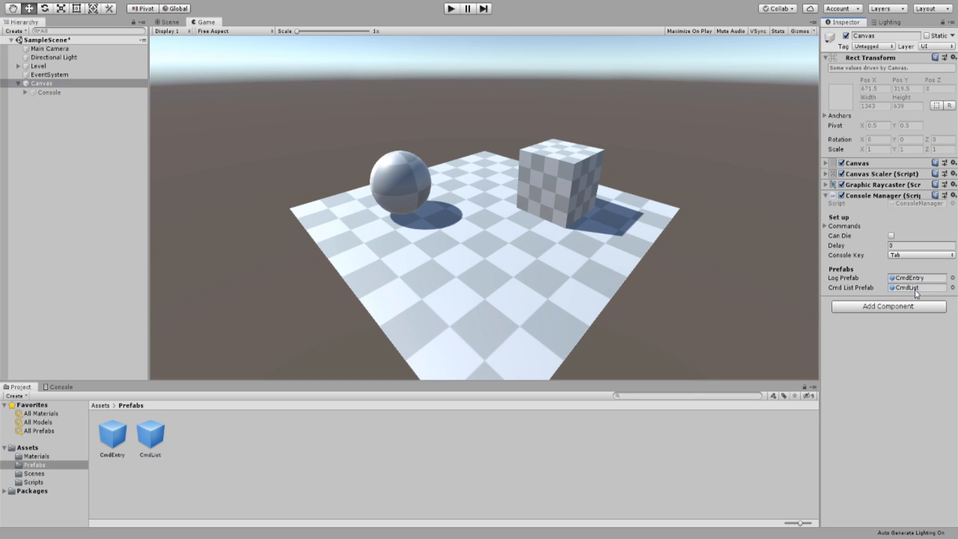
pyautogui.moveTo(866, 318)
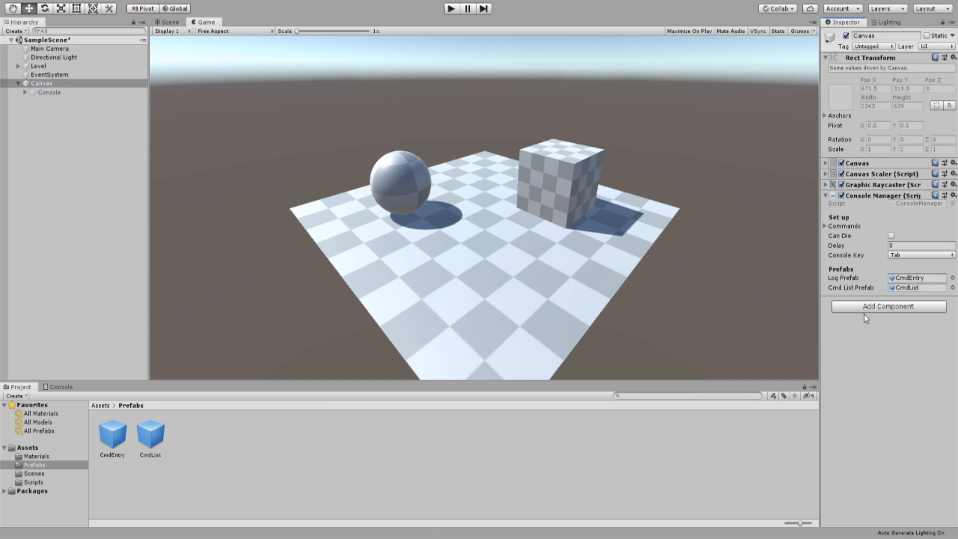
pyautogui.click(112, 434)
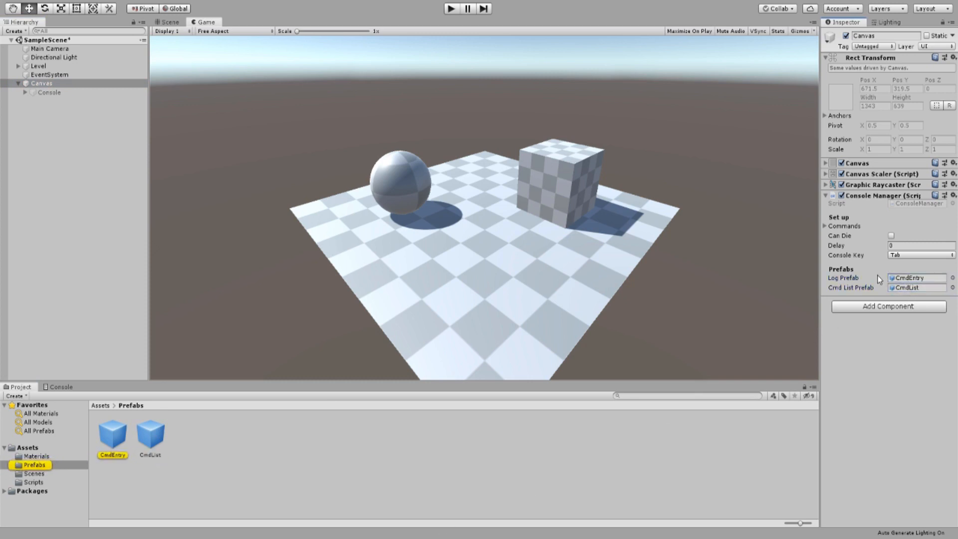
pyautogui.click(843, 226)
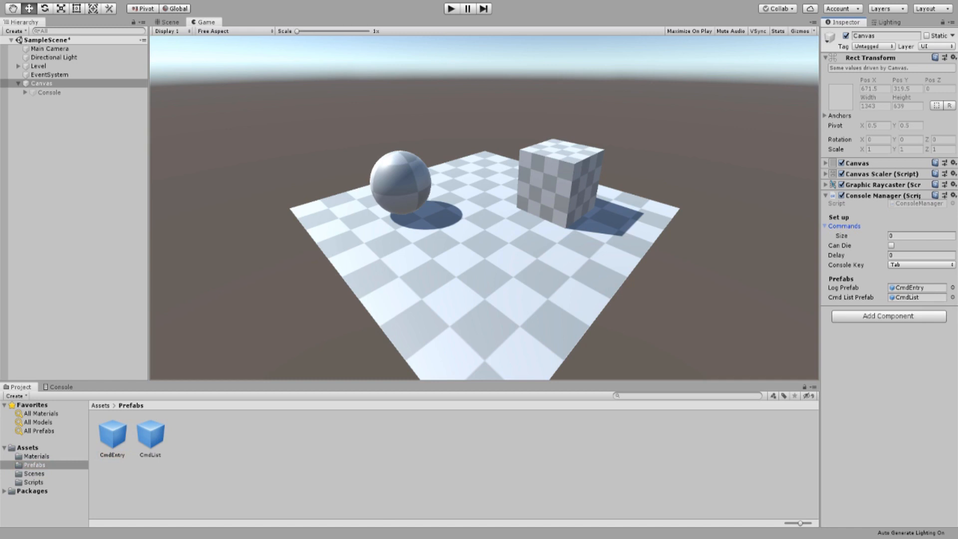
pyautogui.click(917, 236)
pyautogui.write('MY')
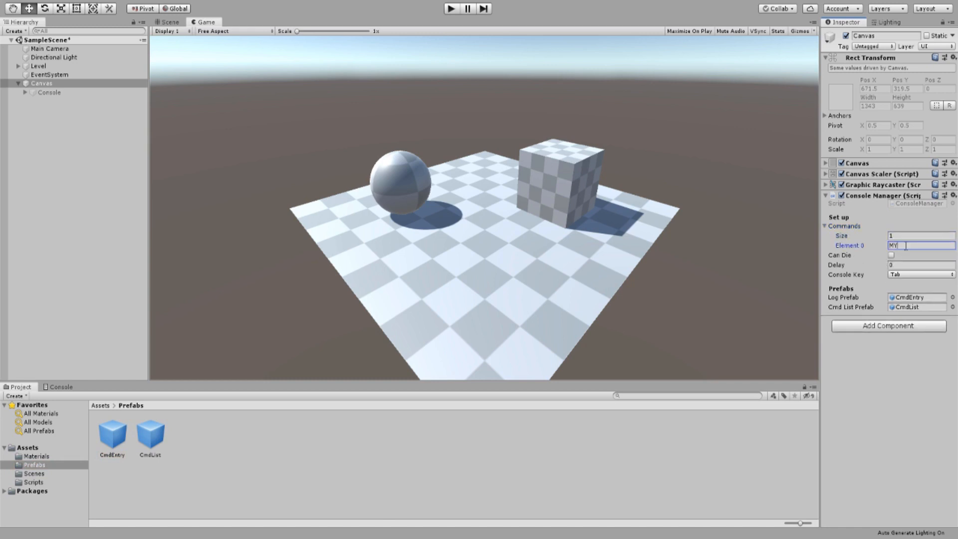
pyautogui.write('COMMAND')
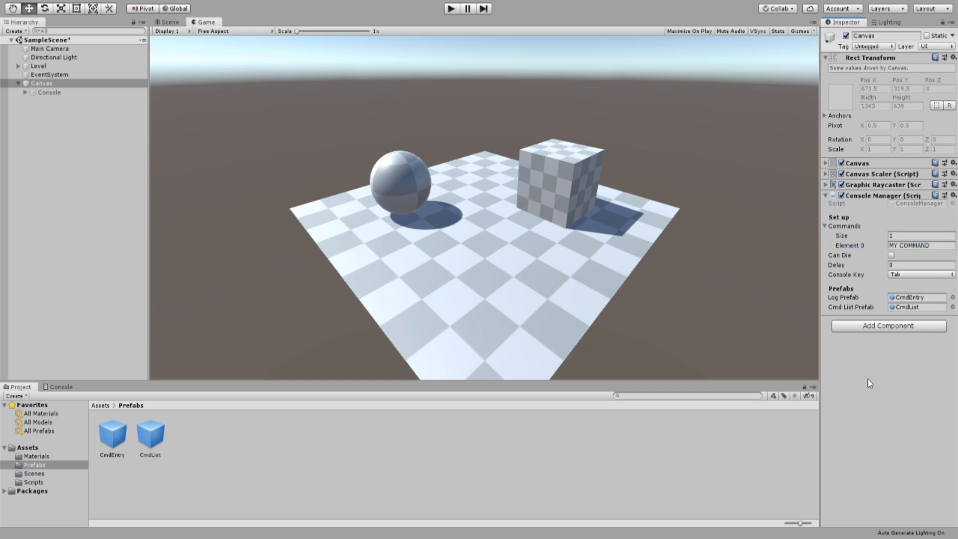
pyautogui.click(72, 135)
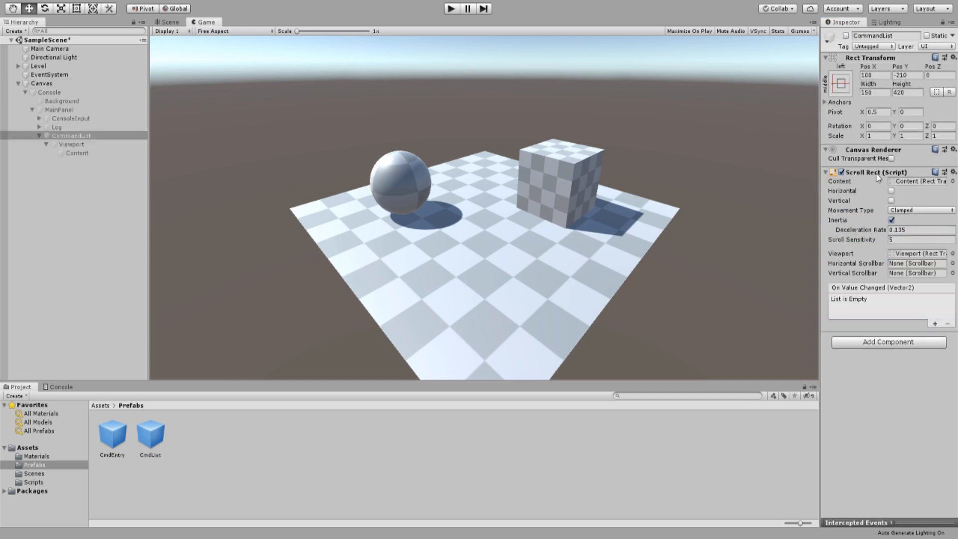
# Step: Add an On Value Changed listener to ConsoleInput, targeting the Canvas object
pyautogui.click(70, 118)
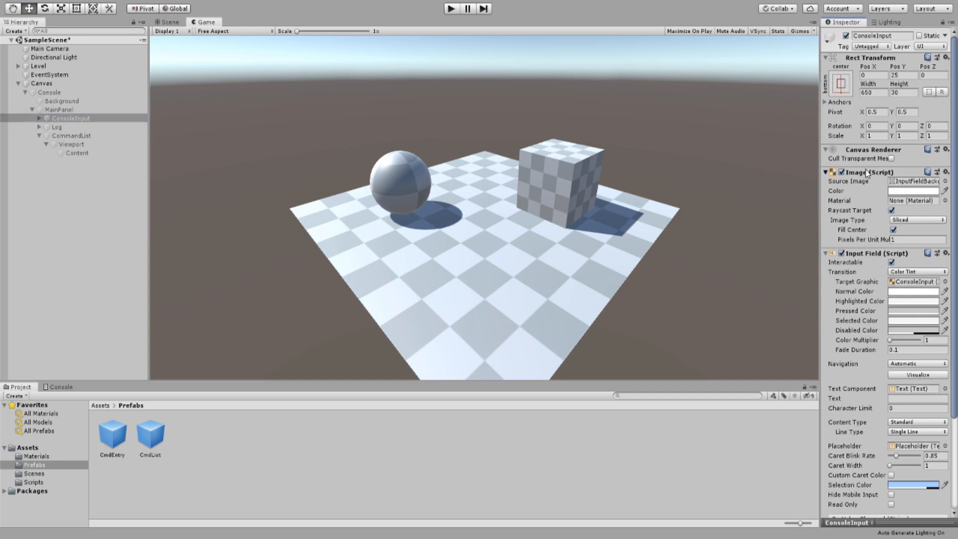
pyautogui.scroll(-3)
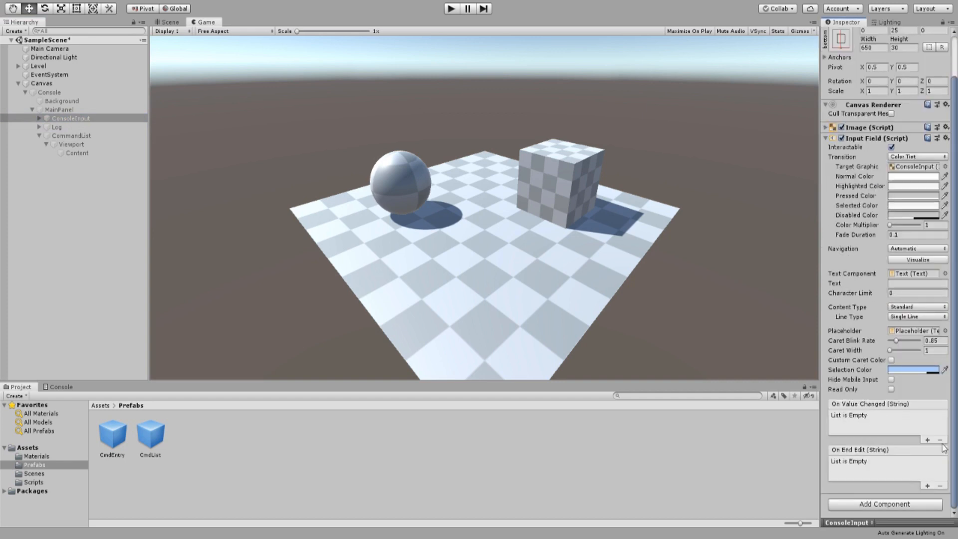
pyautogui.click(927, 439)
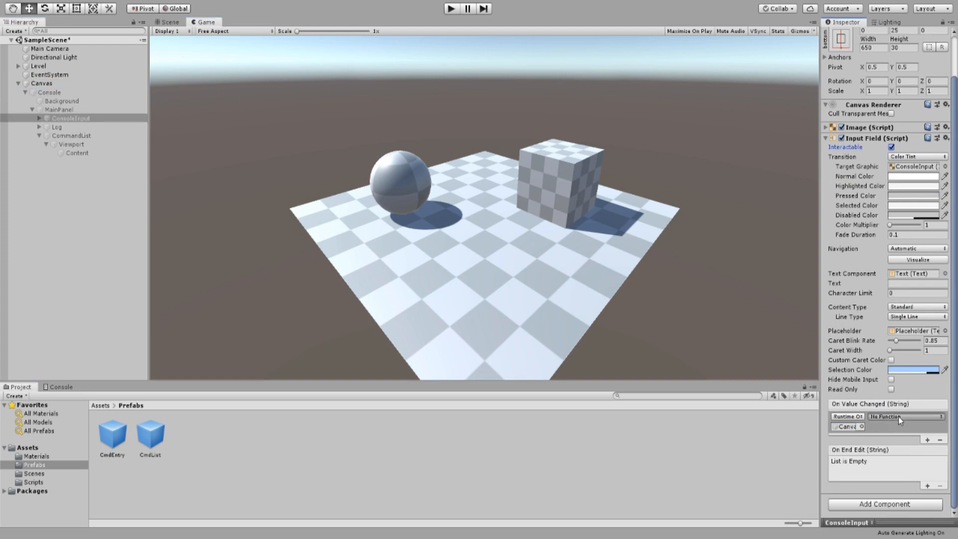
pyautogui.moveTo(824, 509)
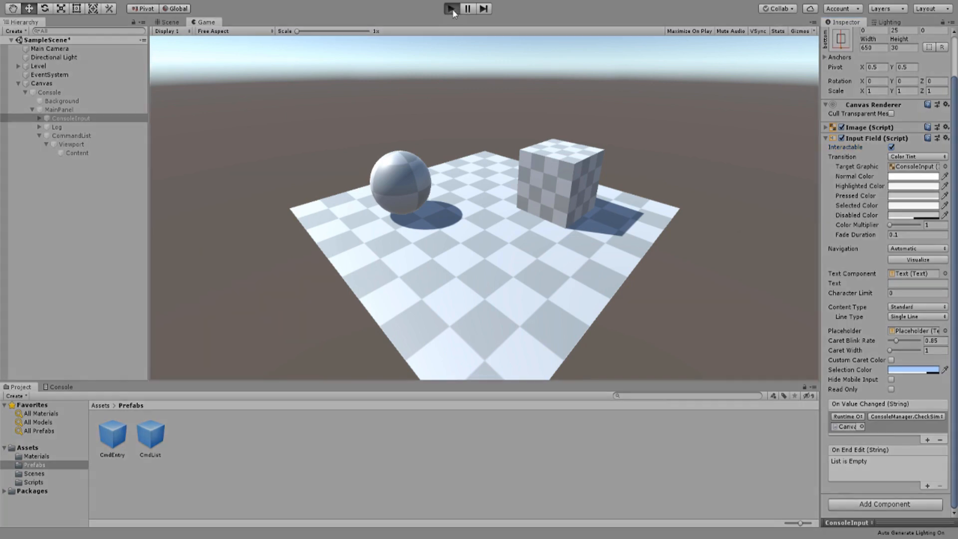
pyautogui.click(451, 9)
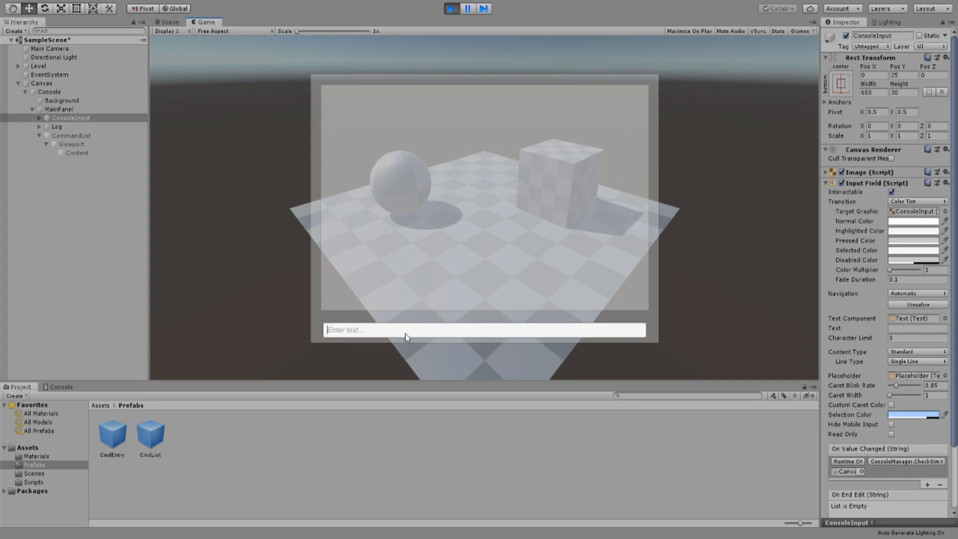
pyautogui.write('MY')
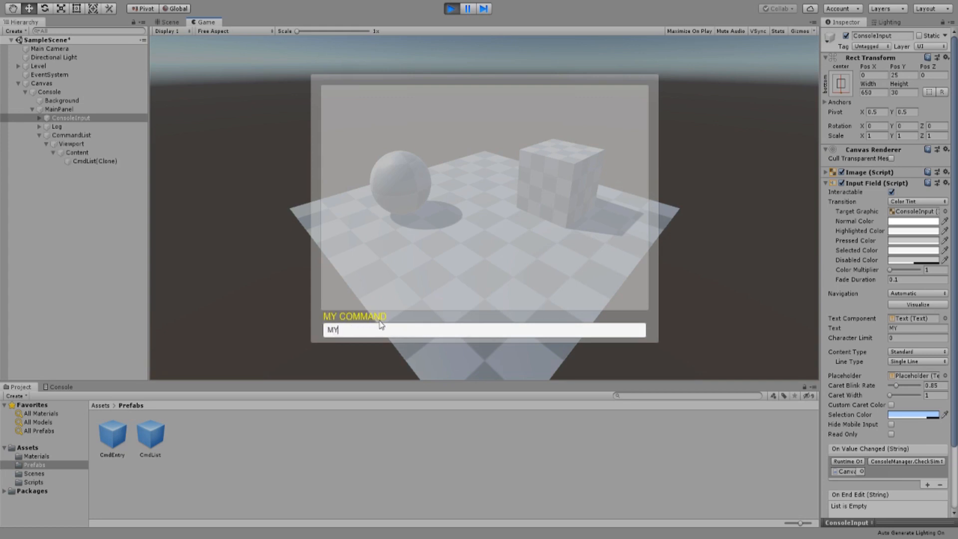
pyautogui.write('ASDASDWD')
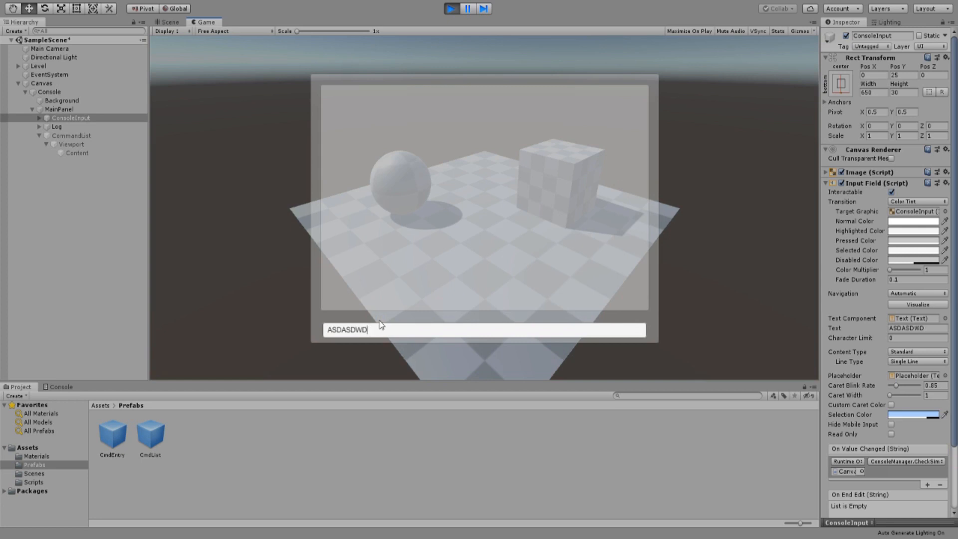
pyautogui.press('Return')
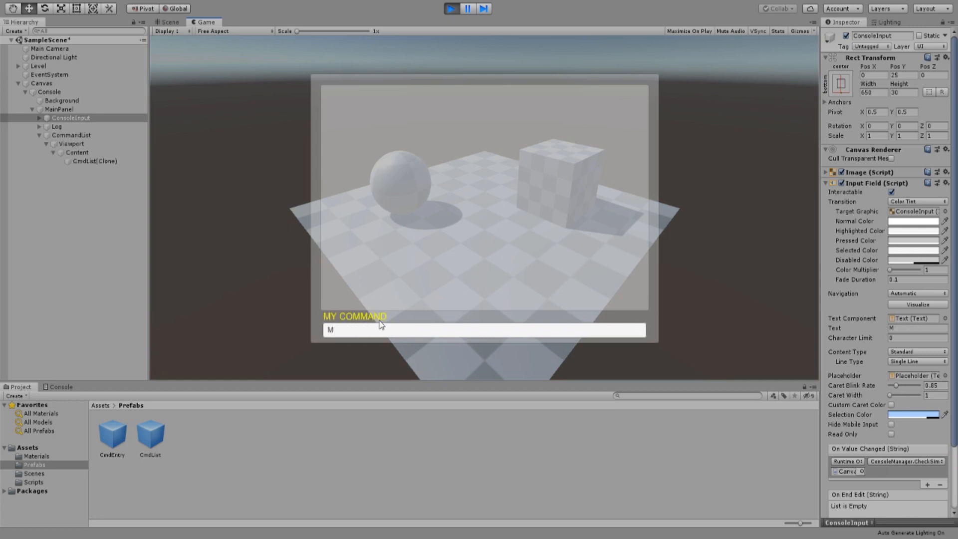
pyautogui.write('Y COMAND')
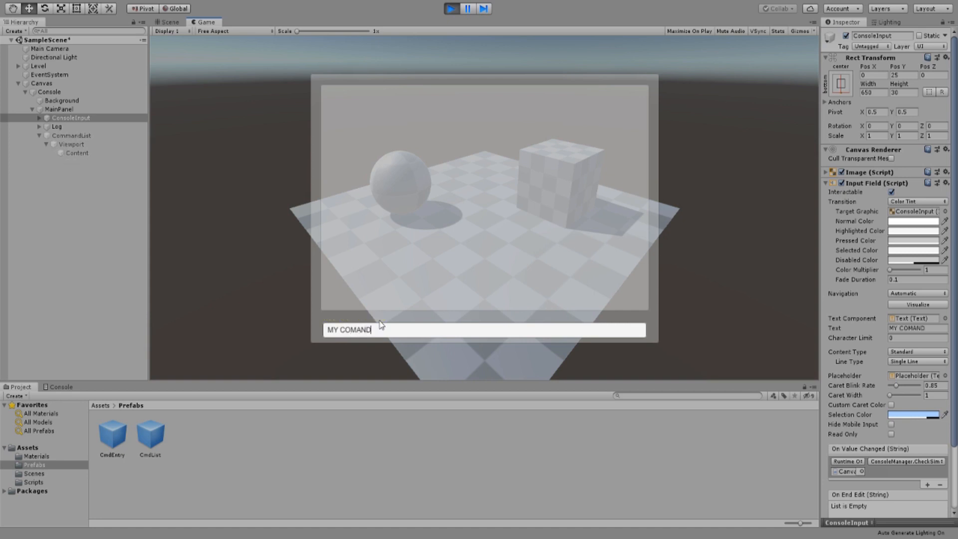
pyautogui.press('Return')
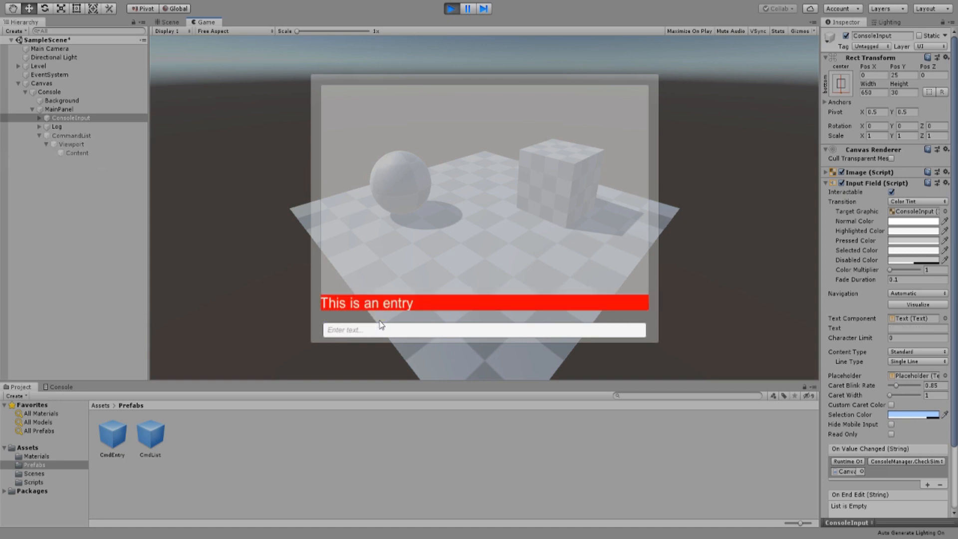
pyautogui.moveTo(374, 313)
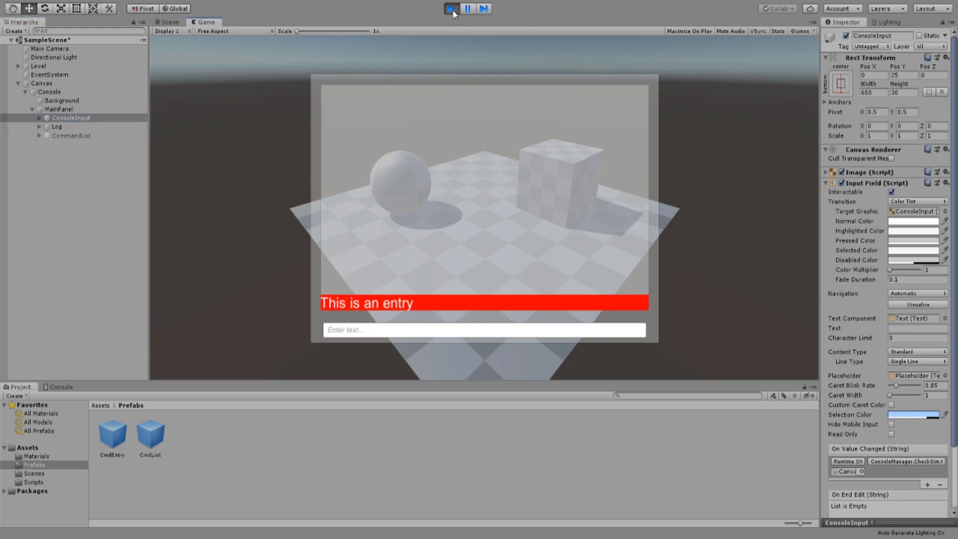
pyautogui.click(450, 8)
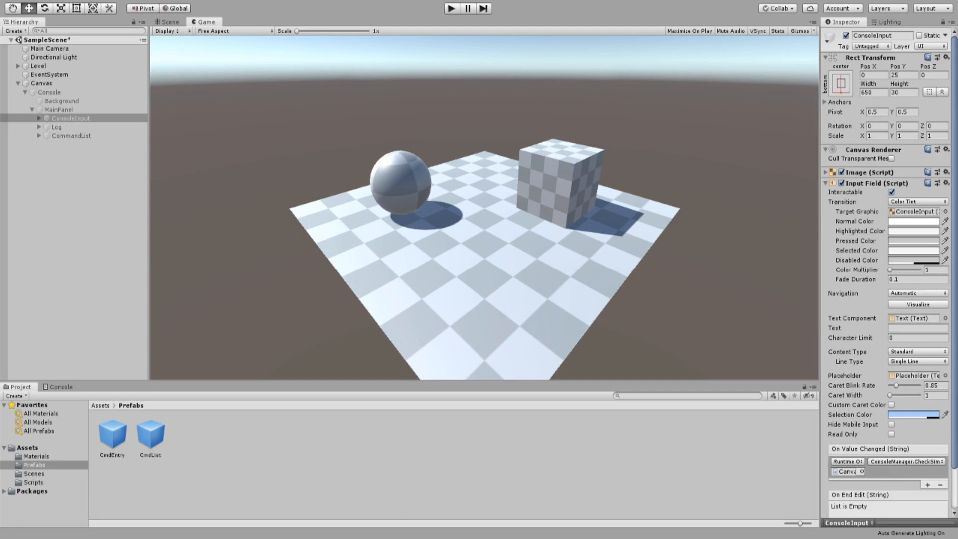
# Step: Rename the new script in the Scripts folder to ConsoleFunctions
pyautogui.click(33, 482)
pyautogui.write('Con')
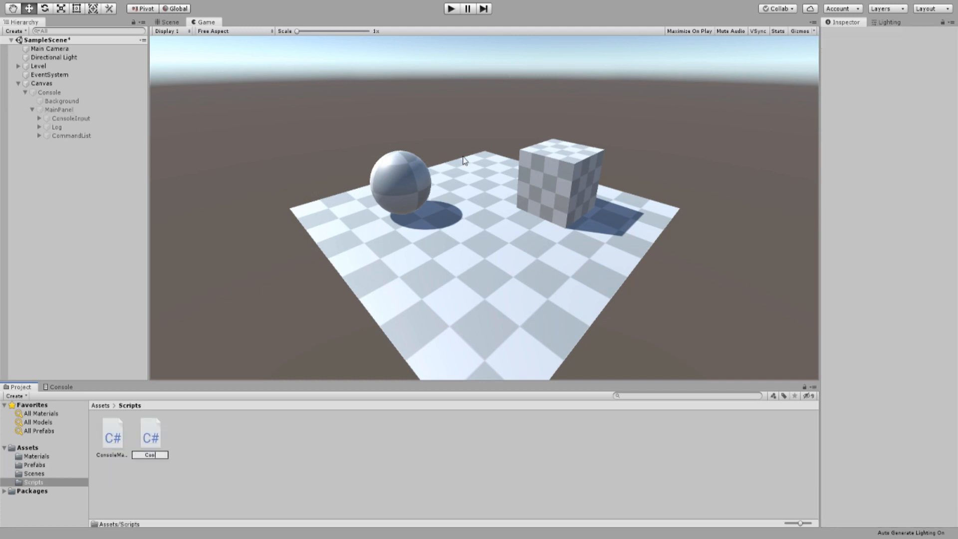
pyautogui.write('oleFunctions')
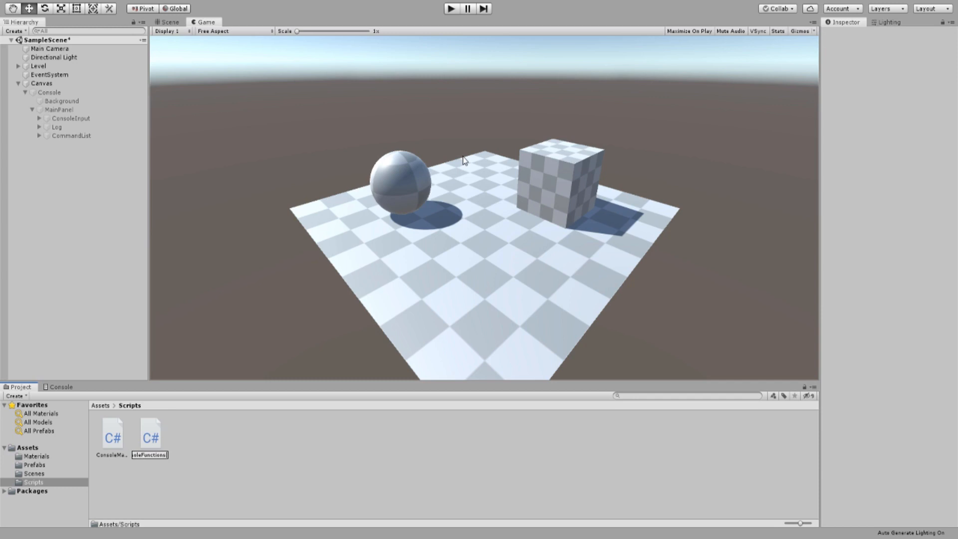
pyautogui.click(112, 434)
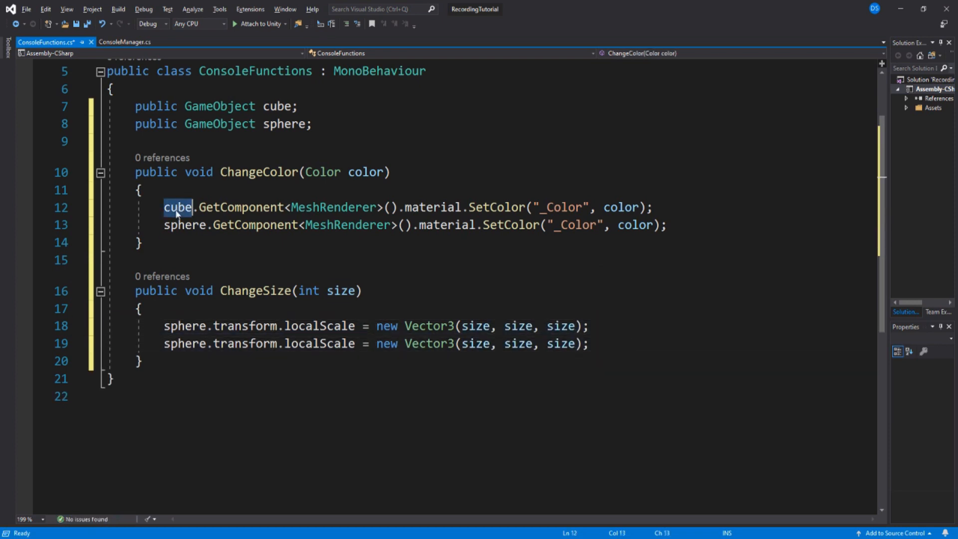
# Step: In ConsoleManager, set functions = GetComponent<ConsoleFunctions> and log "Color changed to Red"
pyautogui.click(124, 41)
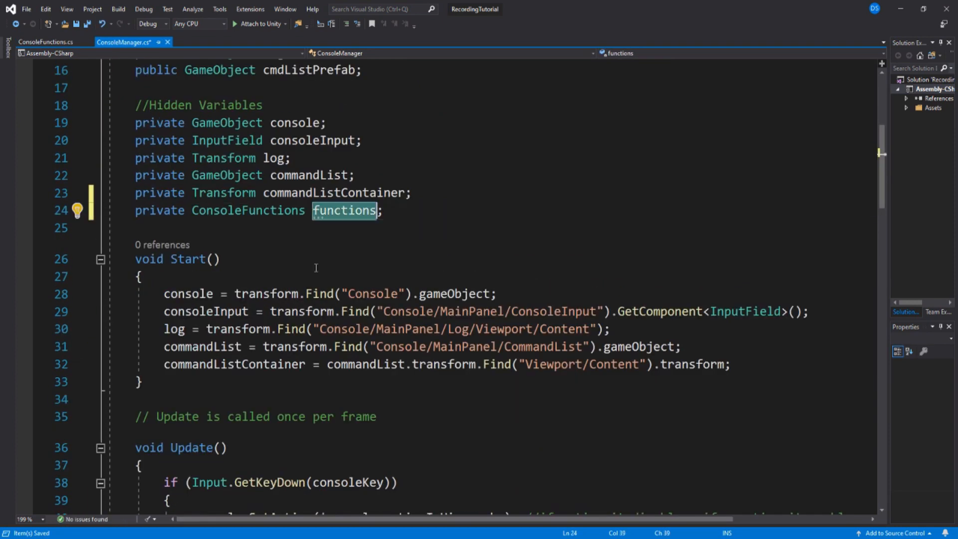
pyautogui.write('functions = GetComponent<ConsoleFunctions>')
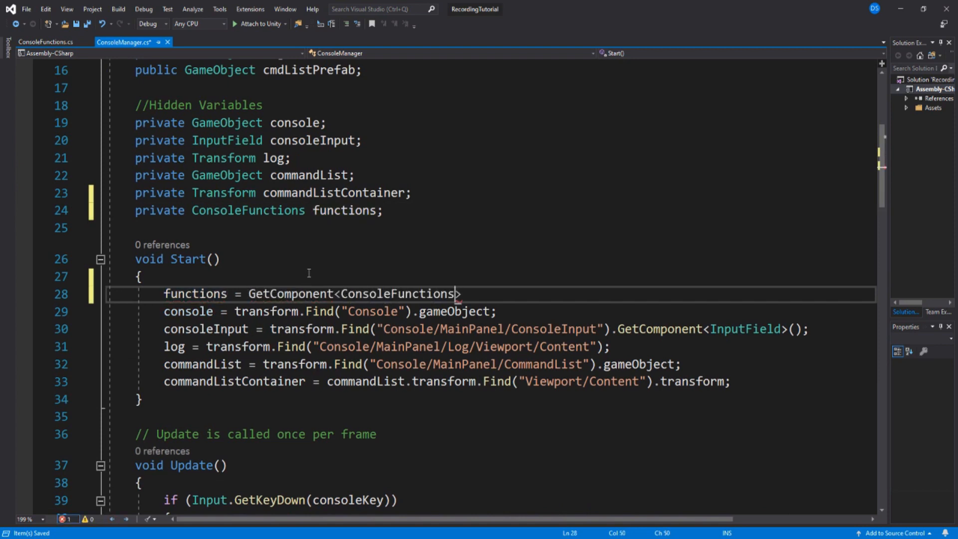
pyautogui.scroll(-3)
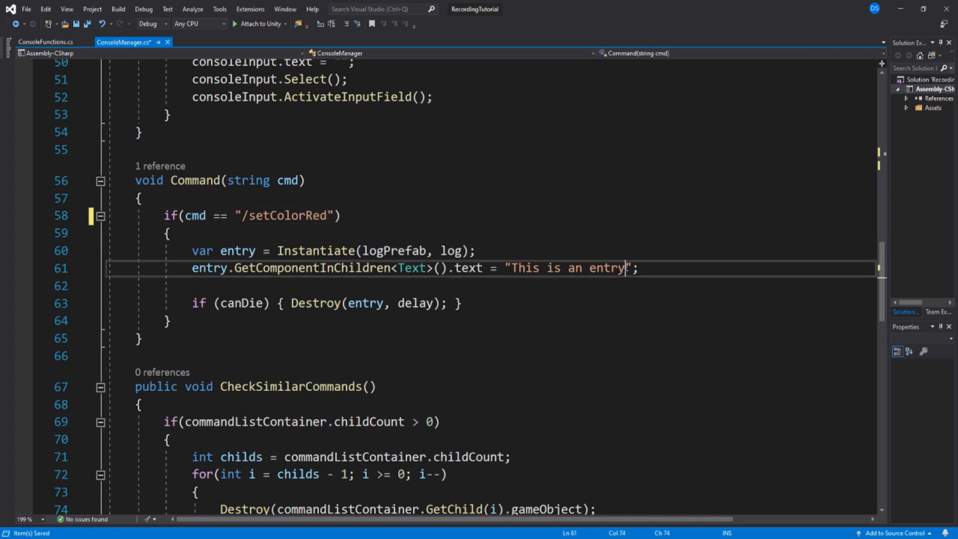
pyautogui.write('Color changed')
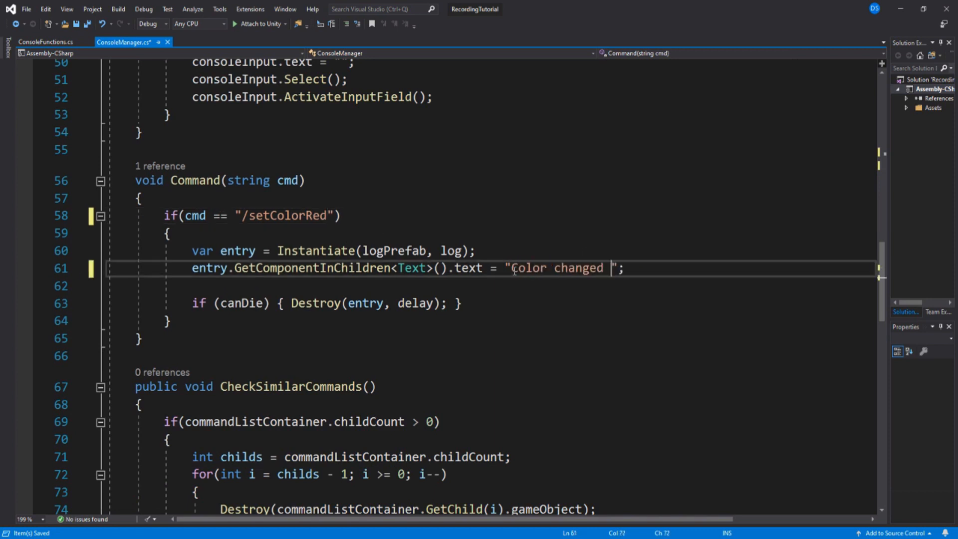
pyautogui.write('to Red";')
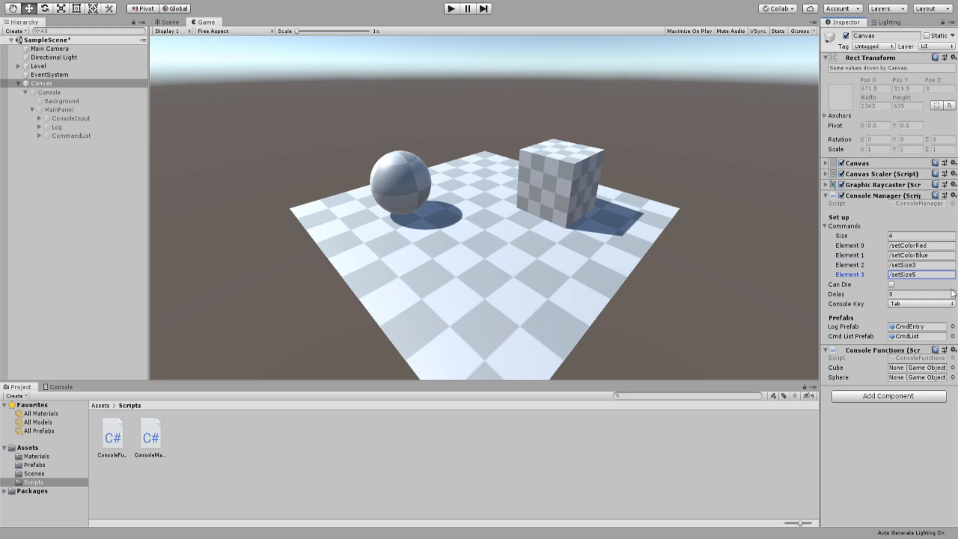
pyautogui.moveTo(860, 291)
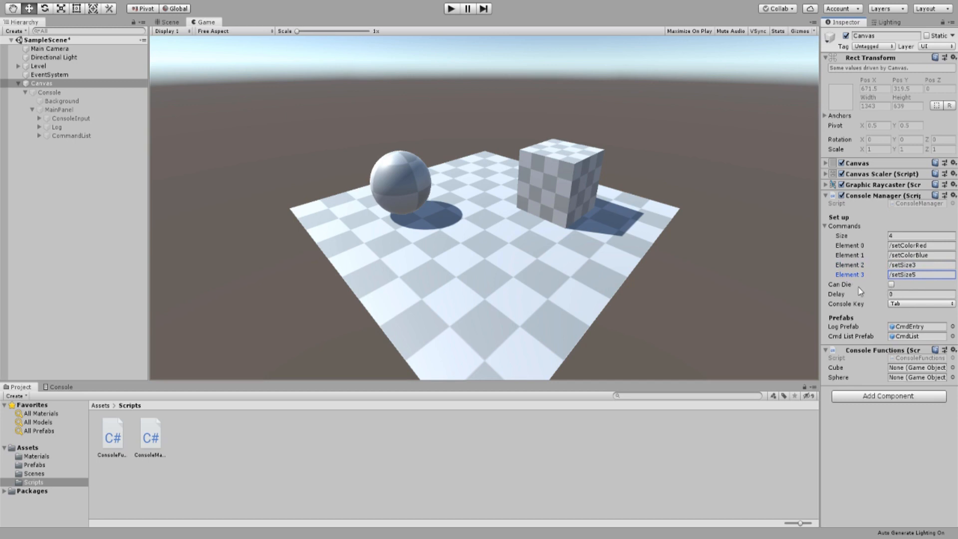
# Step: Enable Can Die with delay 3, link Cube and Sphere, then enter play mode
pyautogui.click(891, 284)
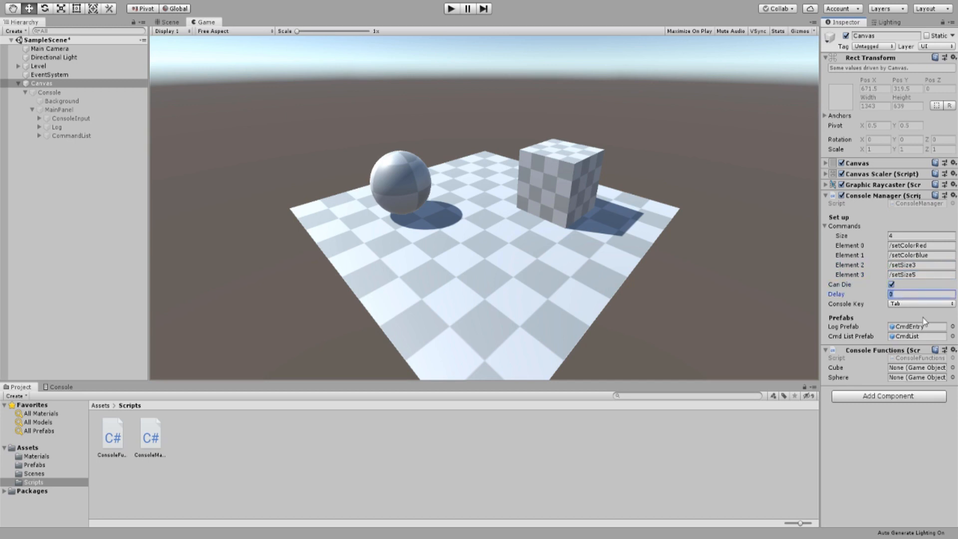
pyautogui.write('3')
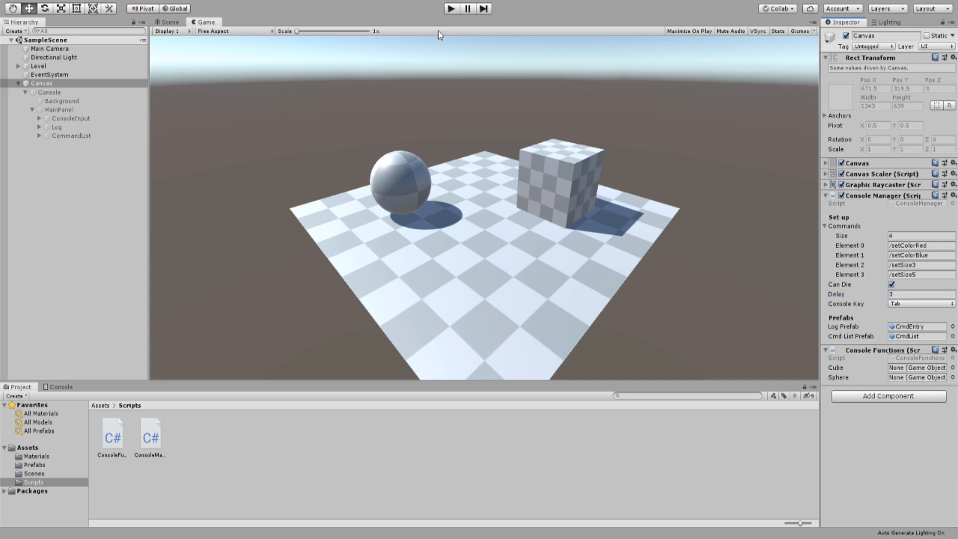
pyautogui.click(46, 92)
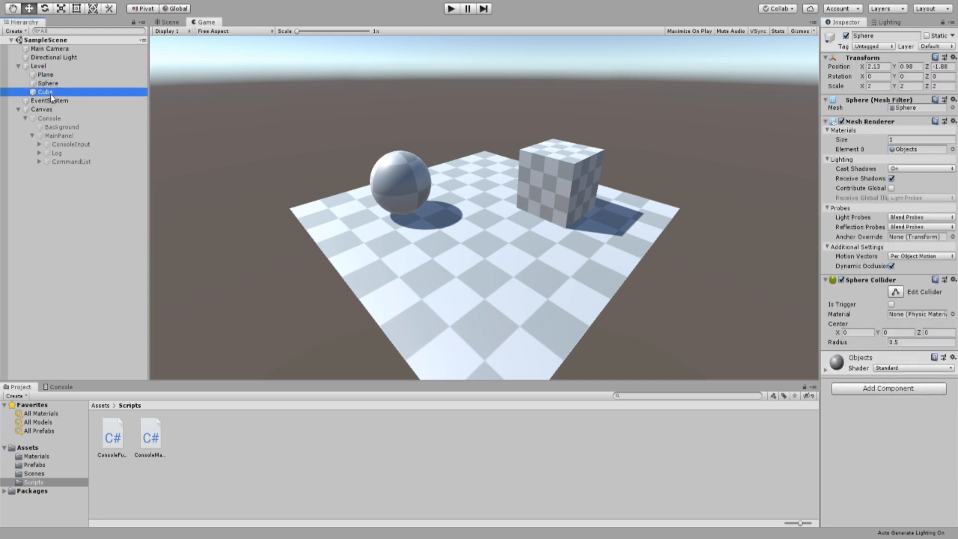
pyautogui.click(41, 109)
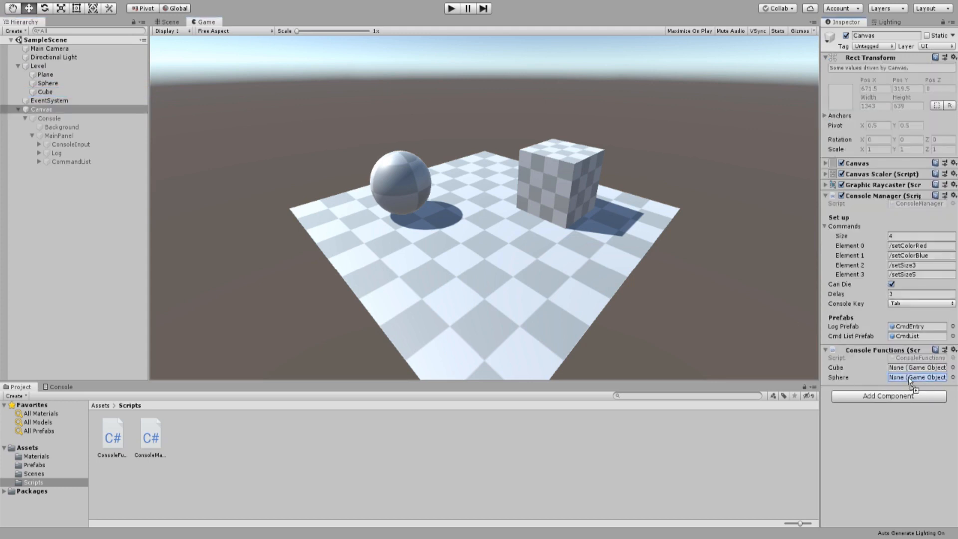
pyautogui.click(917, 367)
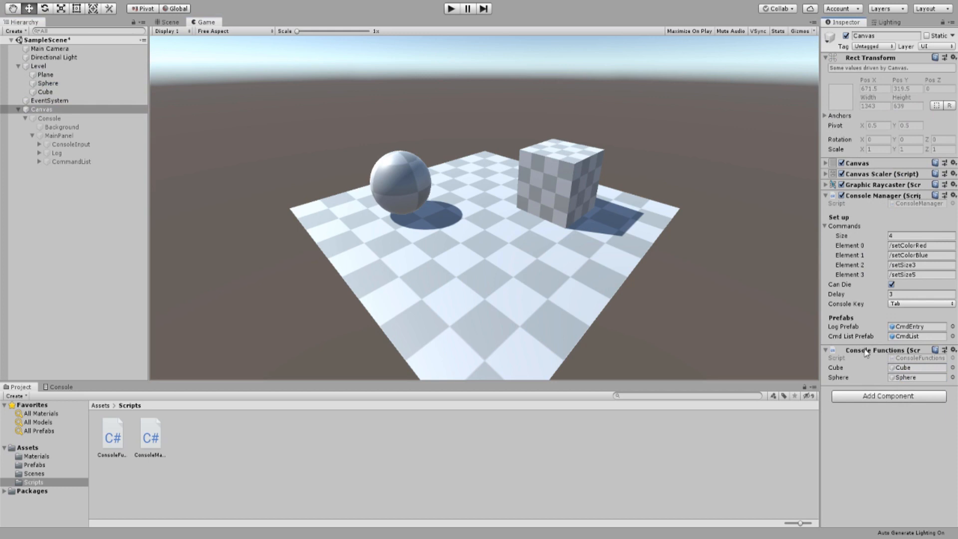
pyautogui.click(451, 8)
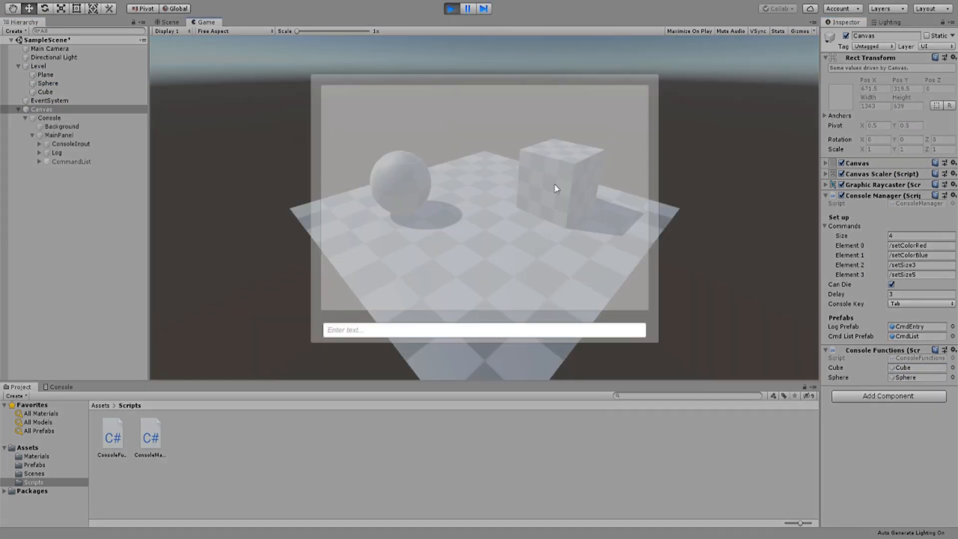
# Step: Run /setSize5, /setColorBlue and /setColorRed from the in-game console using autocomplete
pyautogui.write('/')
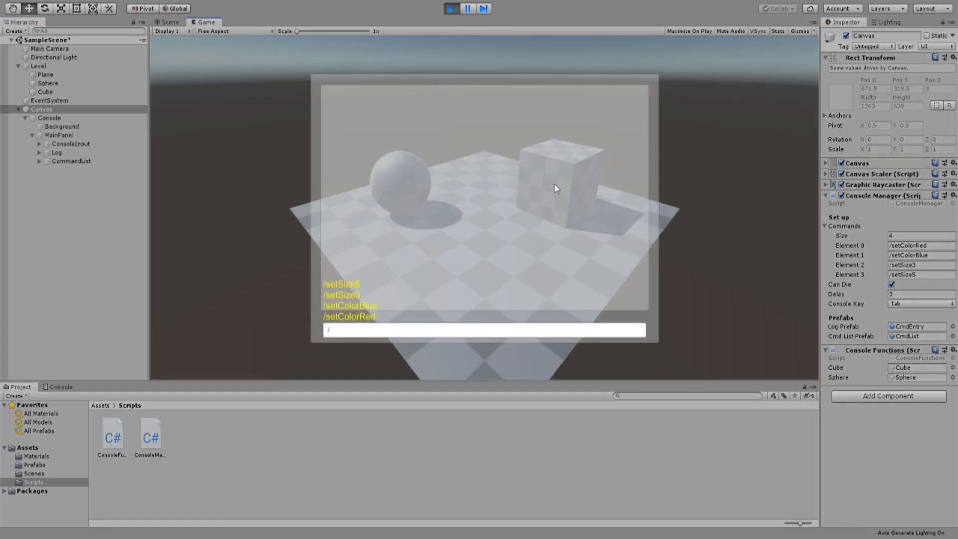
pyautogui.write('sets')
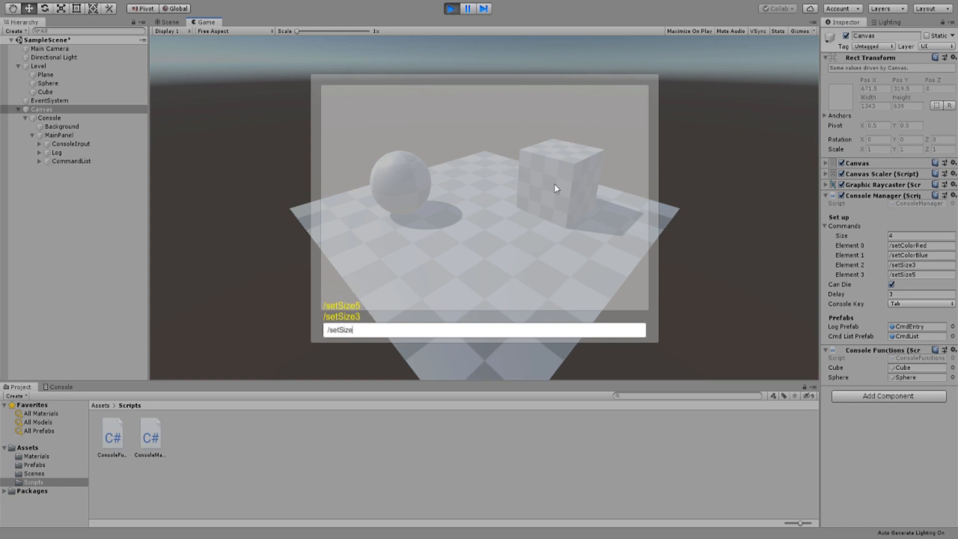
pyautogui.press('Return')
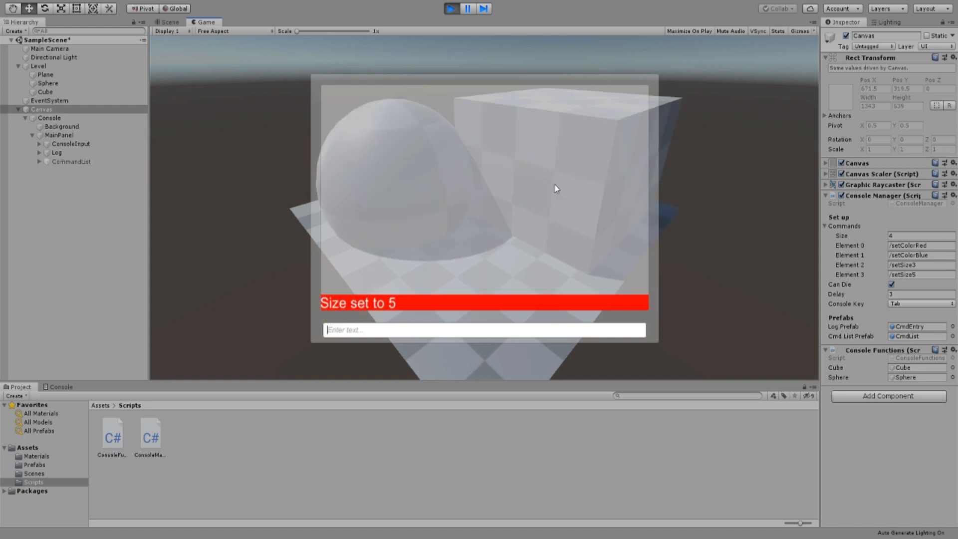
pyautogui.write('/')
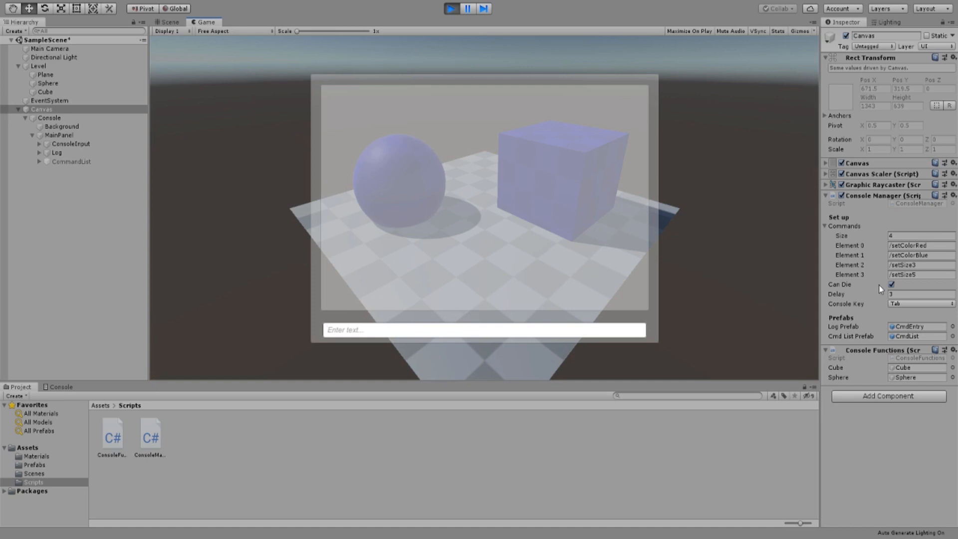
pyautogui.write('/')
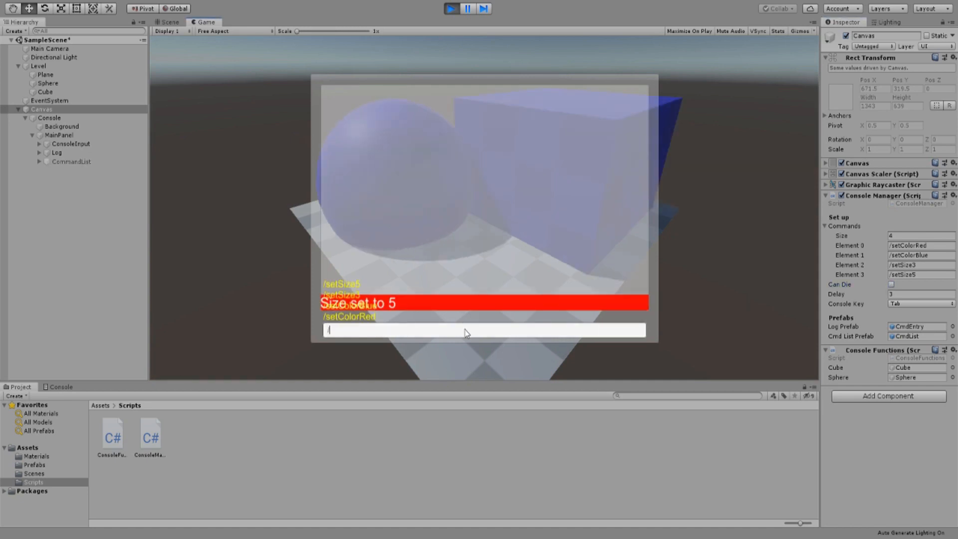
pyautogui.press('Return')
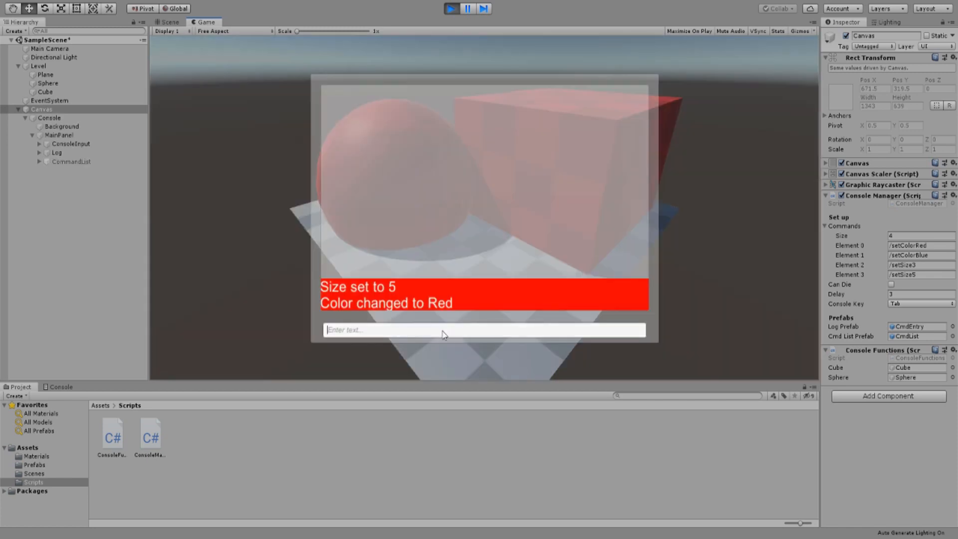
pyautogui.click(41, 109)
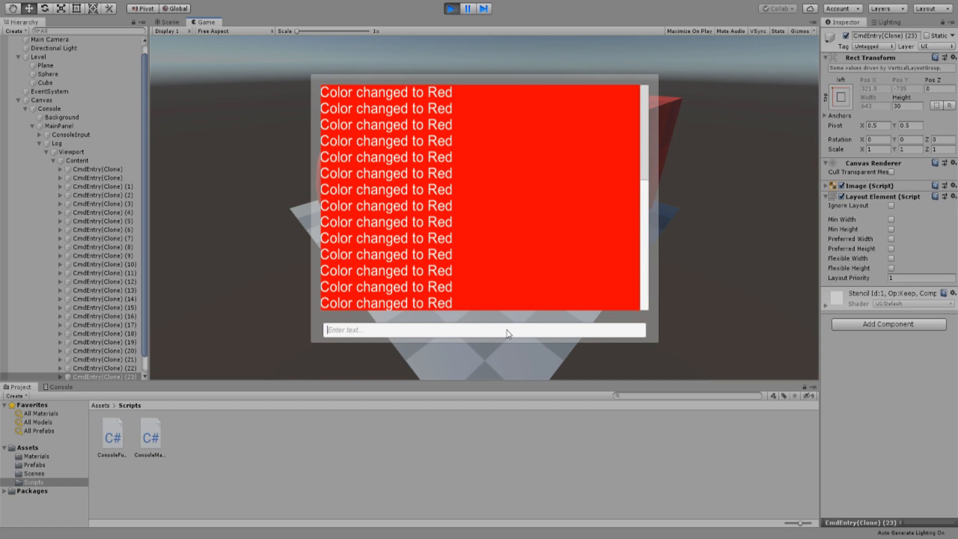
pyautogui.write('/setSize')
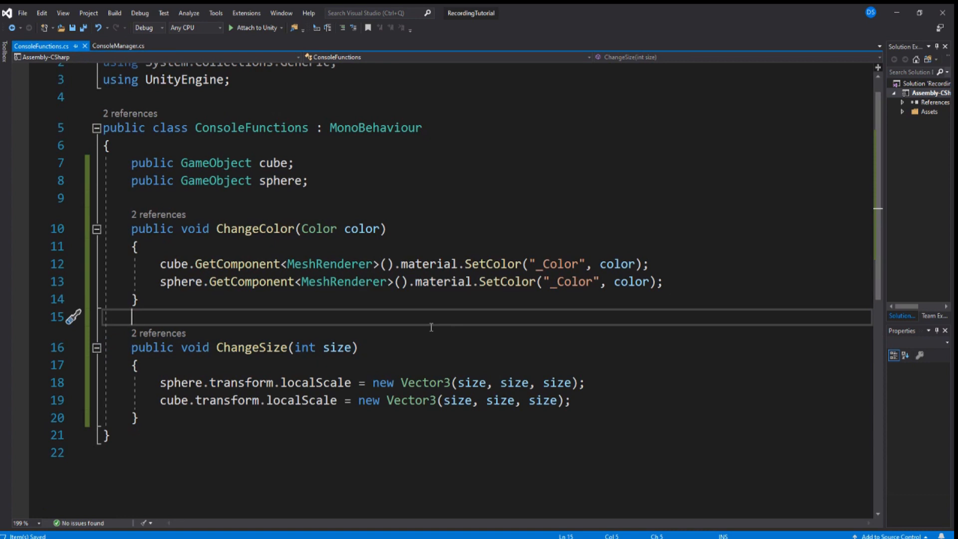
# Step: Type a new private void EndVideo() method after ChangeSize in ConsoleFunctions
pyautogui.click(138, 365)
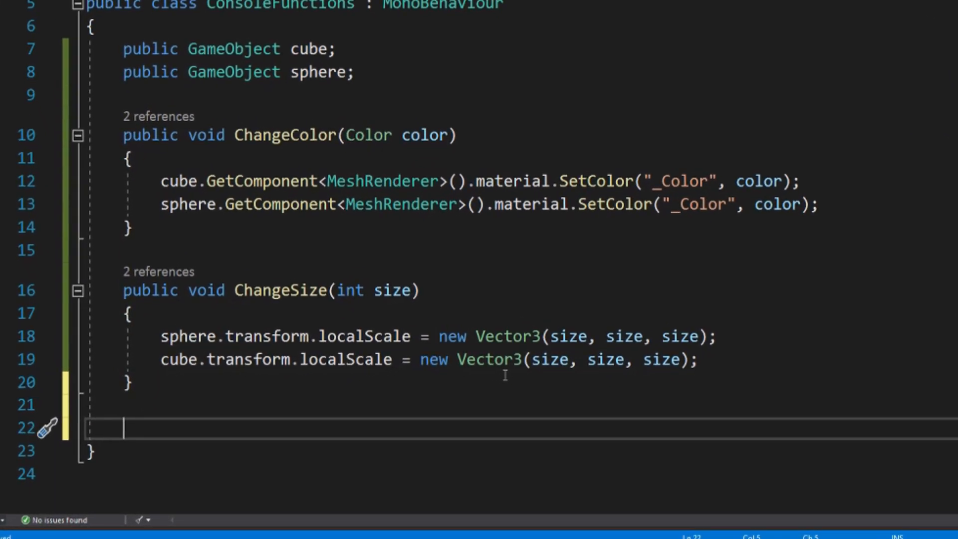
pyautogui.write('private')
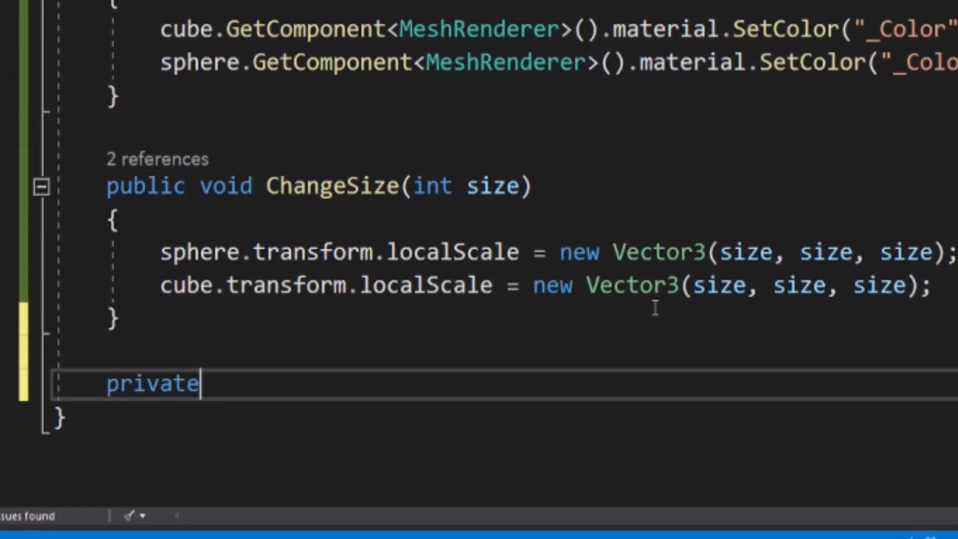
pyautogui.write('void EndV')
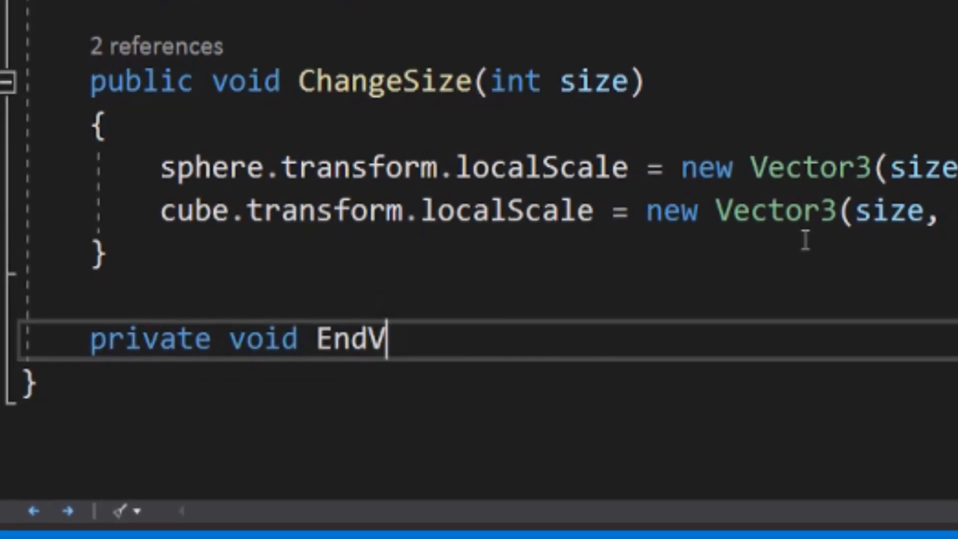
pyautogui.write('ideo()')
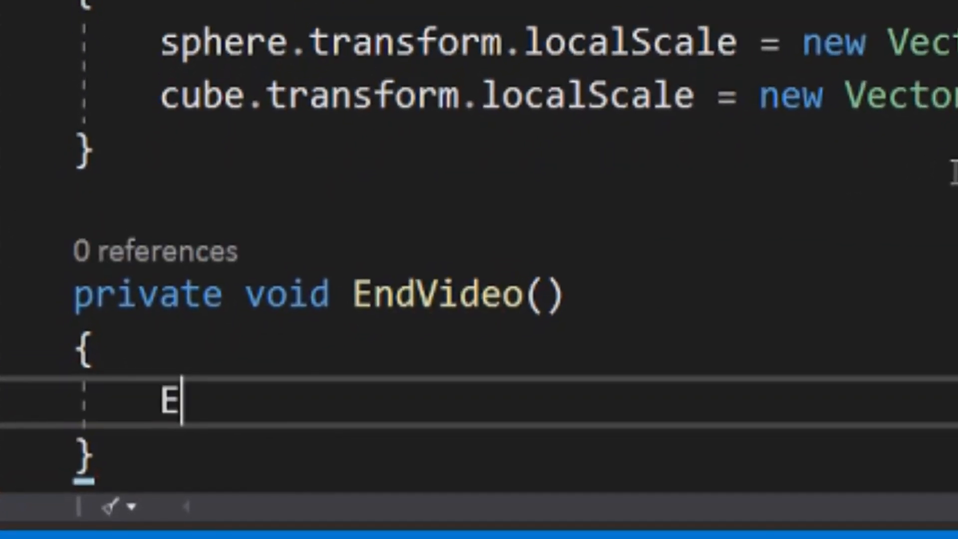